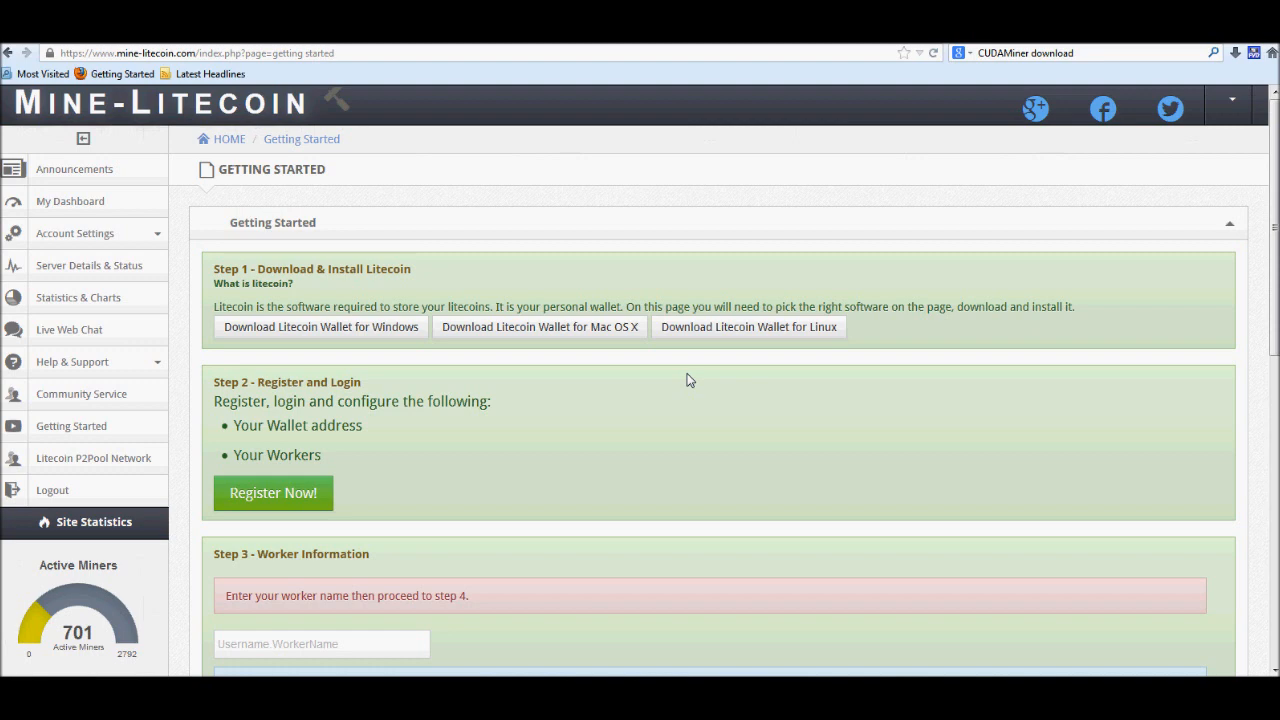
mouse_move(674, 464)
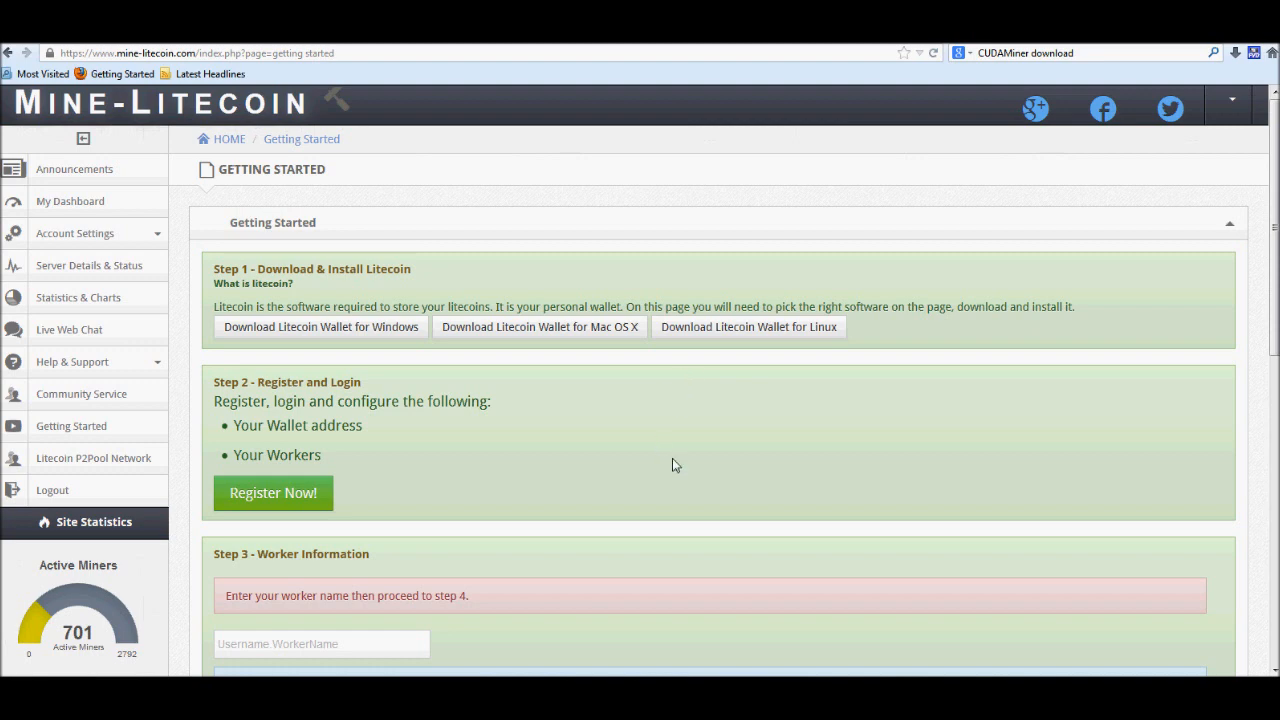
mouse_move(684, 456)
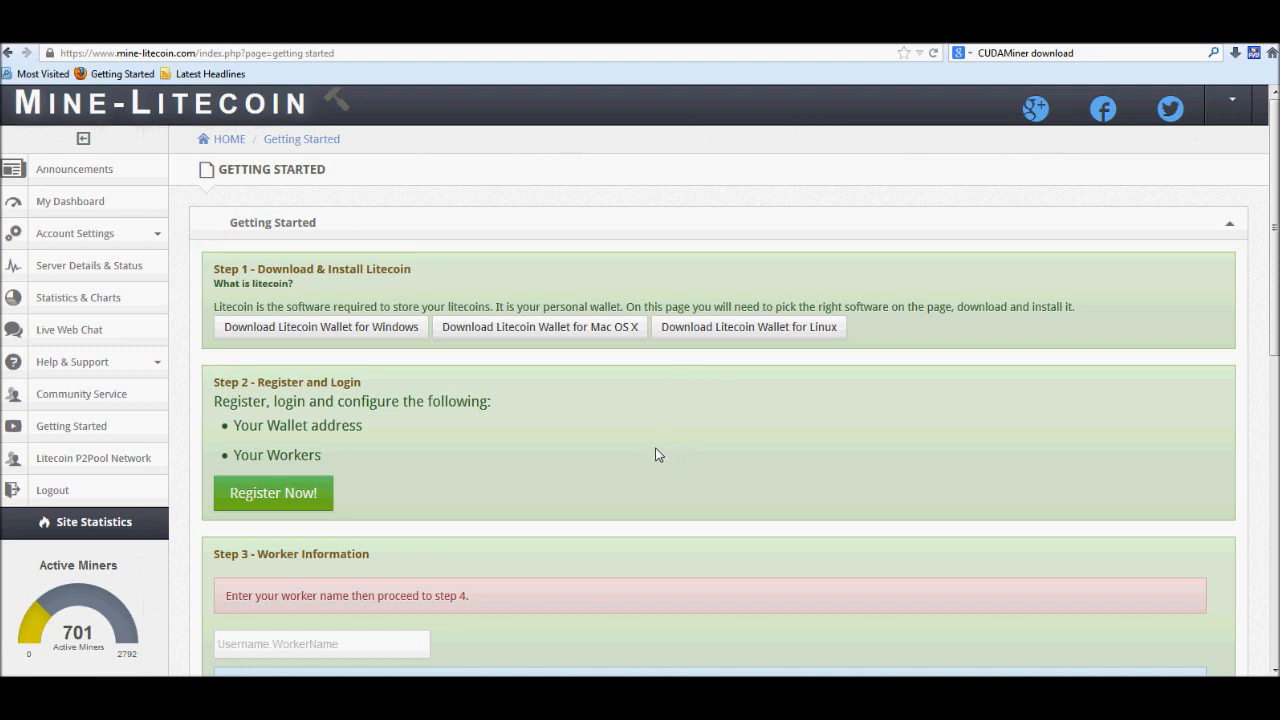
mouse_move(688, 462)
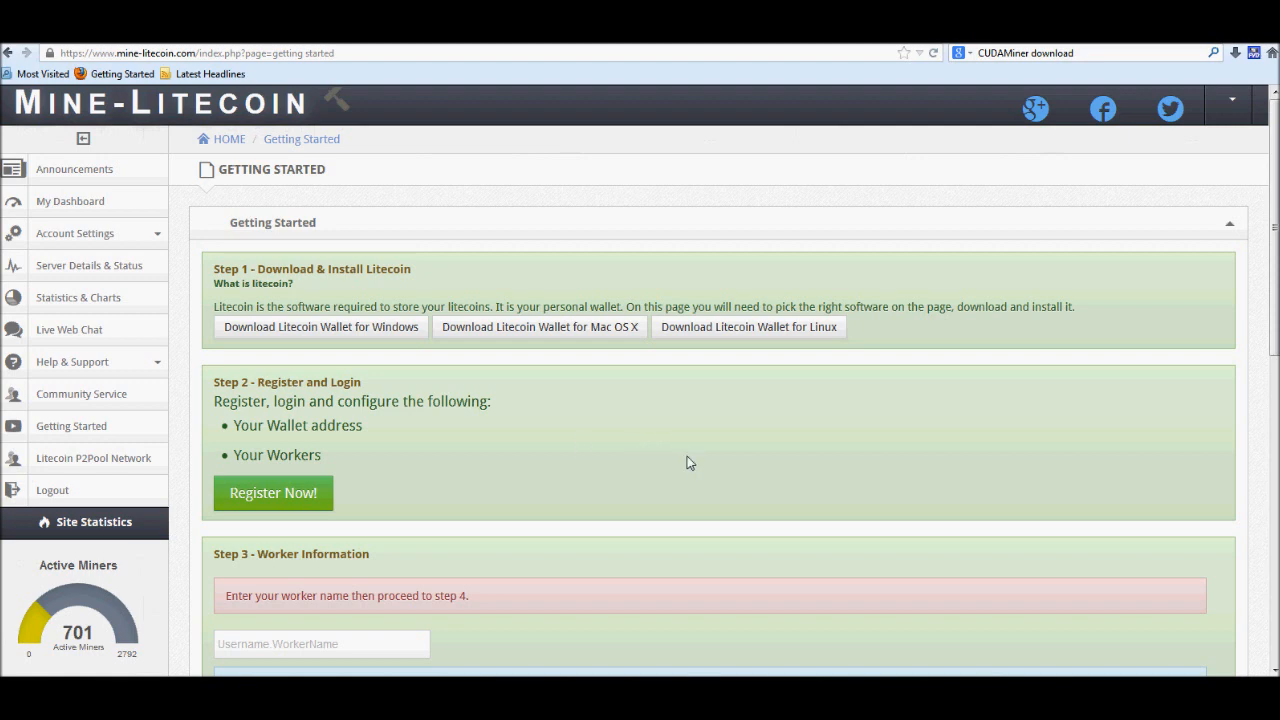
mouse_move(664, 456)
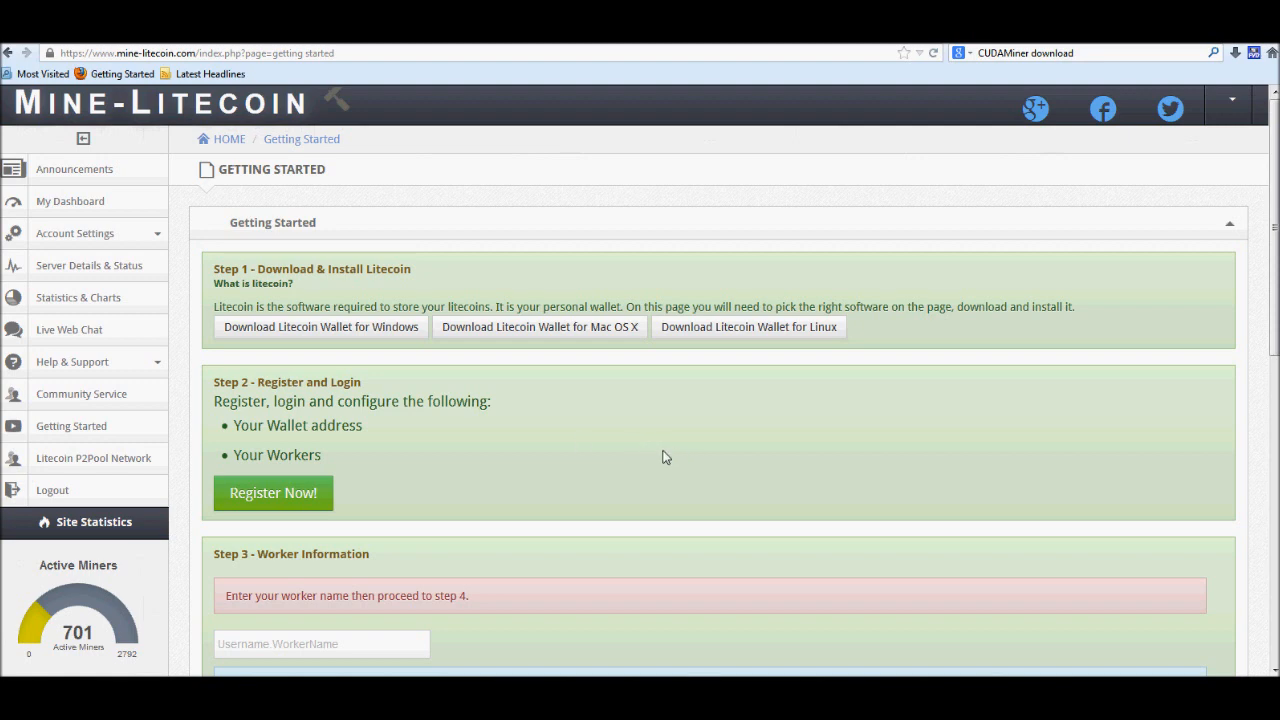
mouse_move(604, 446)
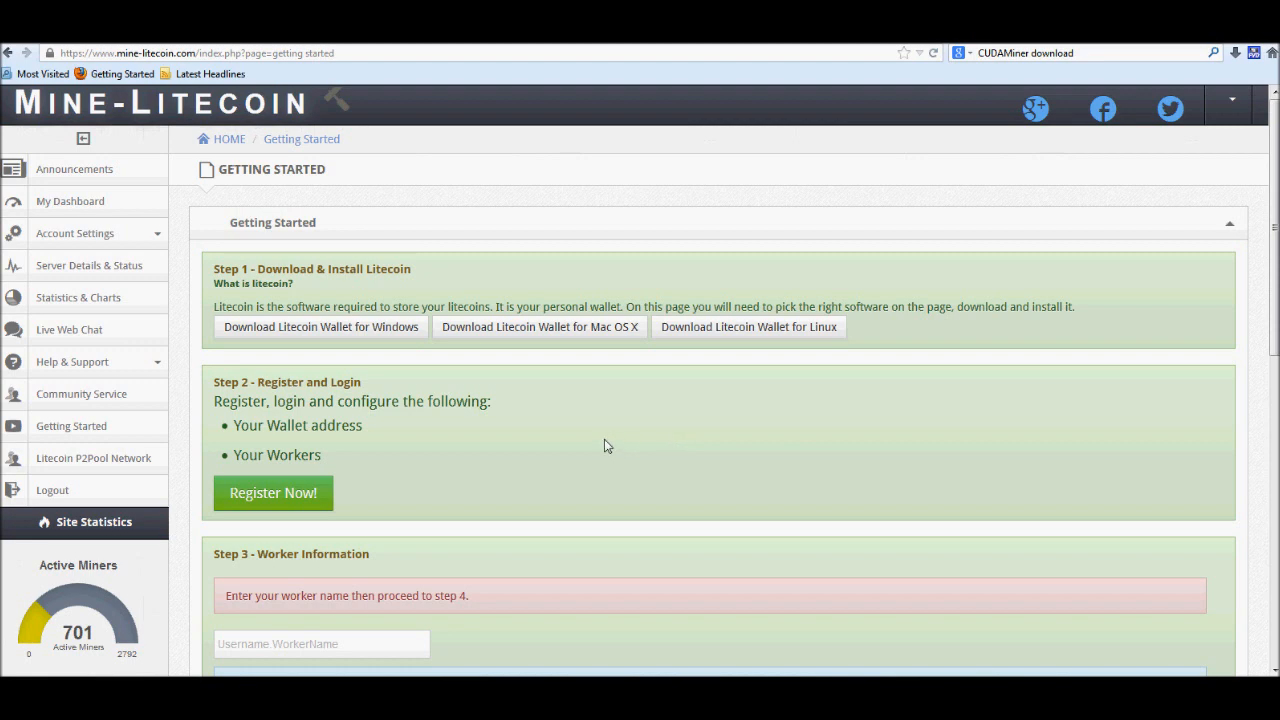
mouse_move(628, 456)
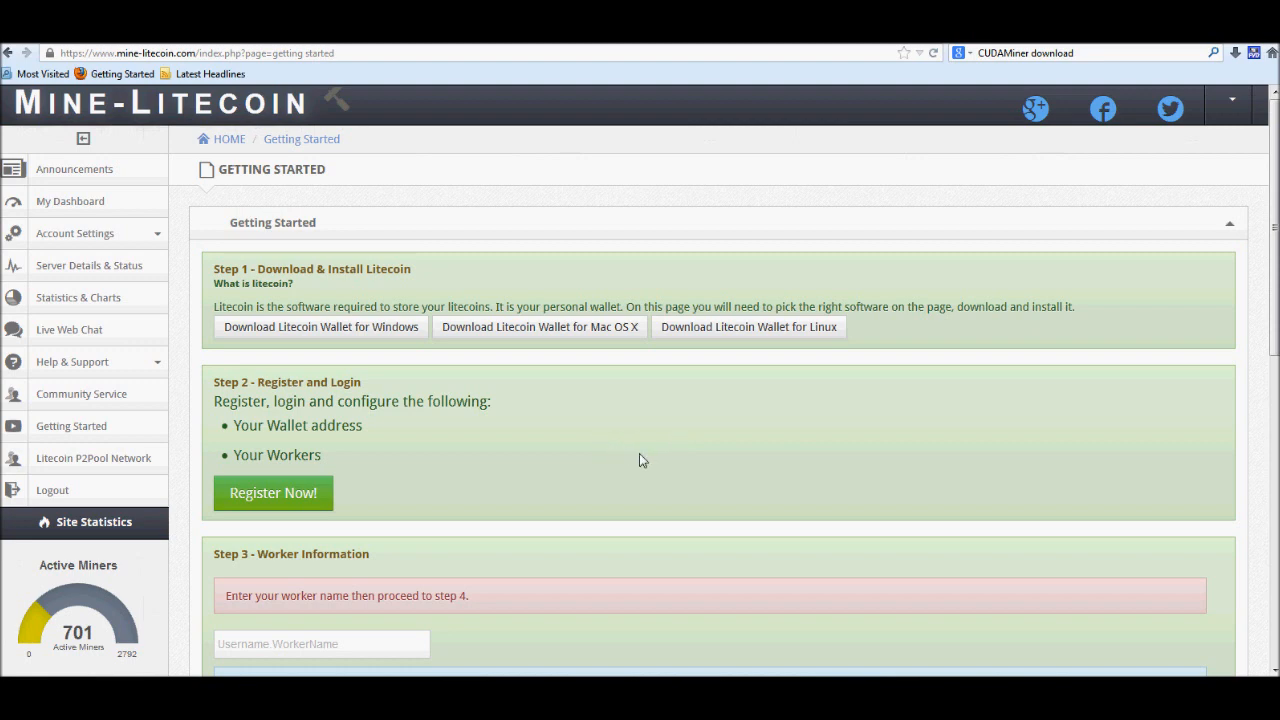
mouse_move(600, 444)
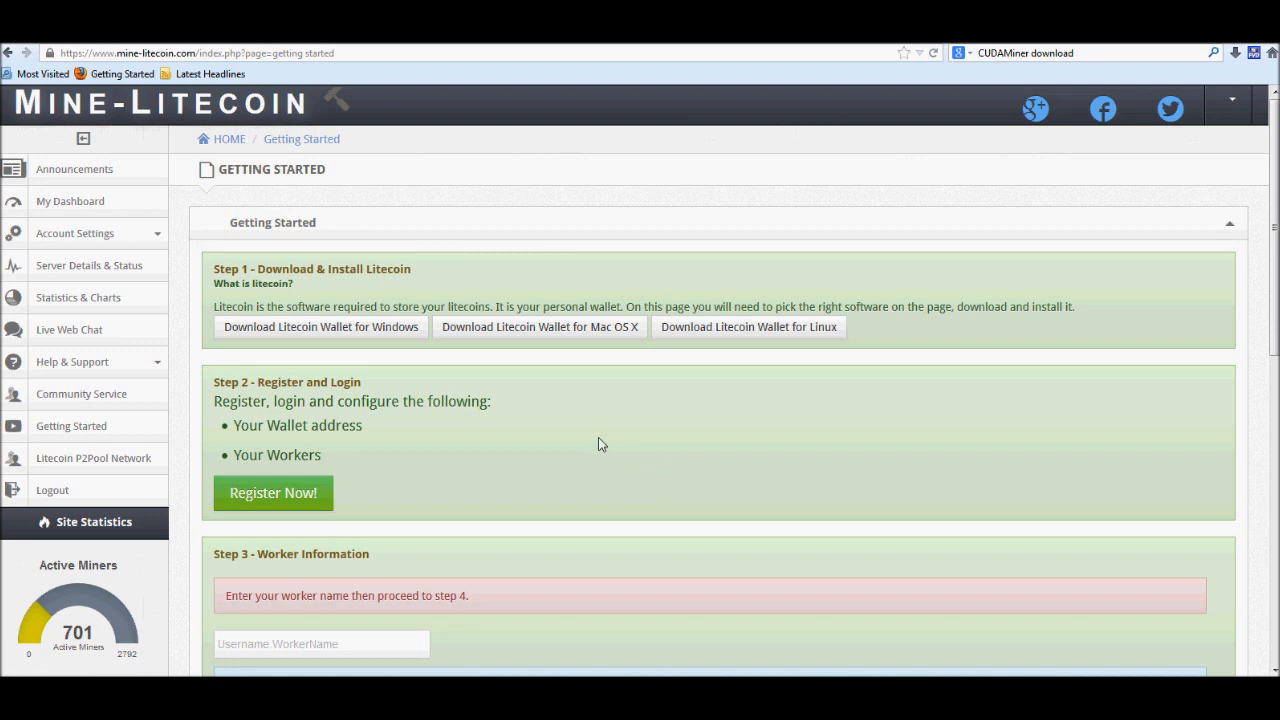
mouse_move(156, 116)
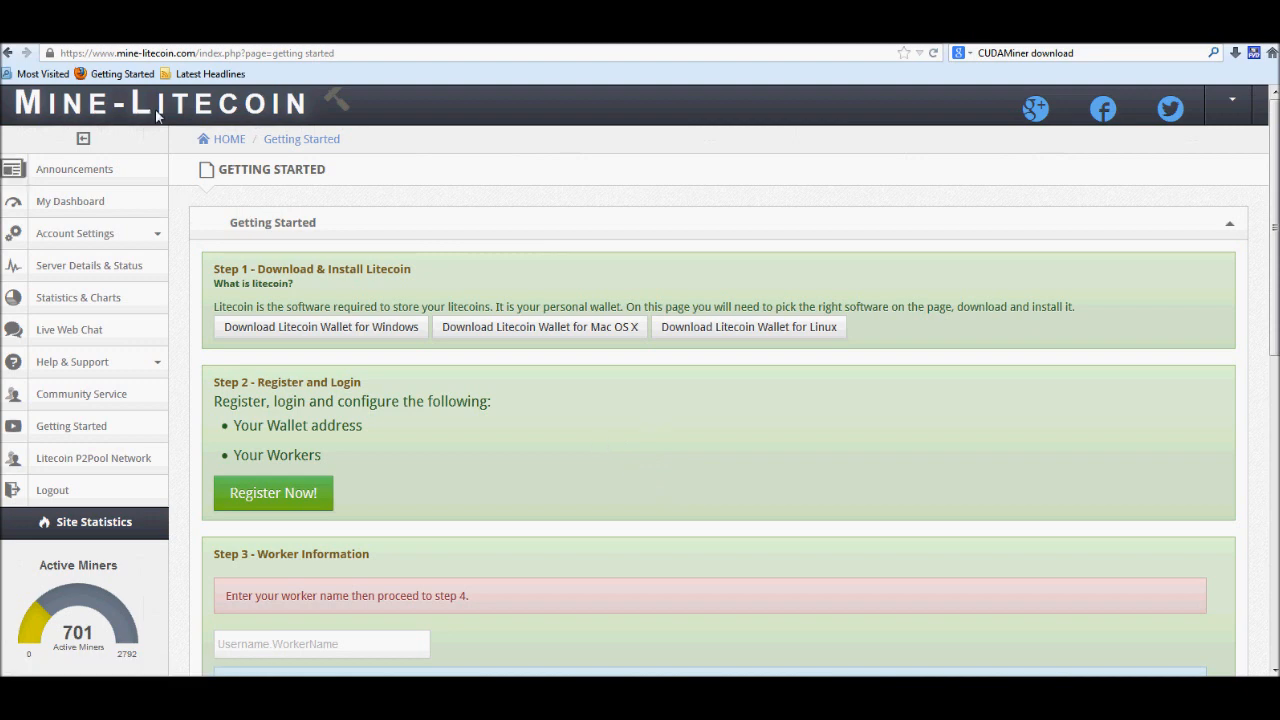
mouse_move(70, 200)
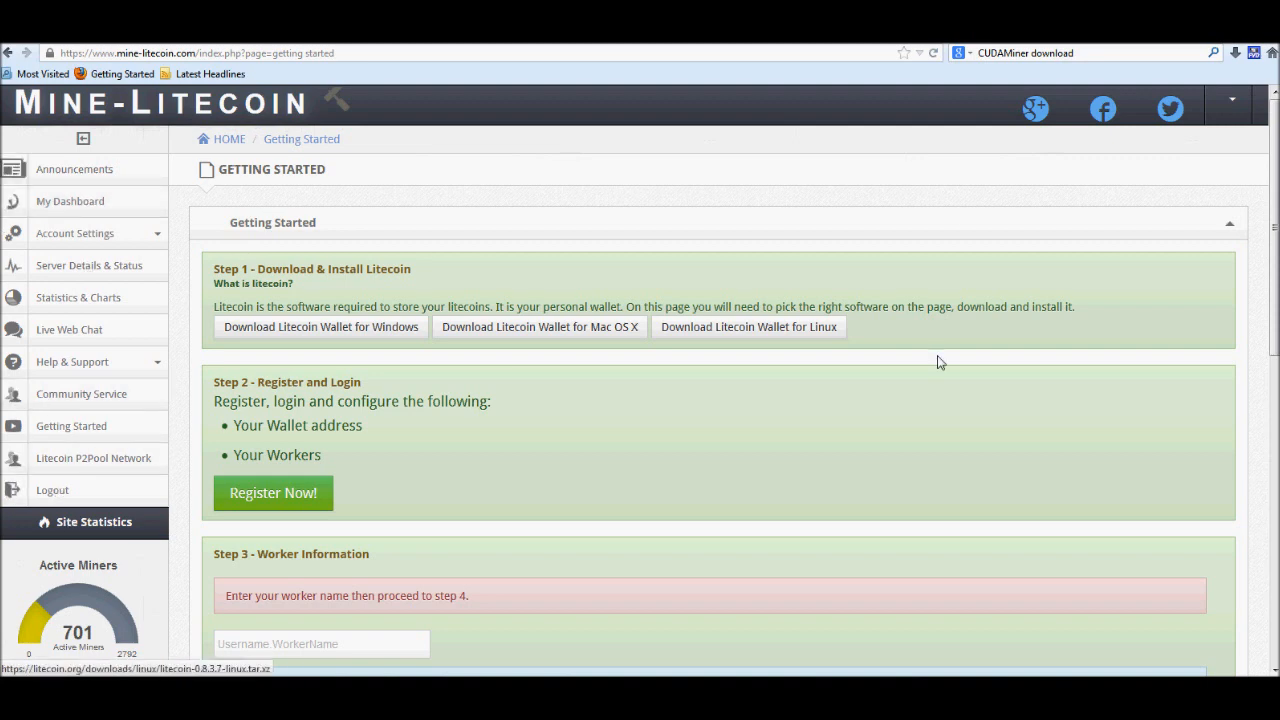
mouse_move(688, 422)
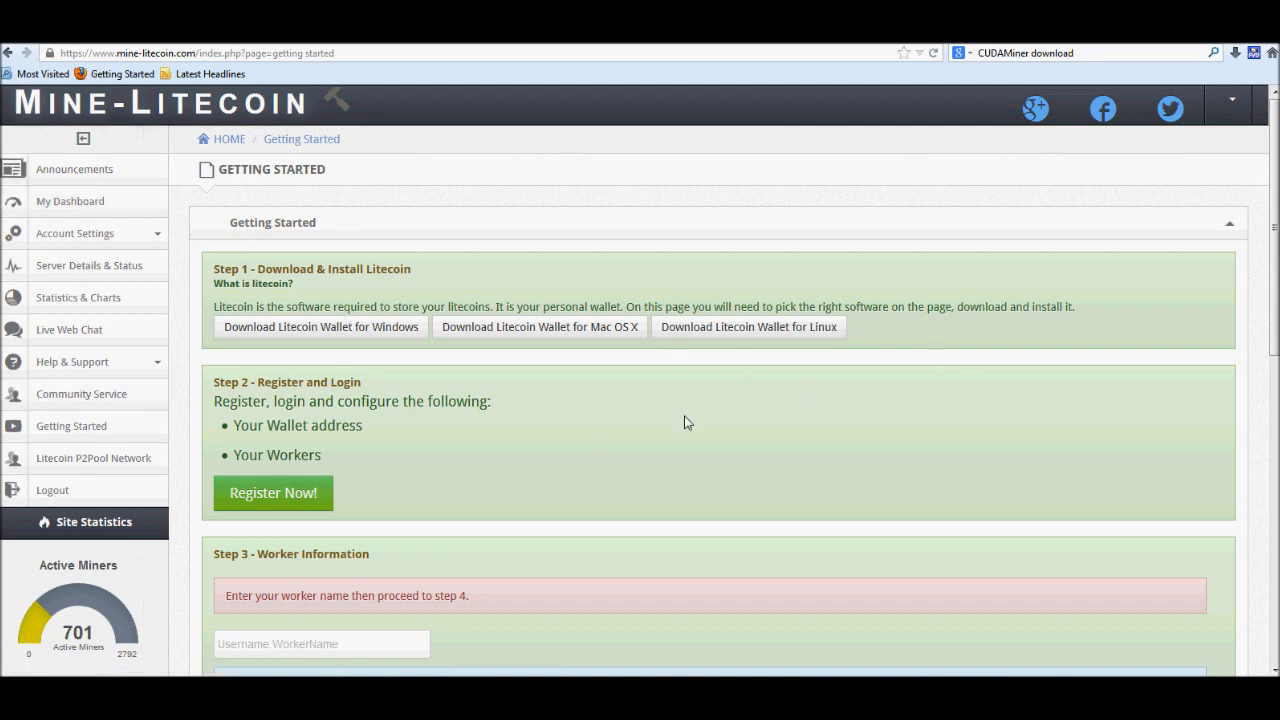
mouse_move(72, 426)
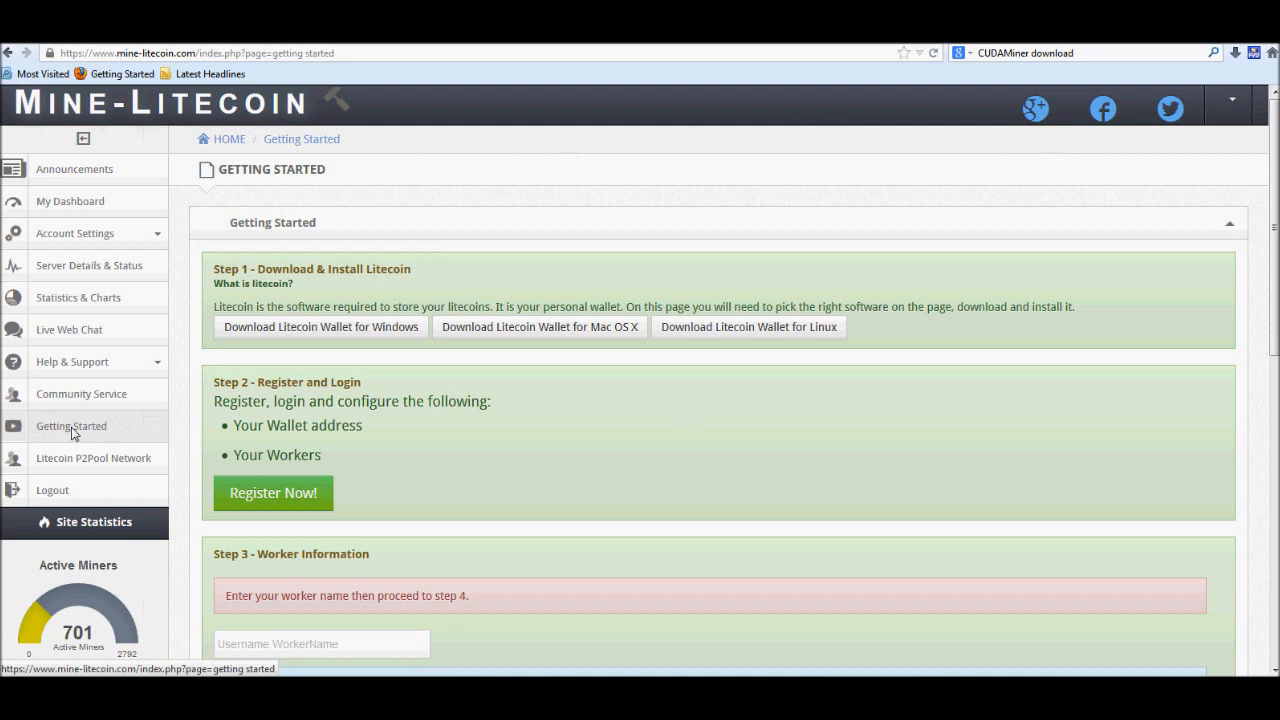
mouse_move(32, 436)
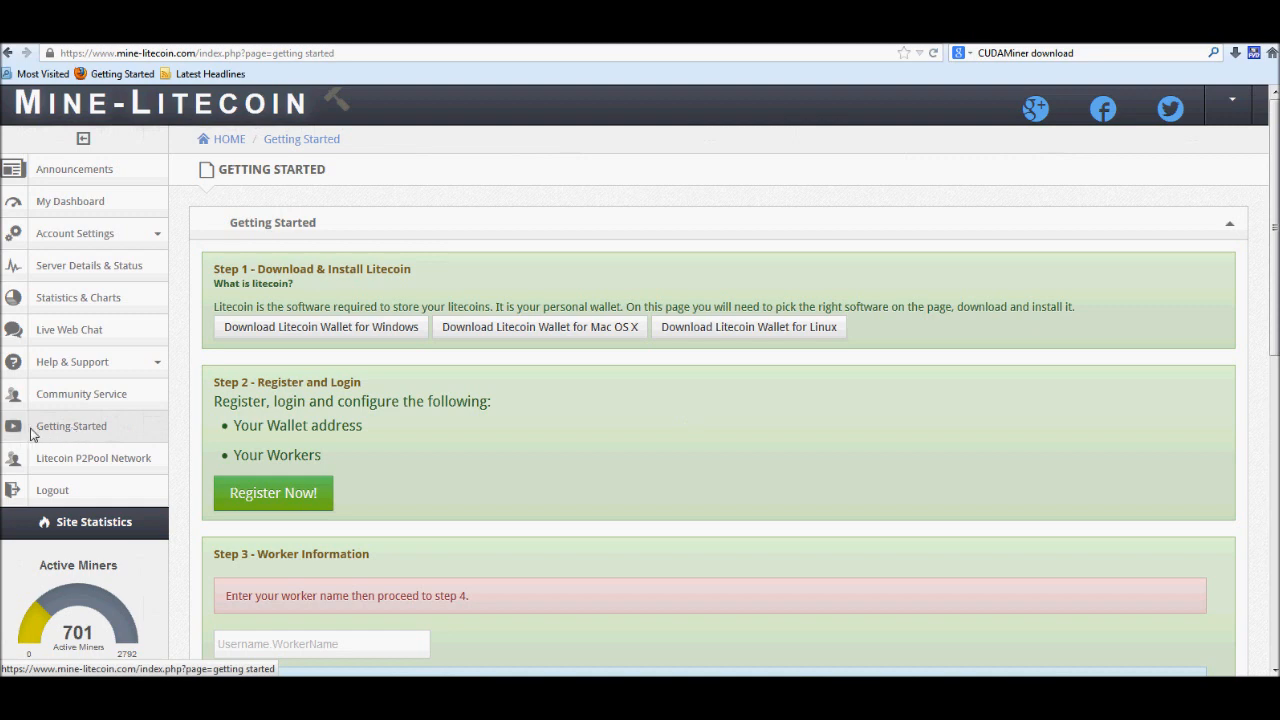
mouse_move(508, 456)
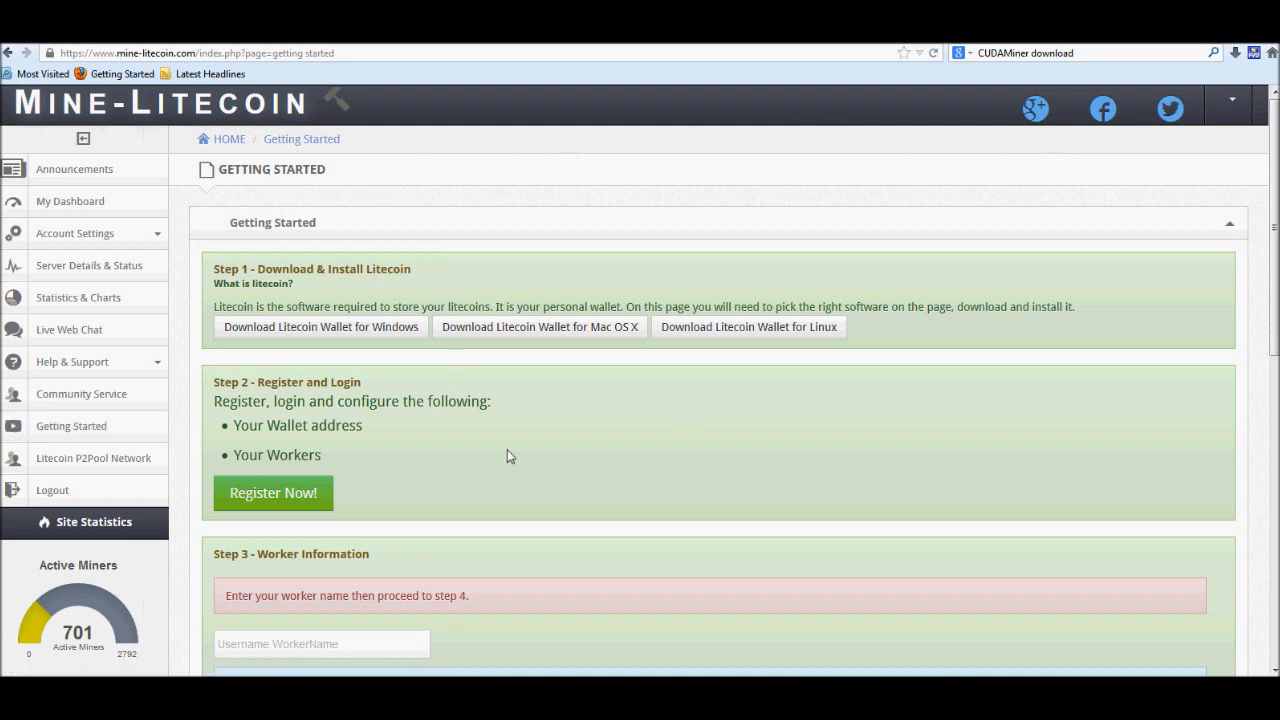
mouse_move(374, 326)
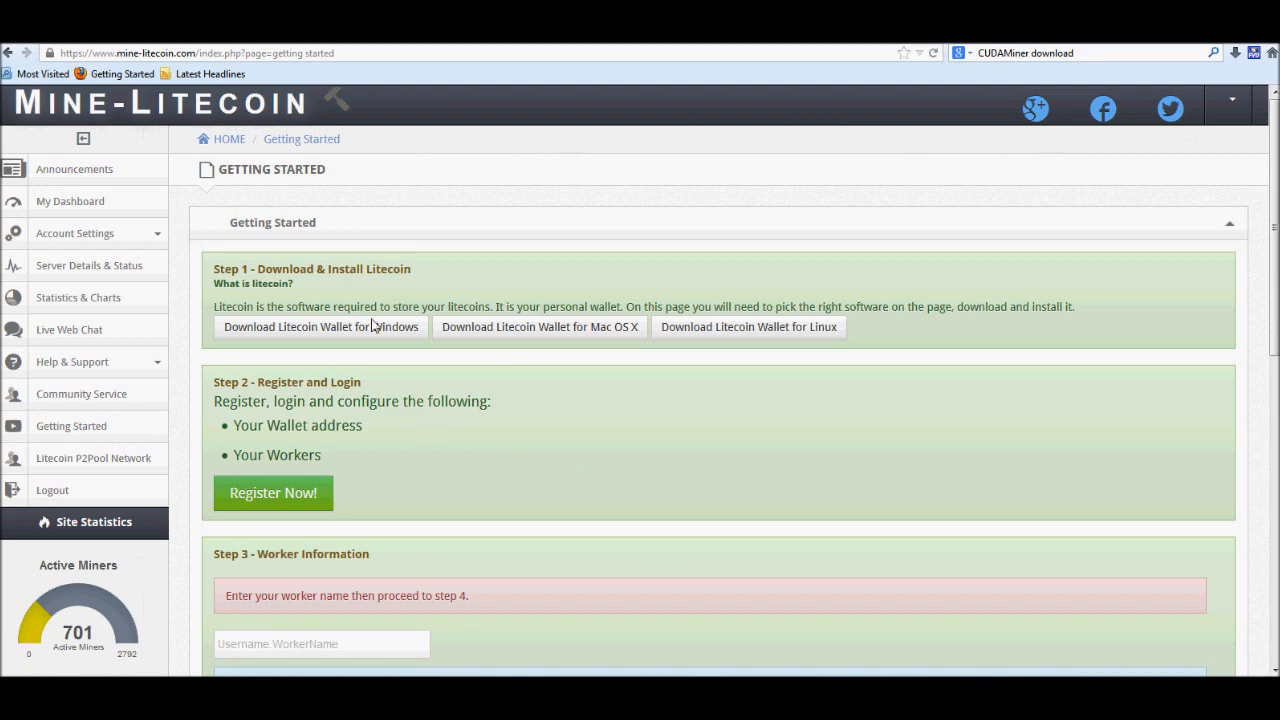
mouse_move(504, 418)
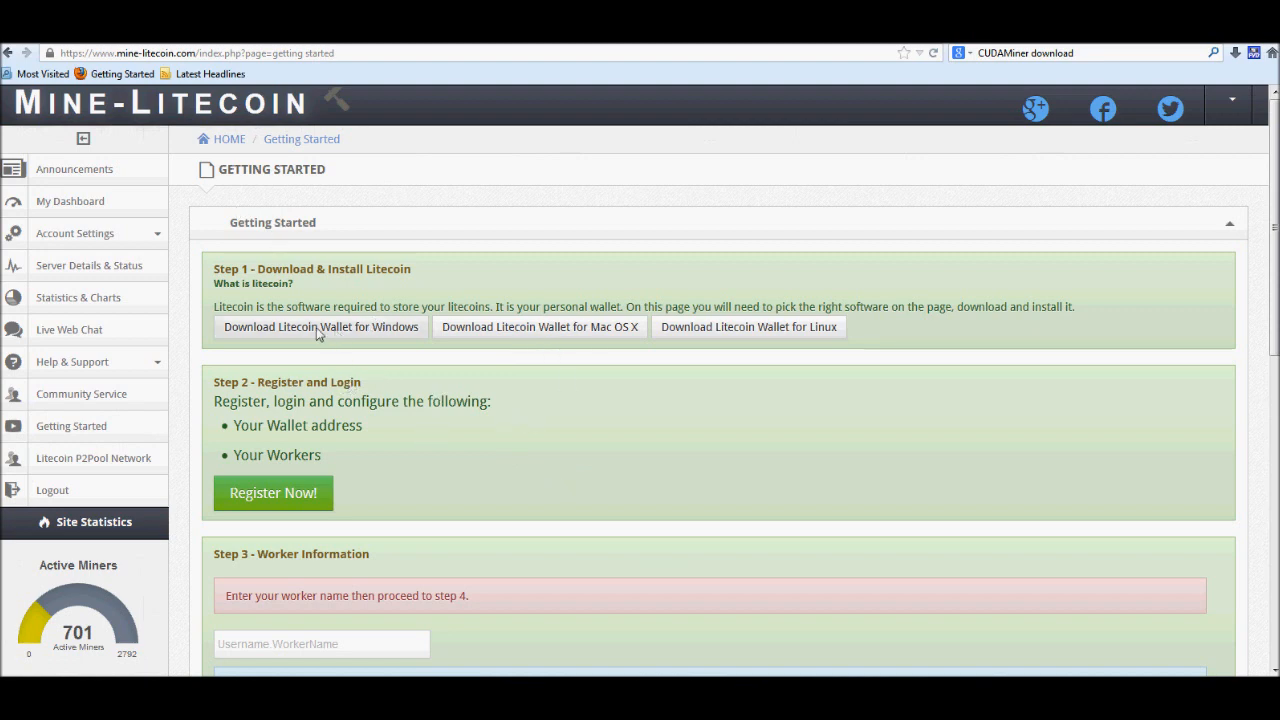
mouse_move(348, 332)
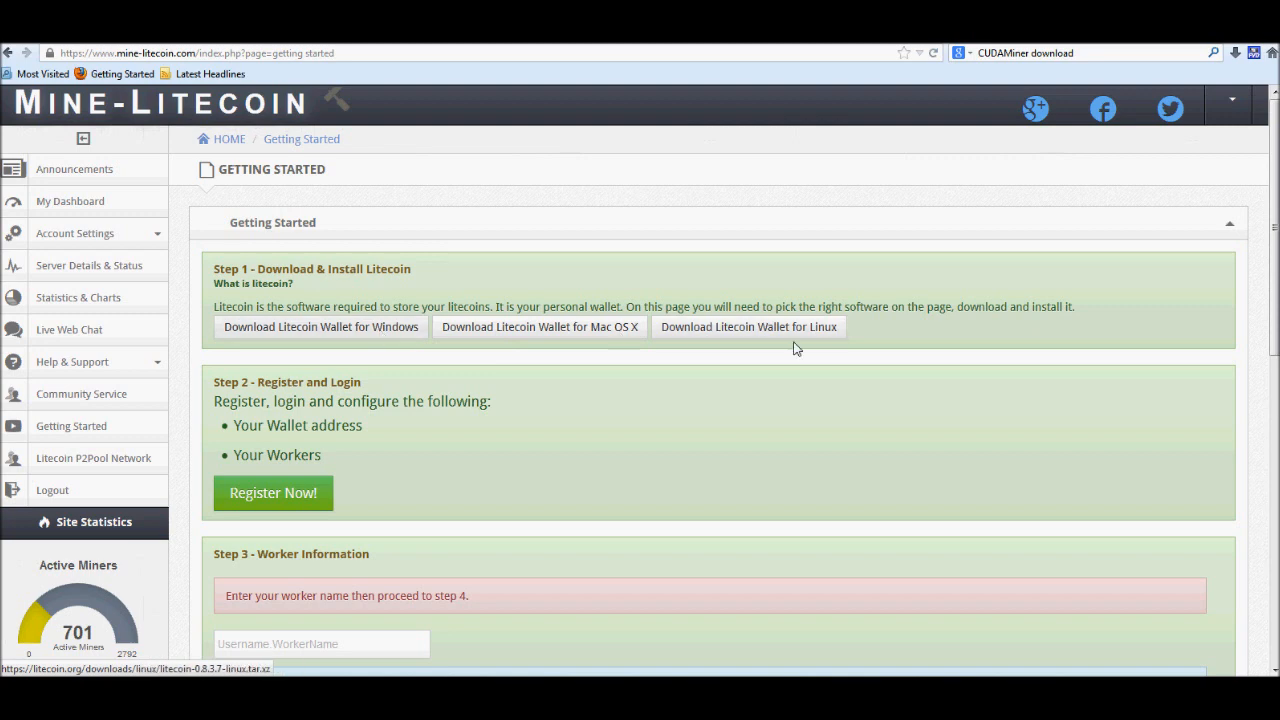
mouse_move(630, 356)
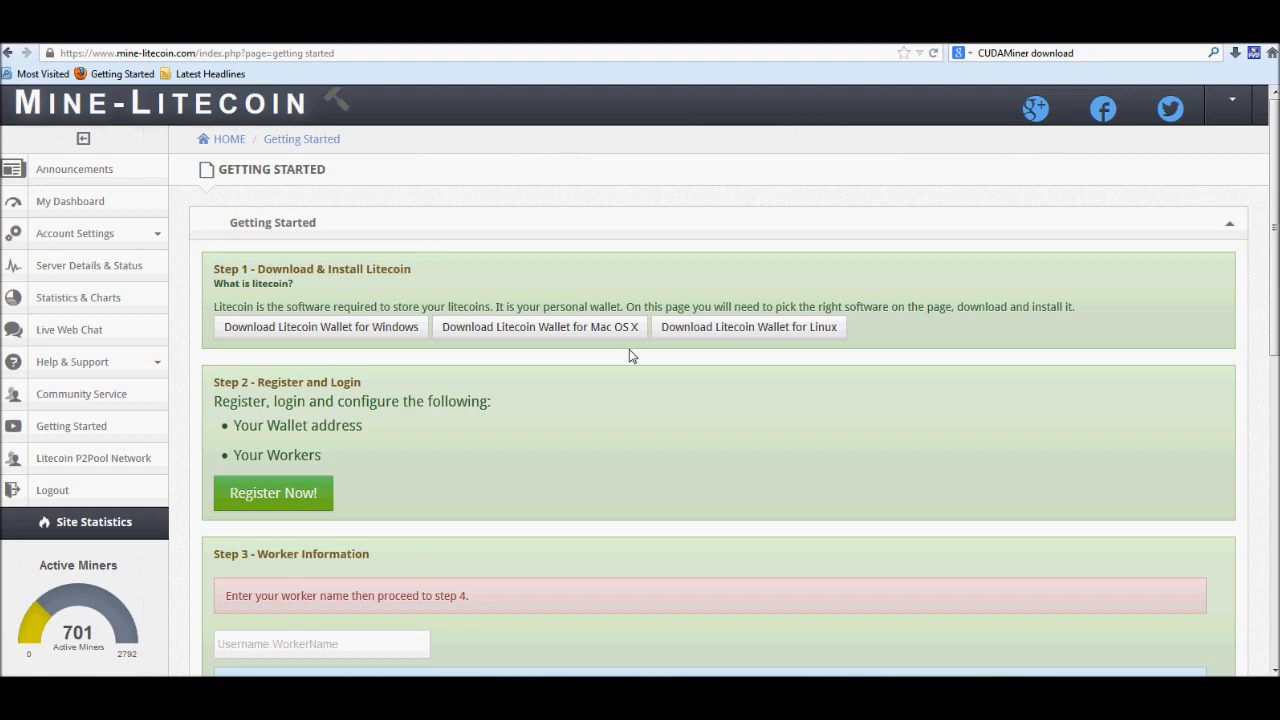
mouse_move(556, 368)
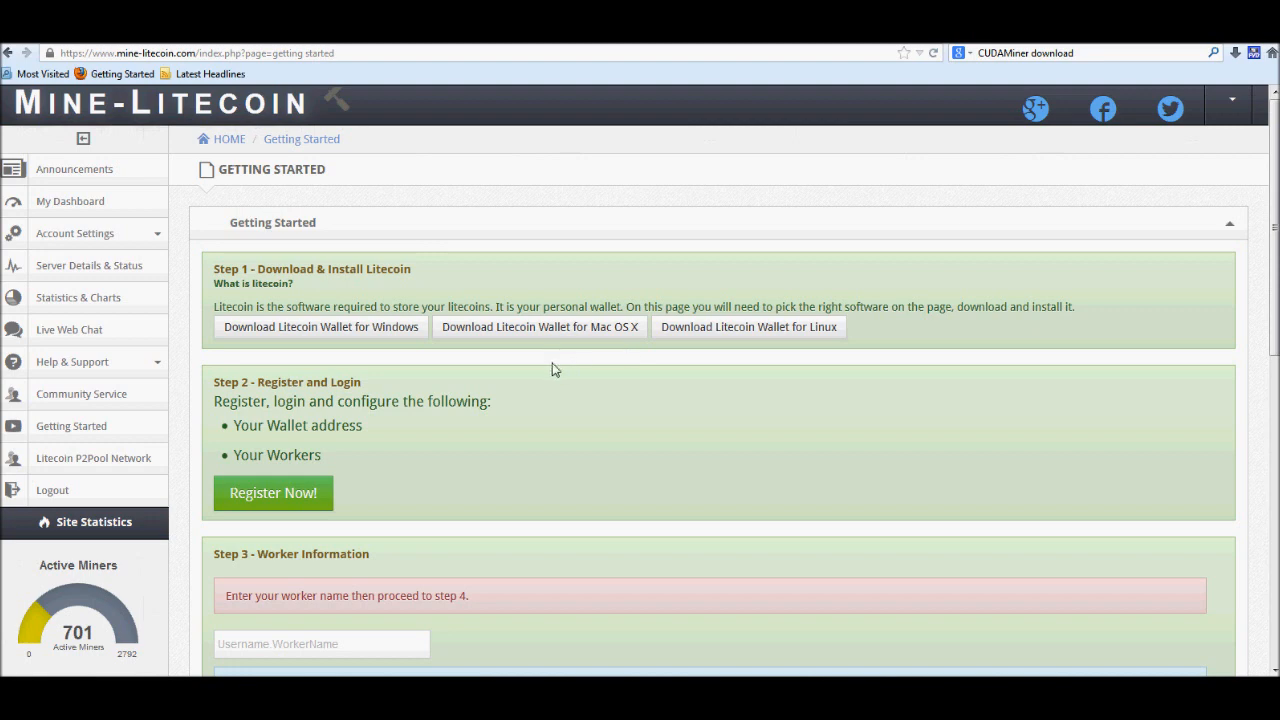
mouse_move(550, 436)
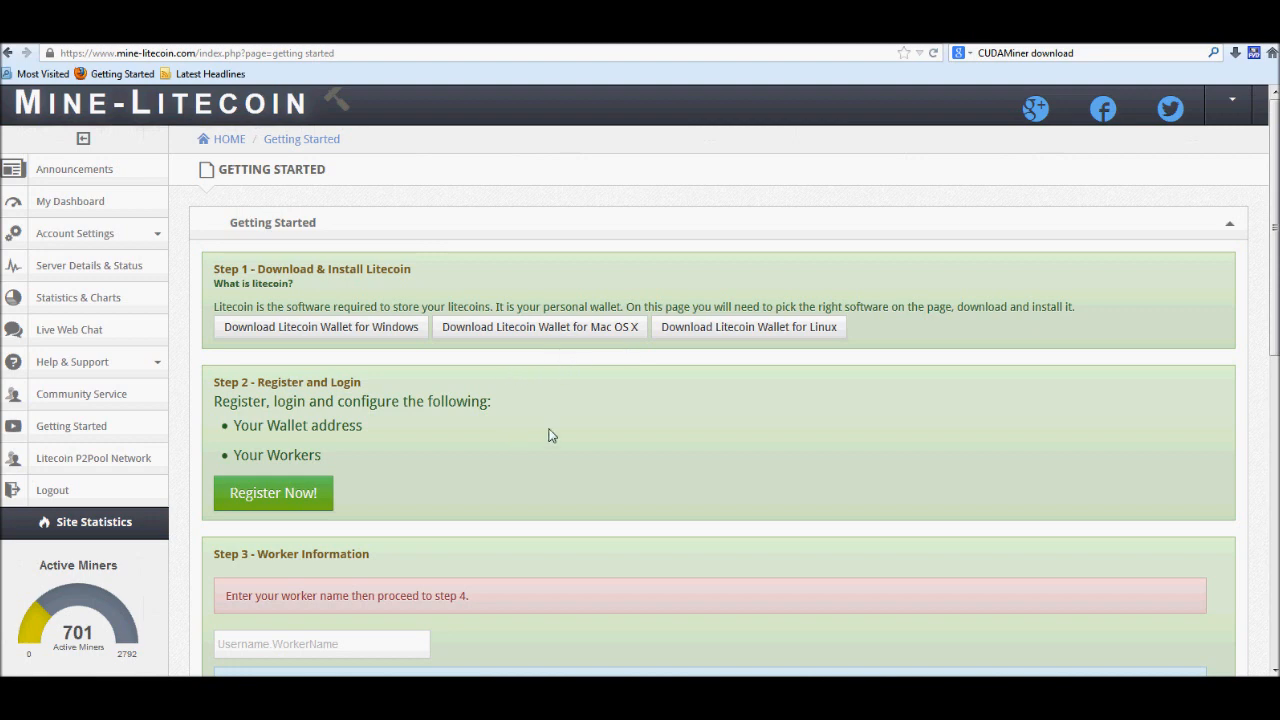
mouse_move(664, 436)
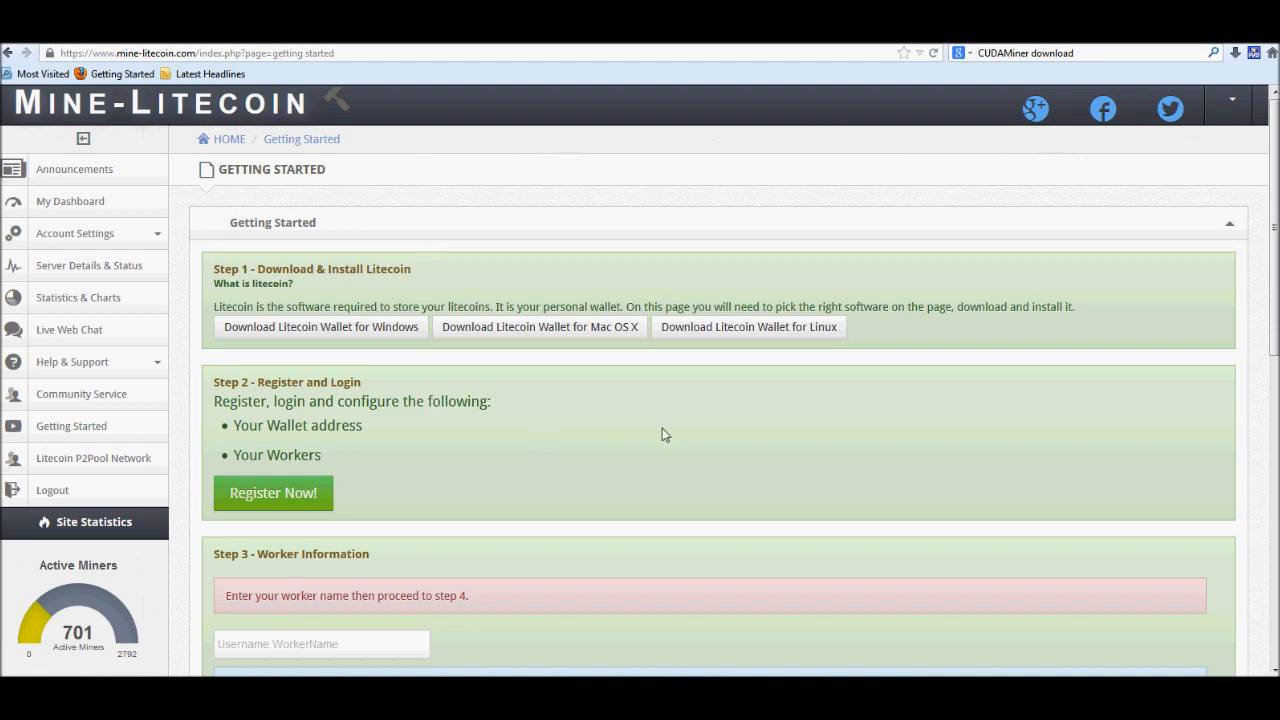
mouse_move(218, 364)
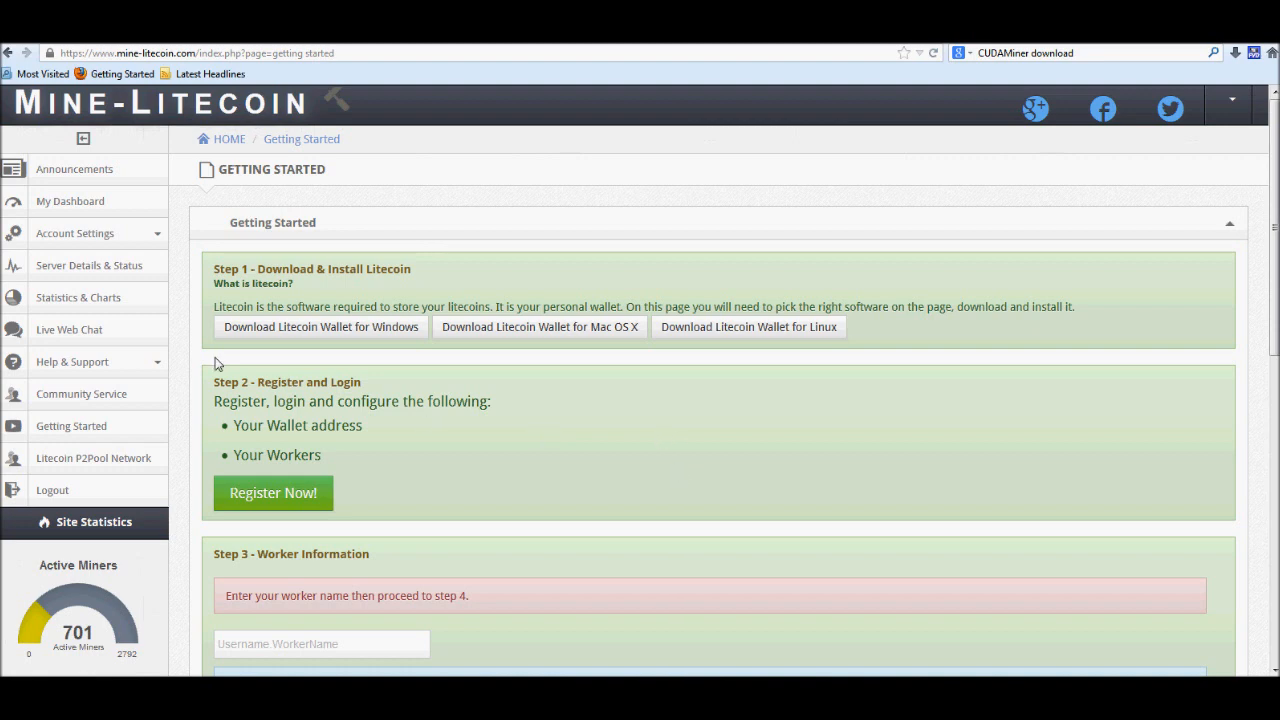
mouse_move(504, 478)
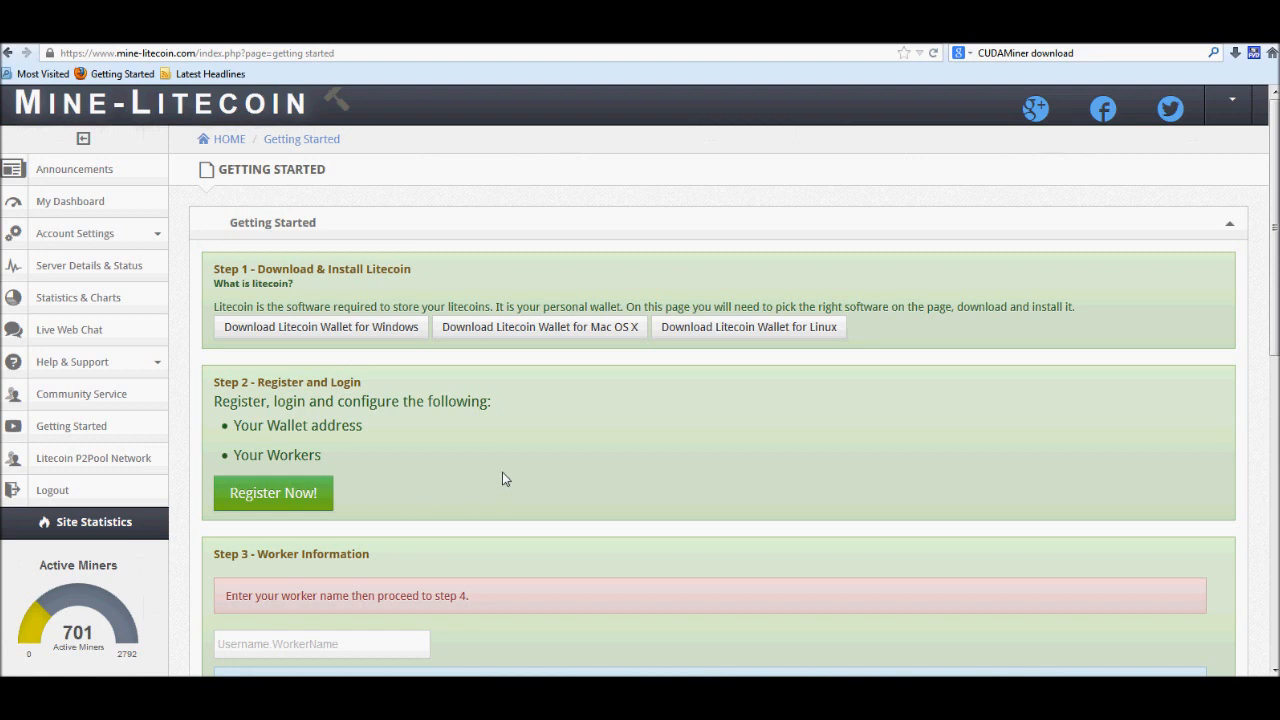
Add a new worker named x3 on the account's worker configuration page
scroll(down, 3)
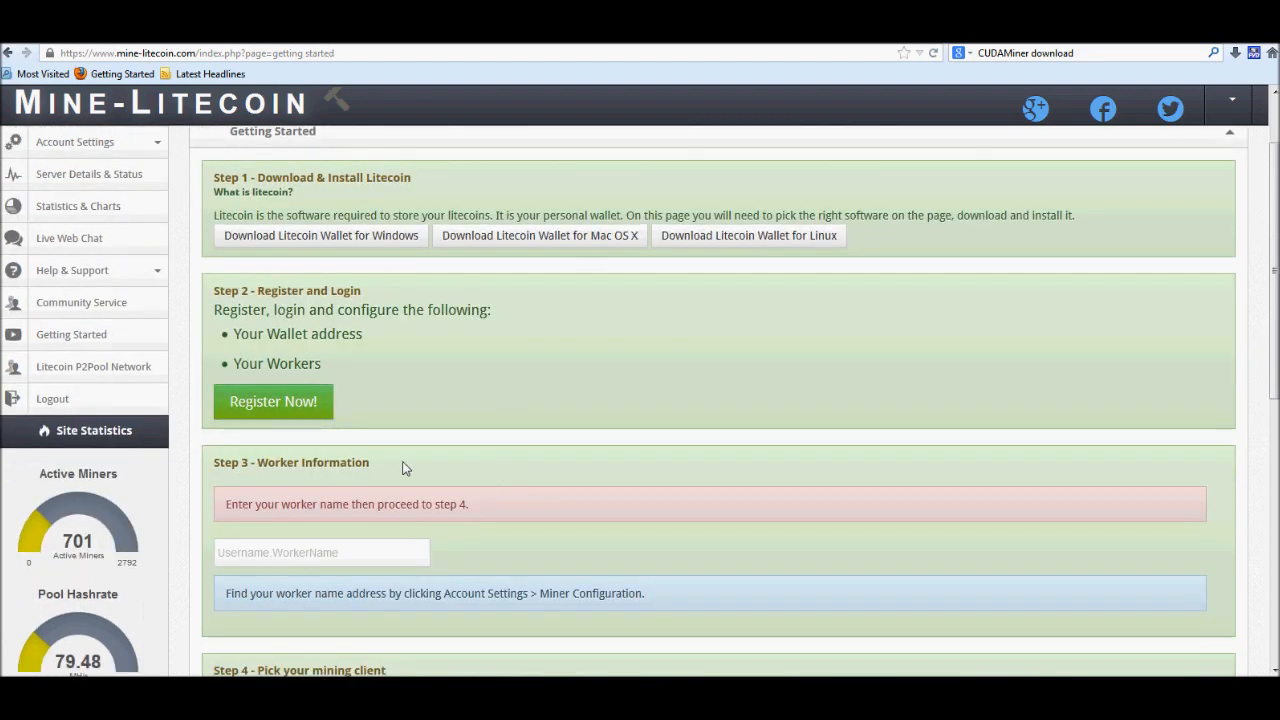
mouse_move(344, 552)
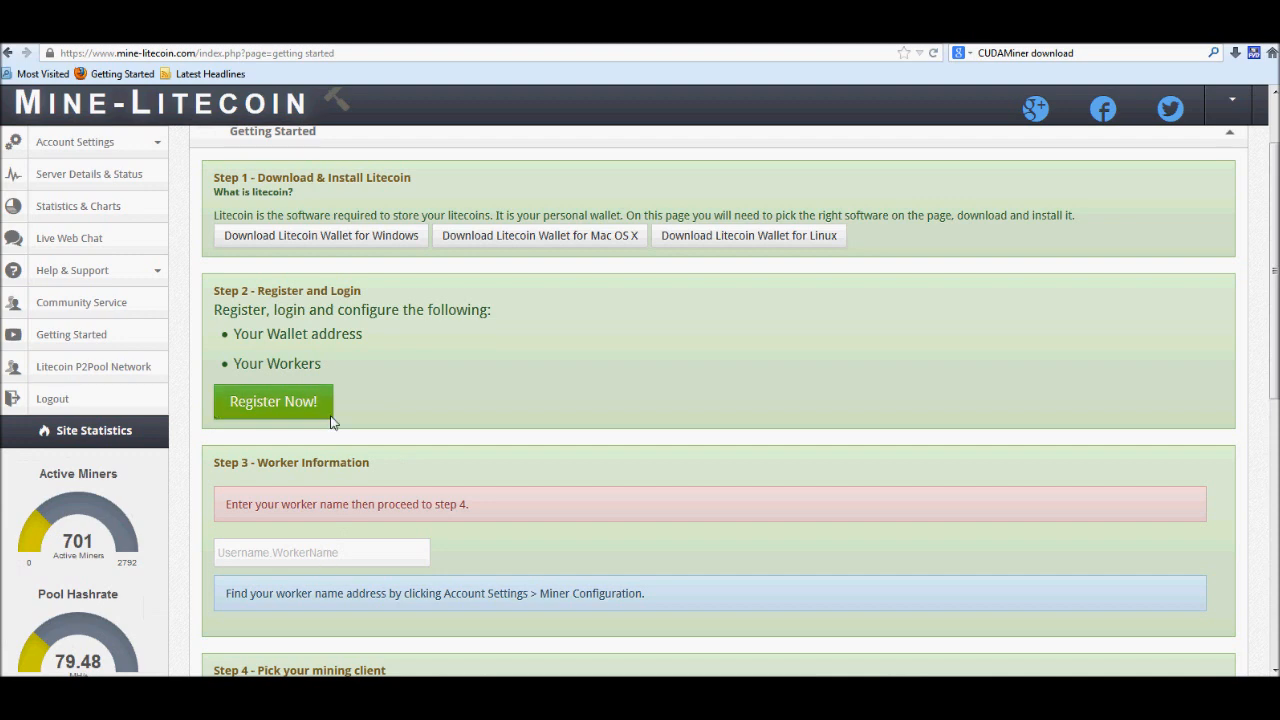
scroll(up, 3)
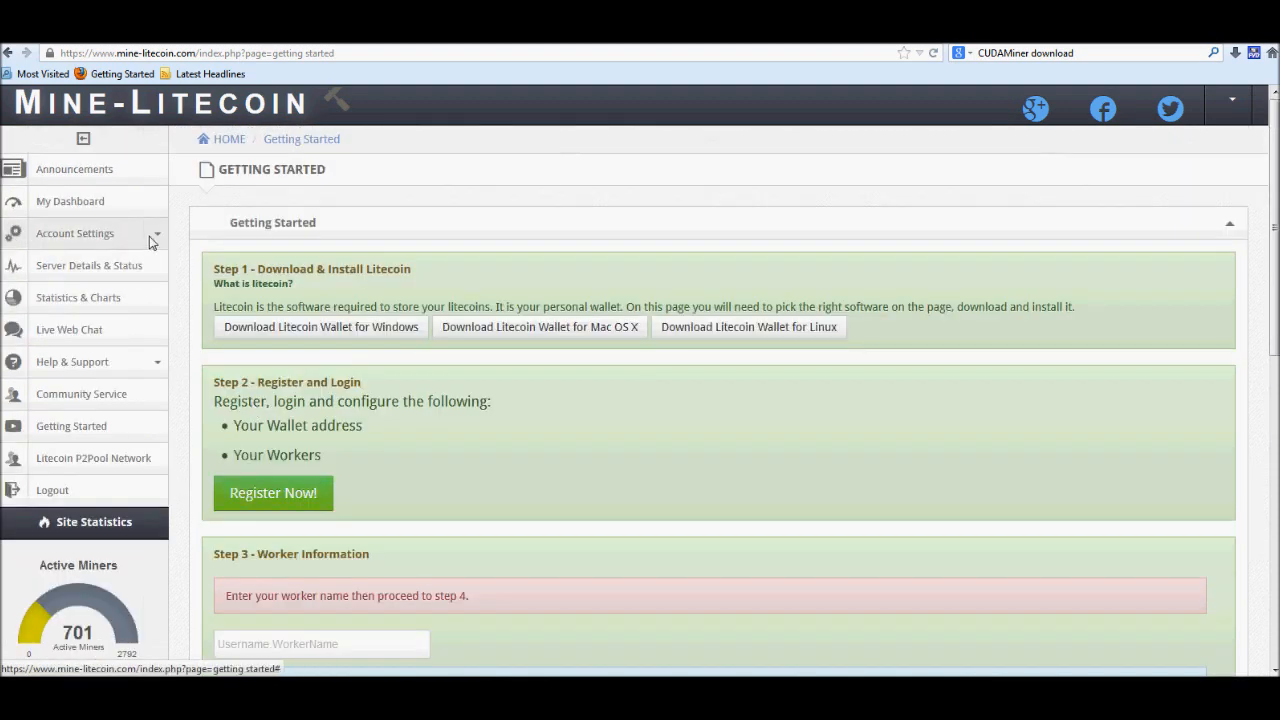
click(76, 232)
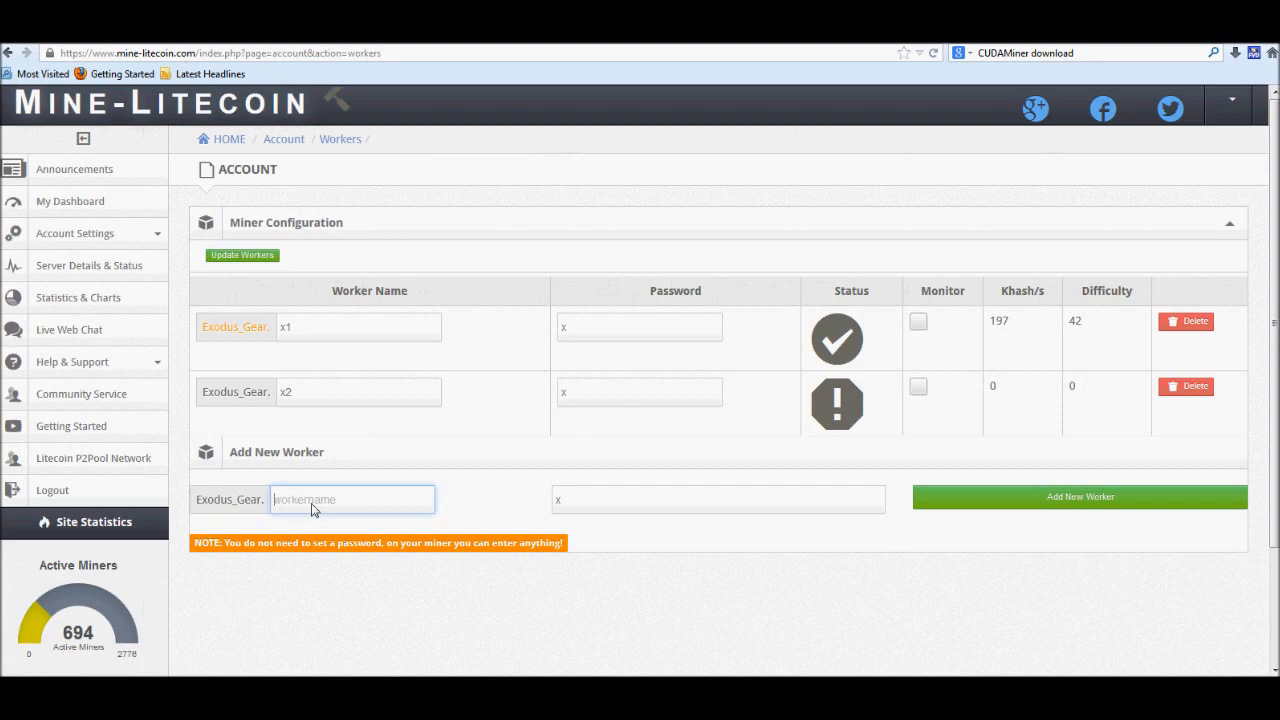
text(x3)
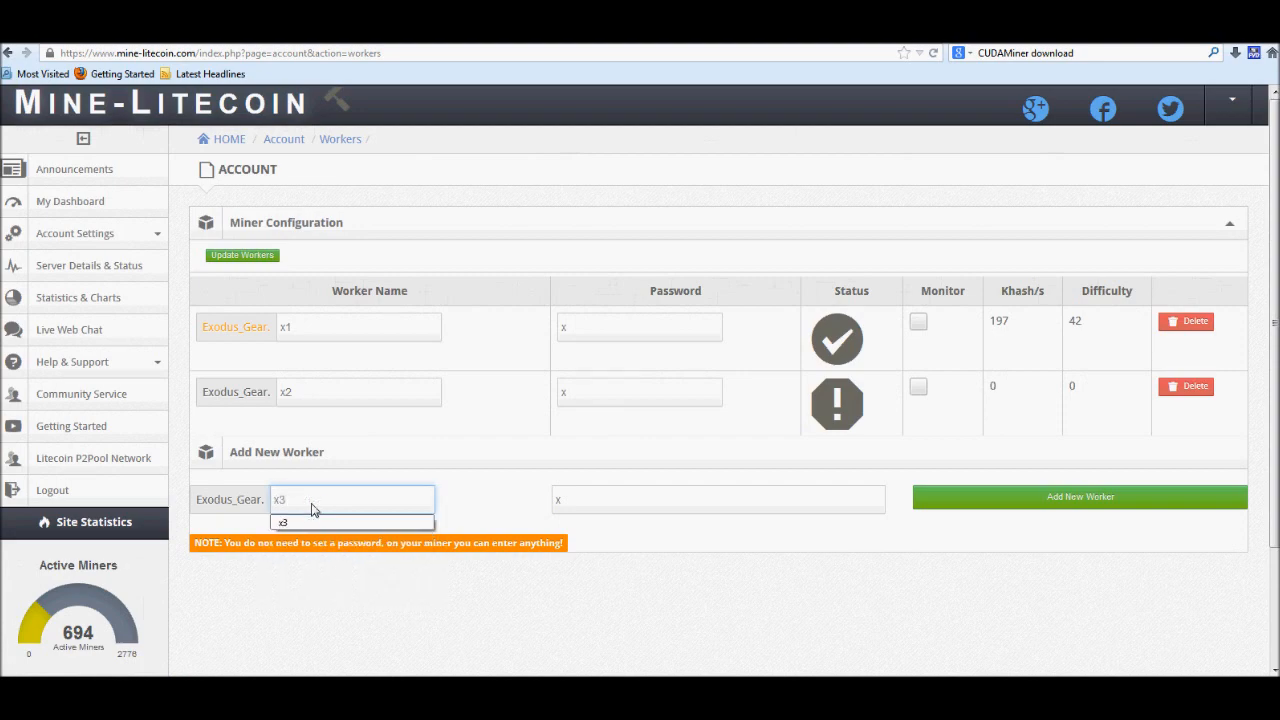
mouse_move(984, 540)
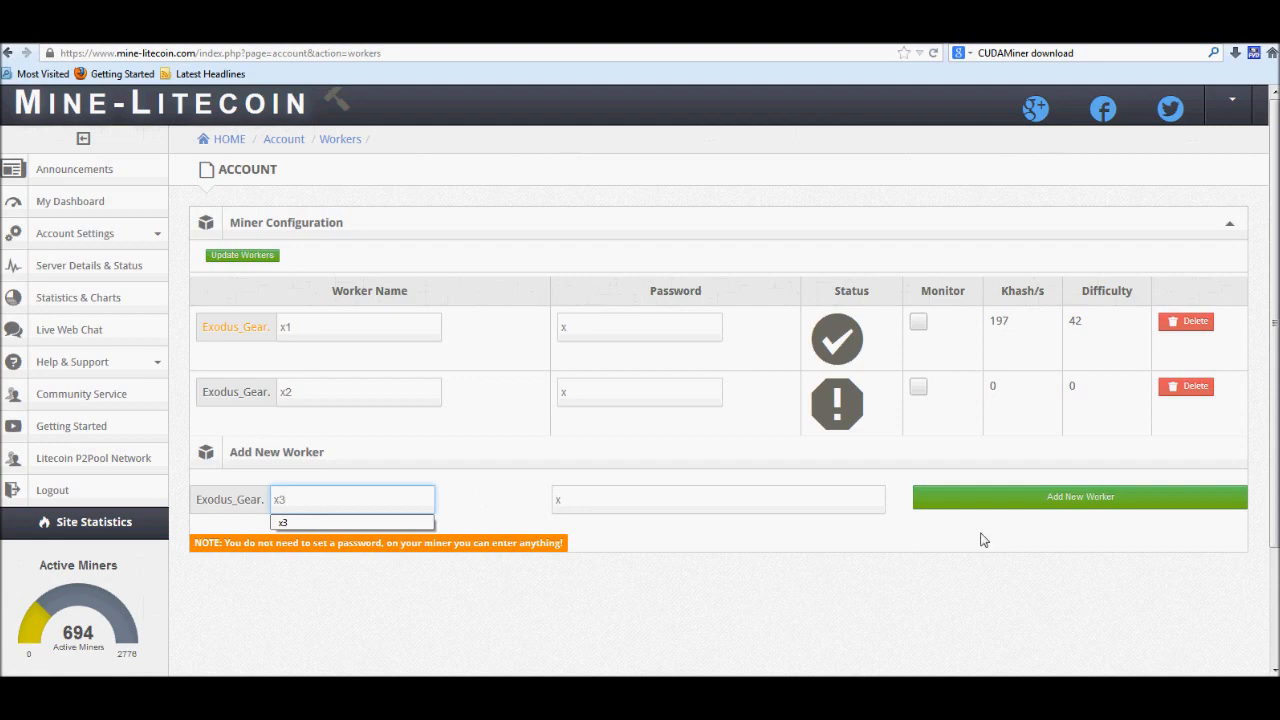
click(1080, 496)
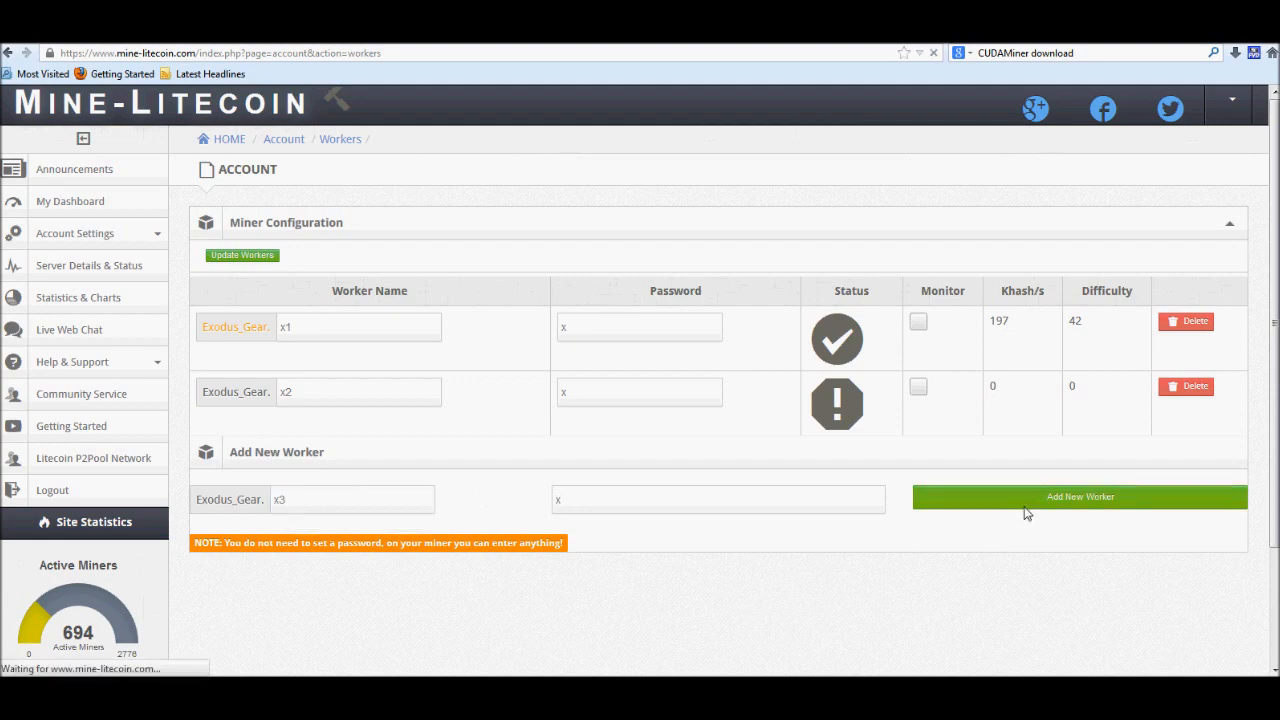
click(1080, 496)
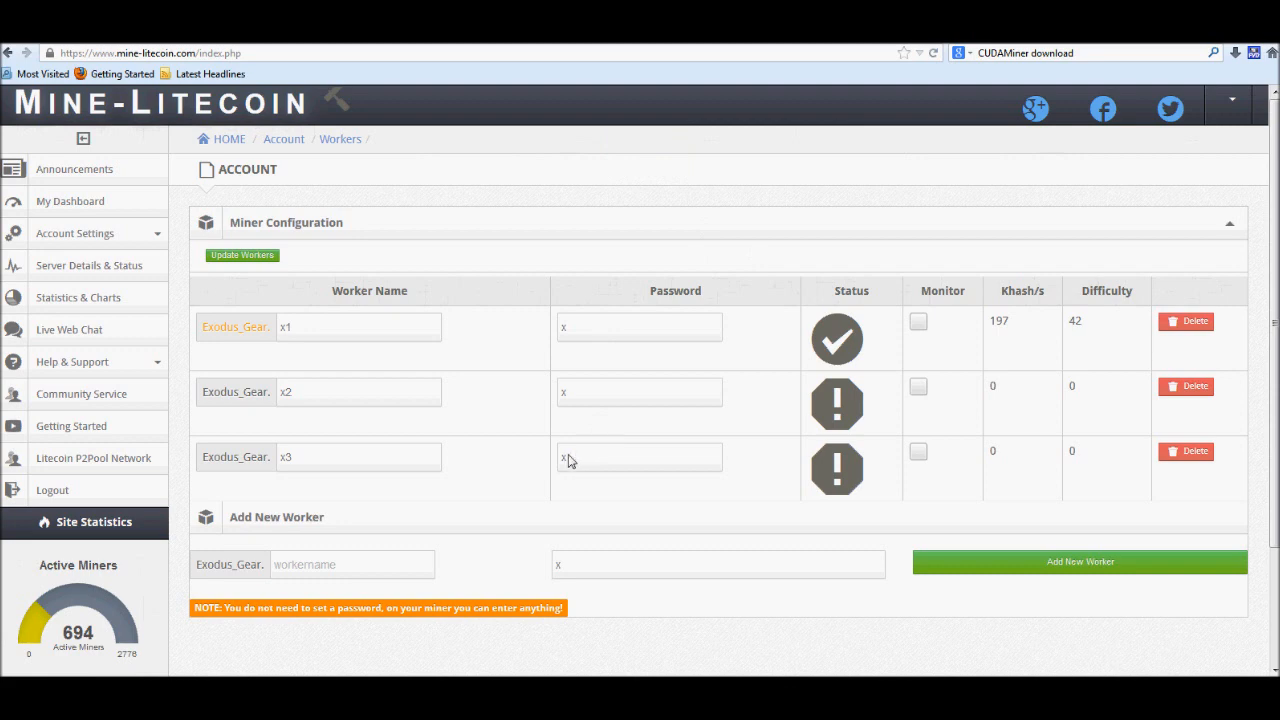
mouse_move(576, 464)
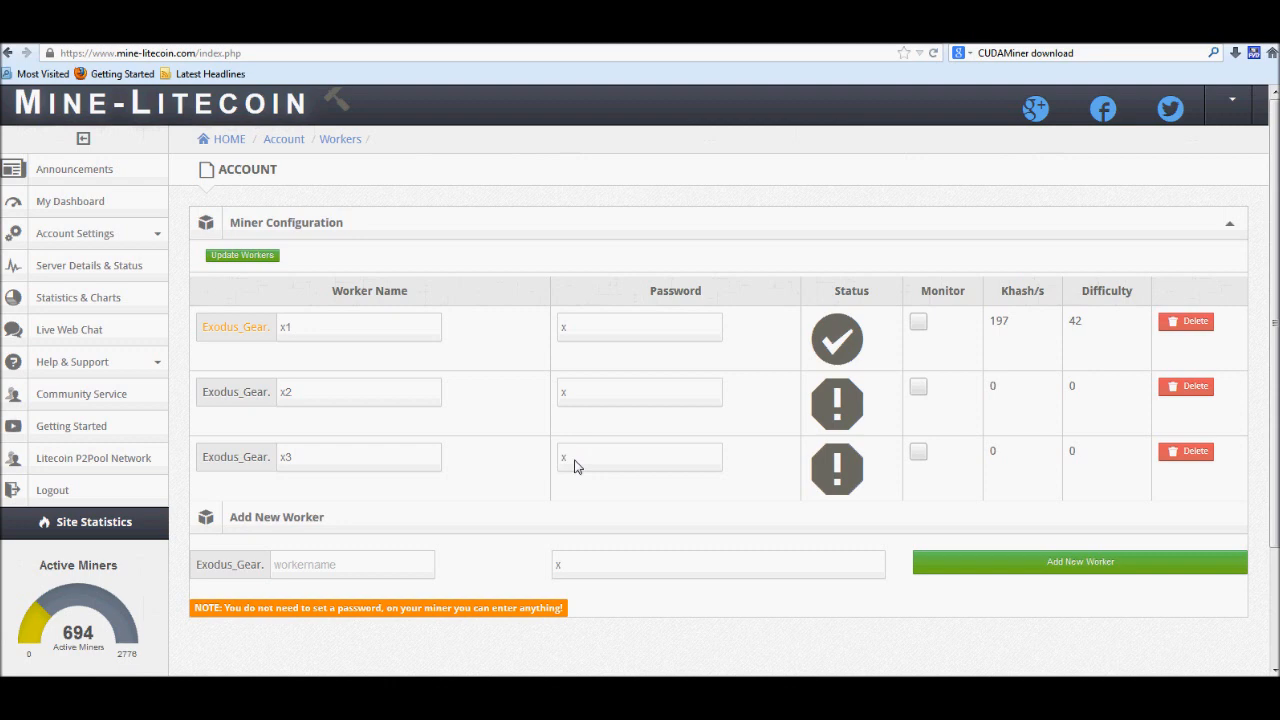
mouse_move(240, 160)
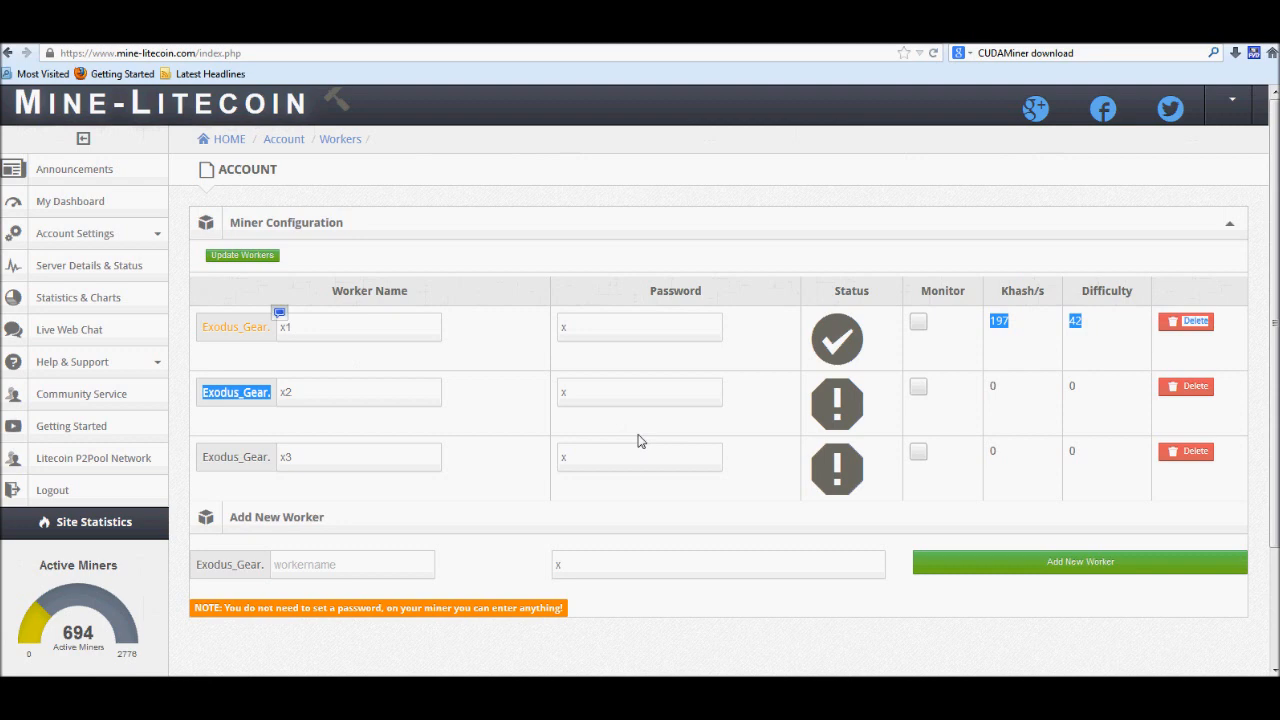
mouse_move(116, 428)
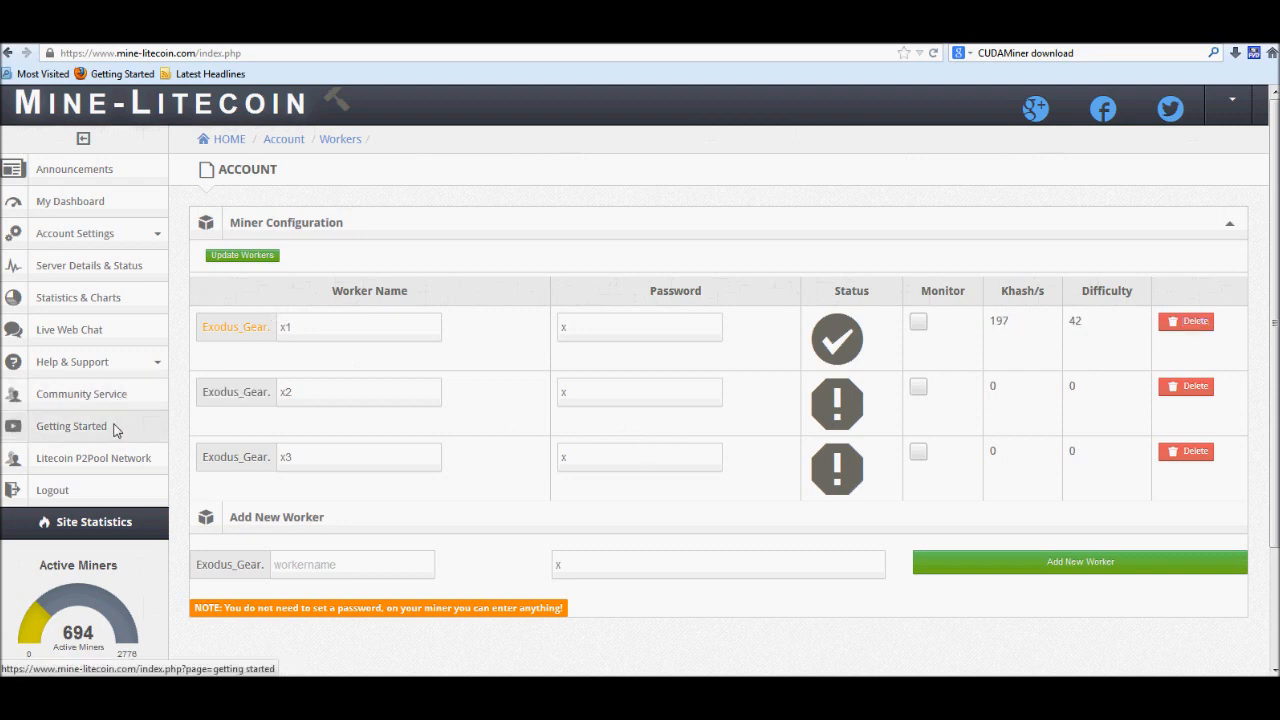
mouse_move(88, 264)
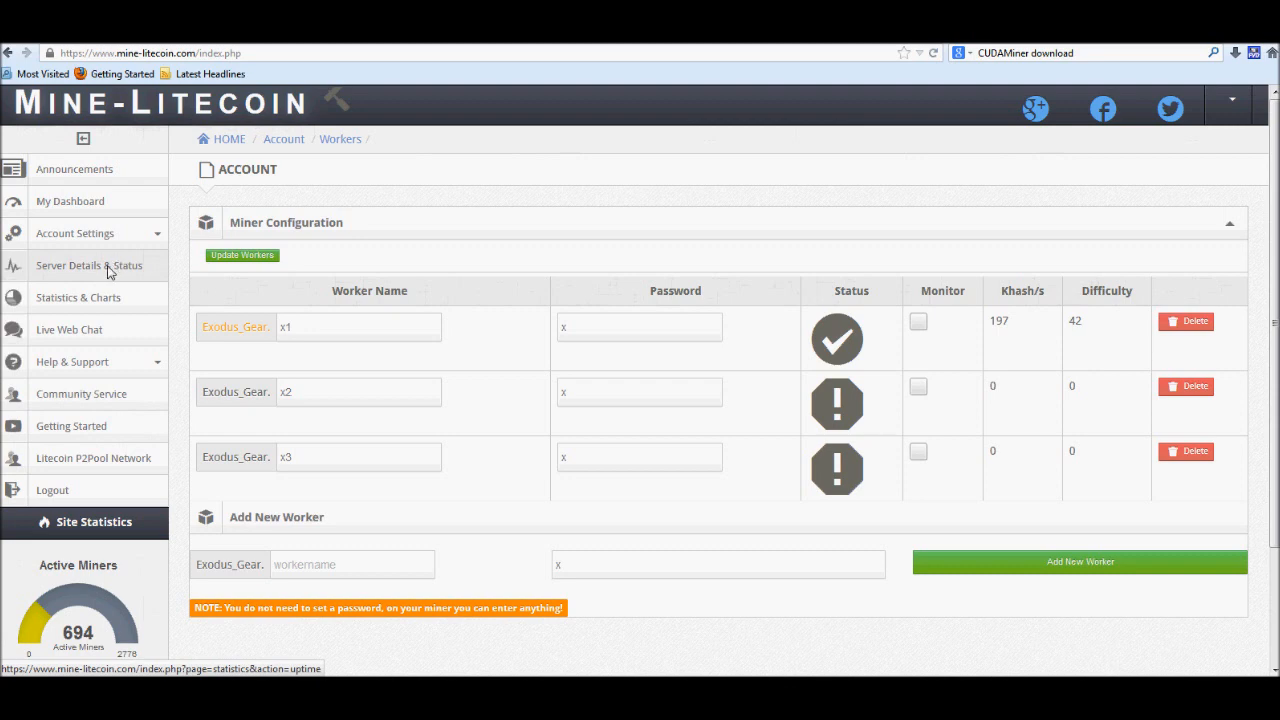
View the server status page and select the Asia stratum server address
click(88, 264)
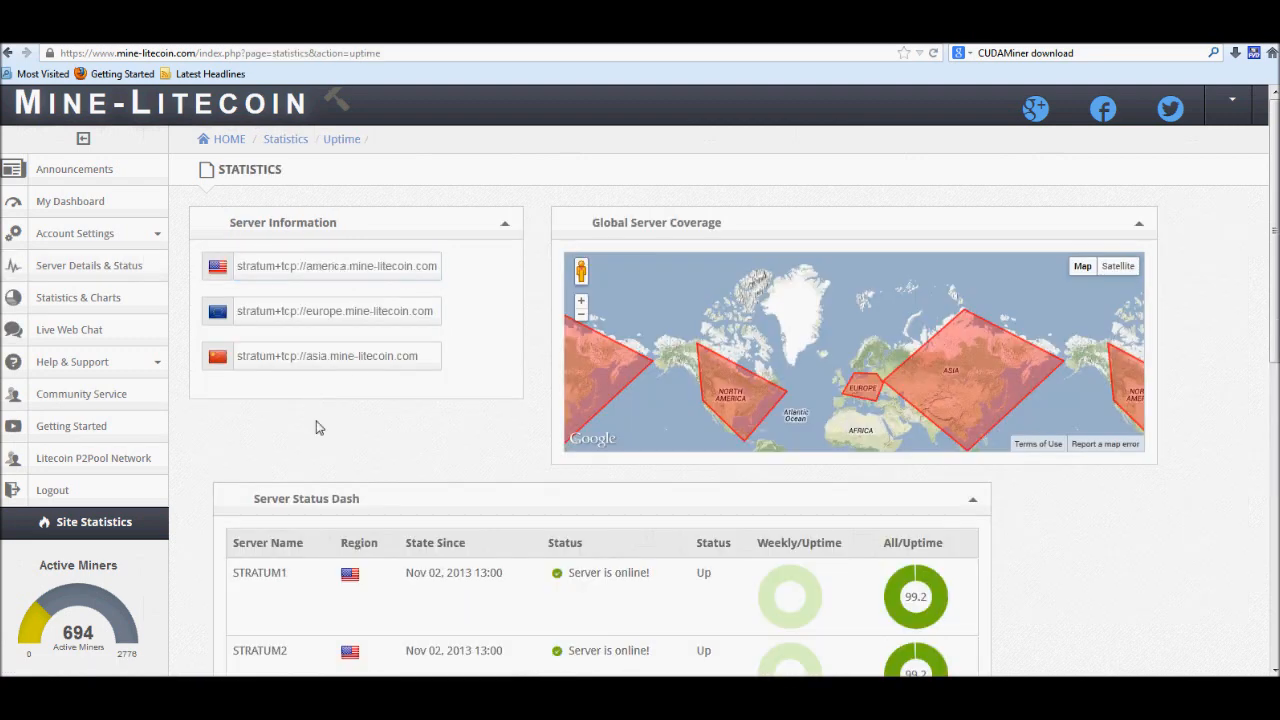
triple_click(336, 264)
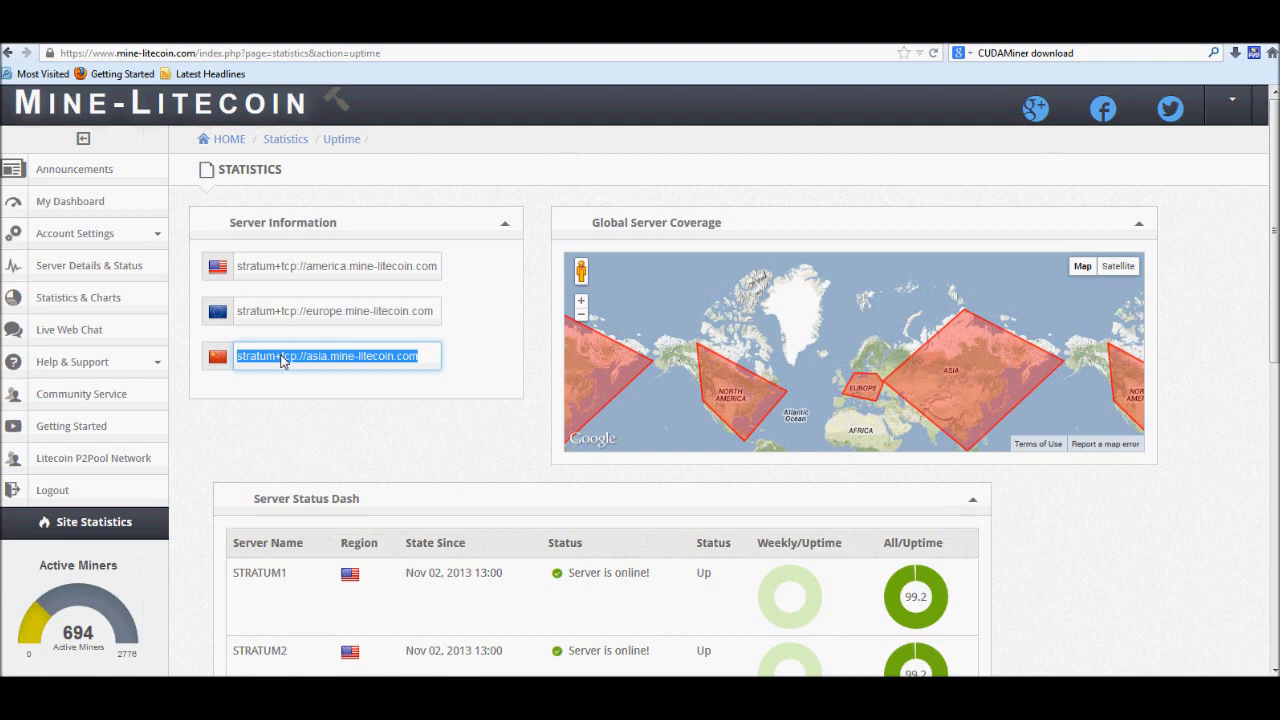
mouse_move(356, 374)
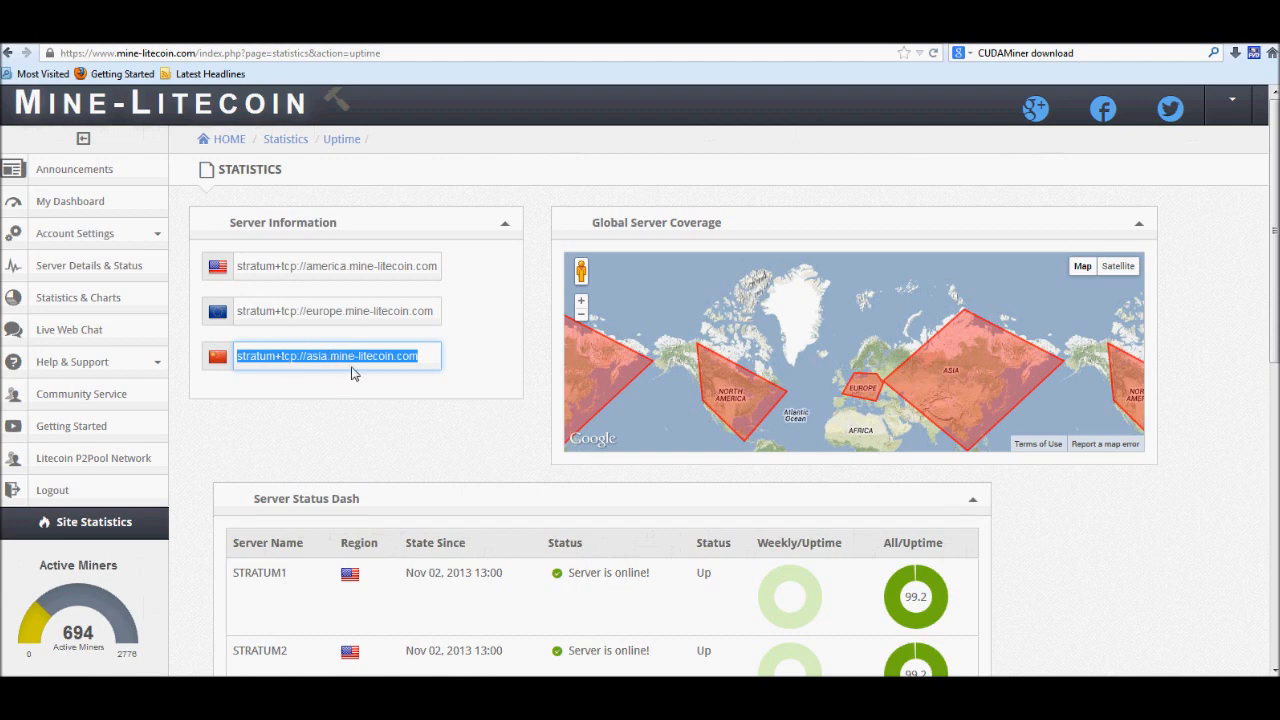
mouse_move(452, 344)
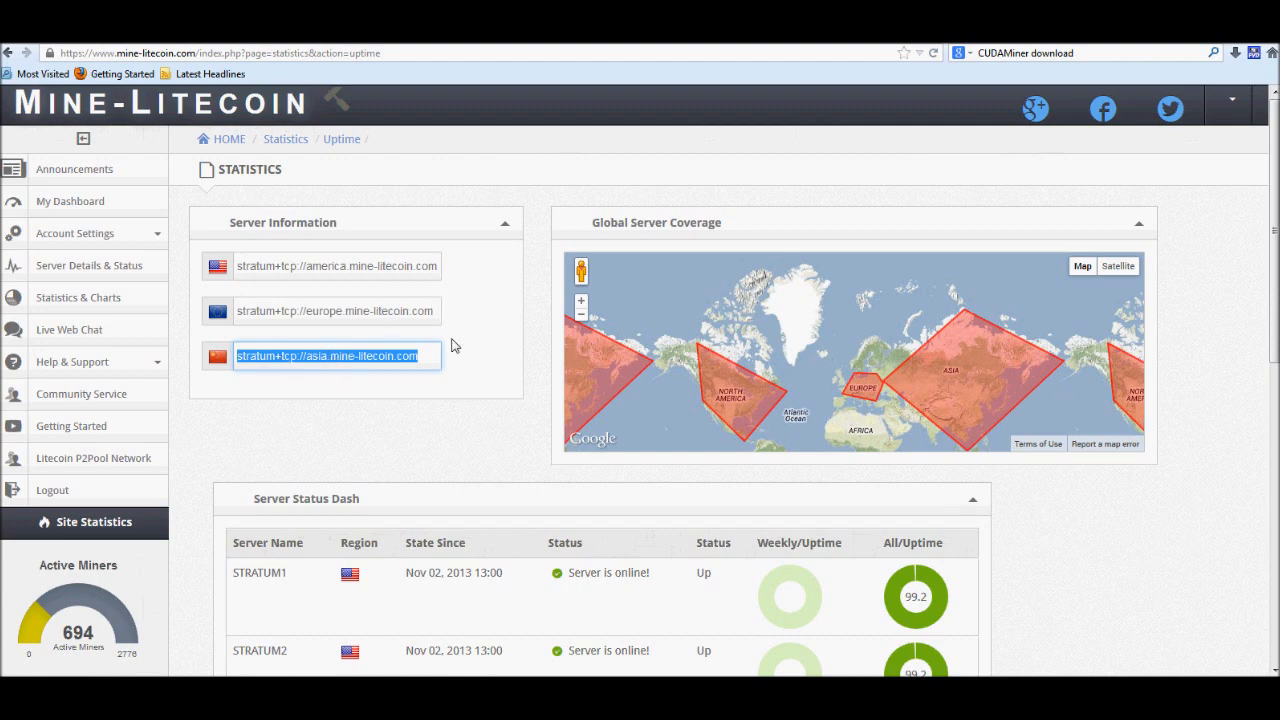
mouse_move(324, 292)
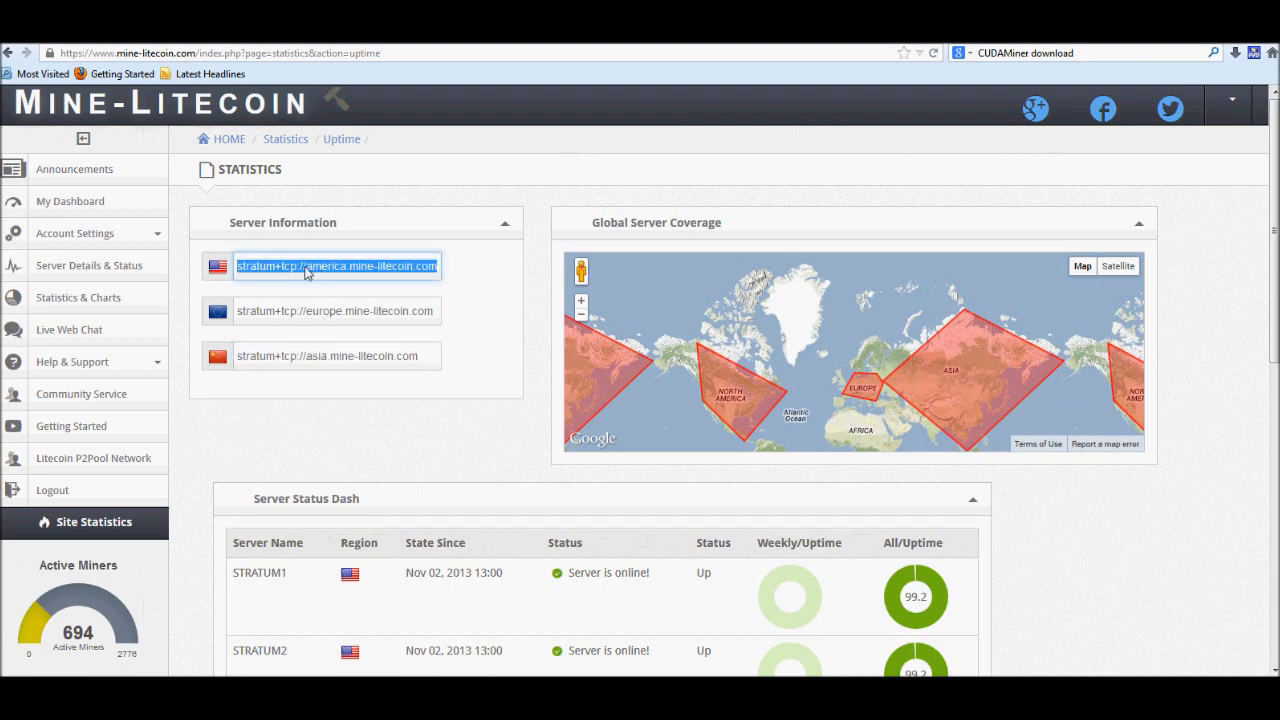
mouse_move(366, 466)
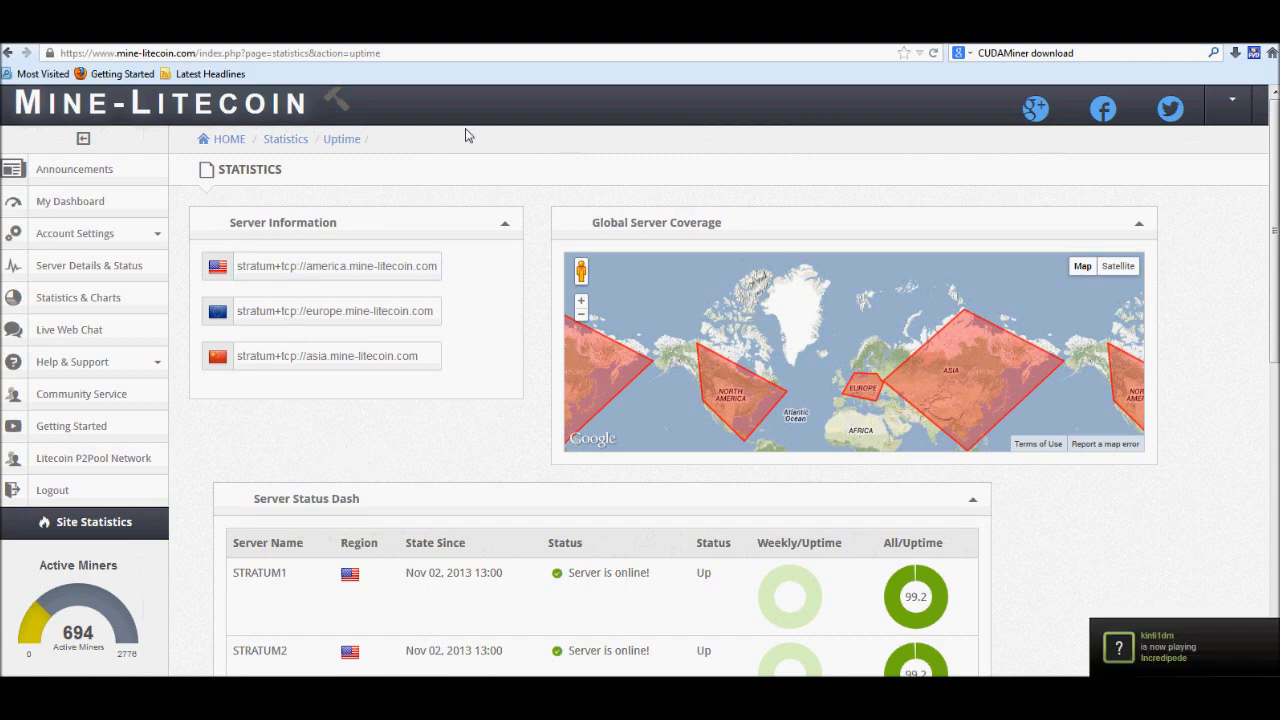
mouse_move(320, 384)
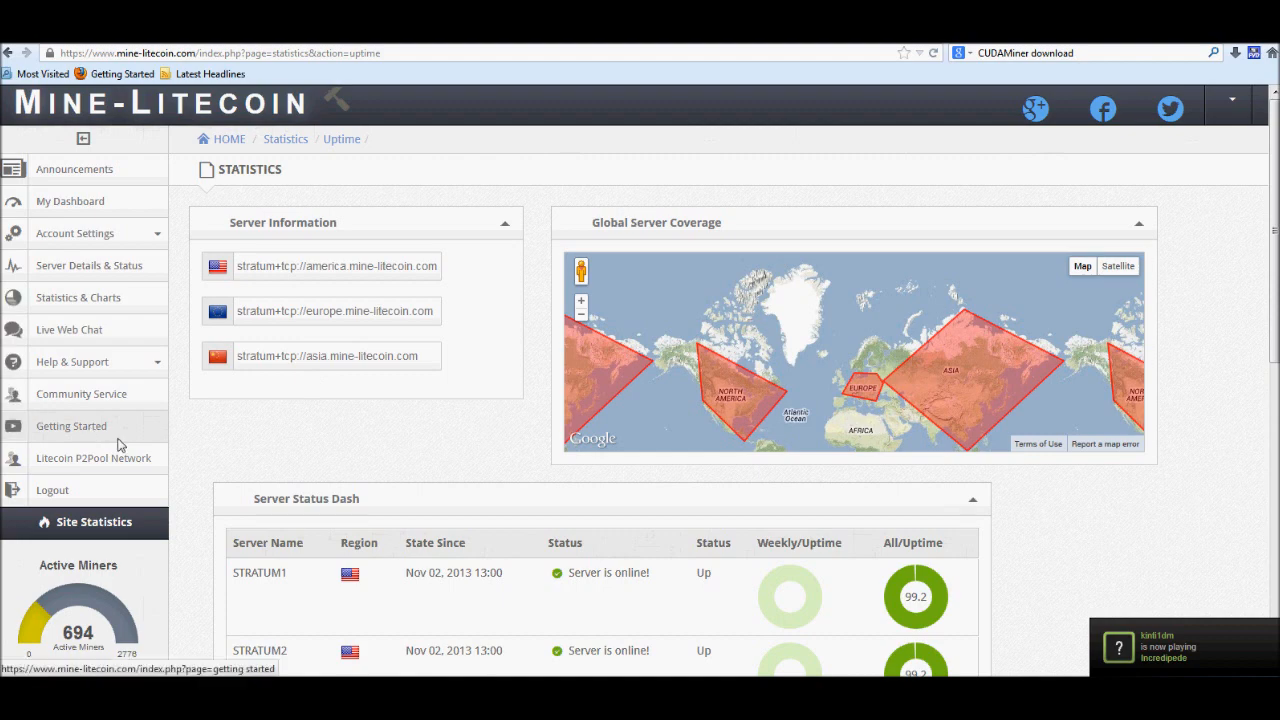
Read through Steps 1–5 of the Getting Started guide's mining setup, then return to the top
click(72, 424)
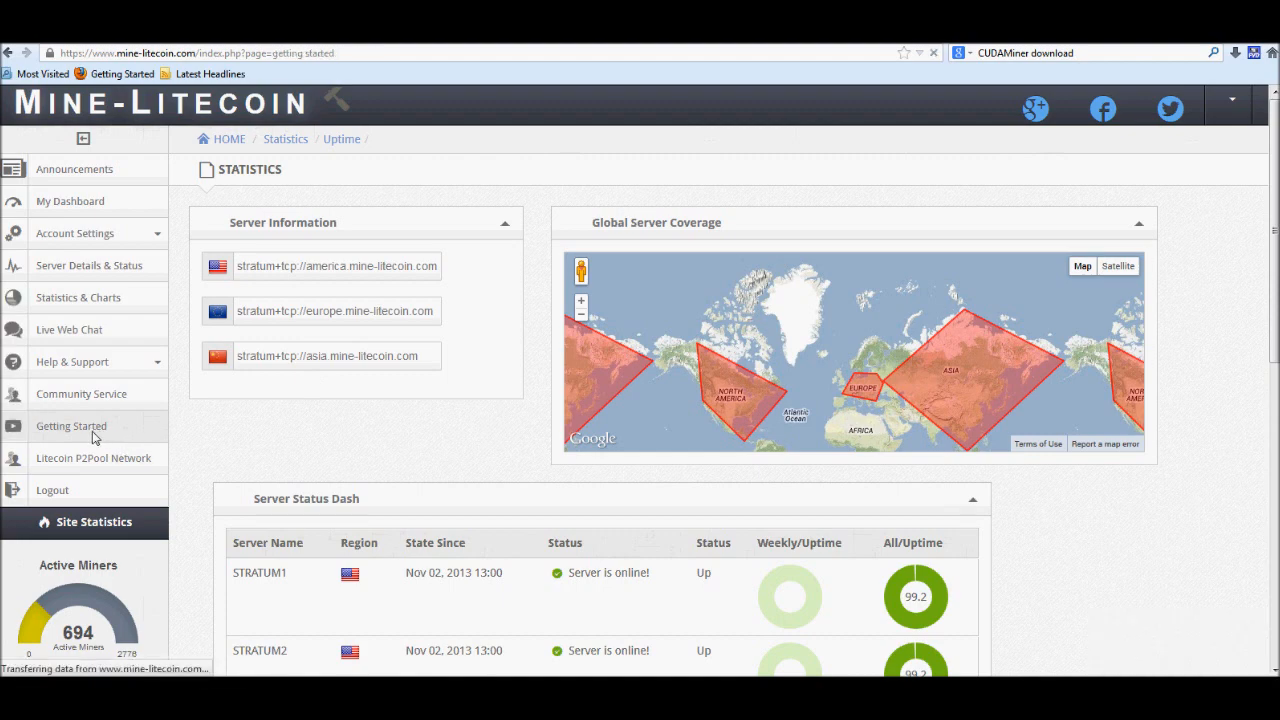
click(72, 424)
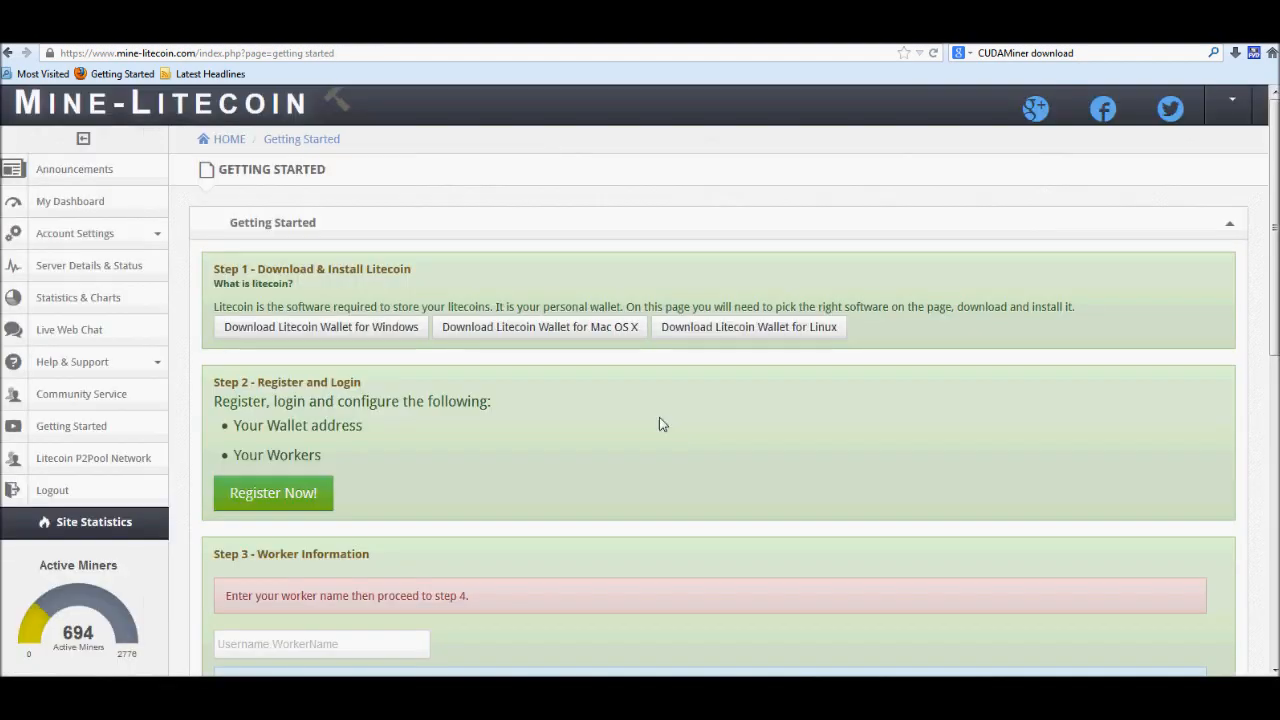
scroll(down, 3)
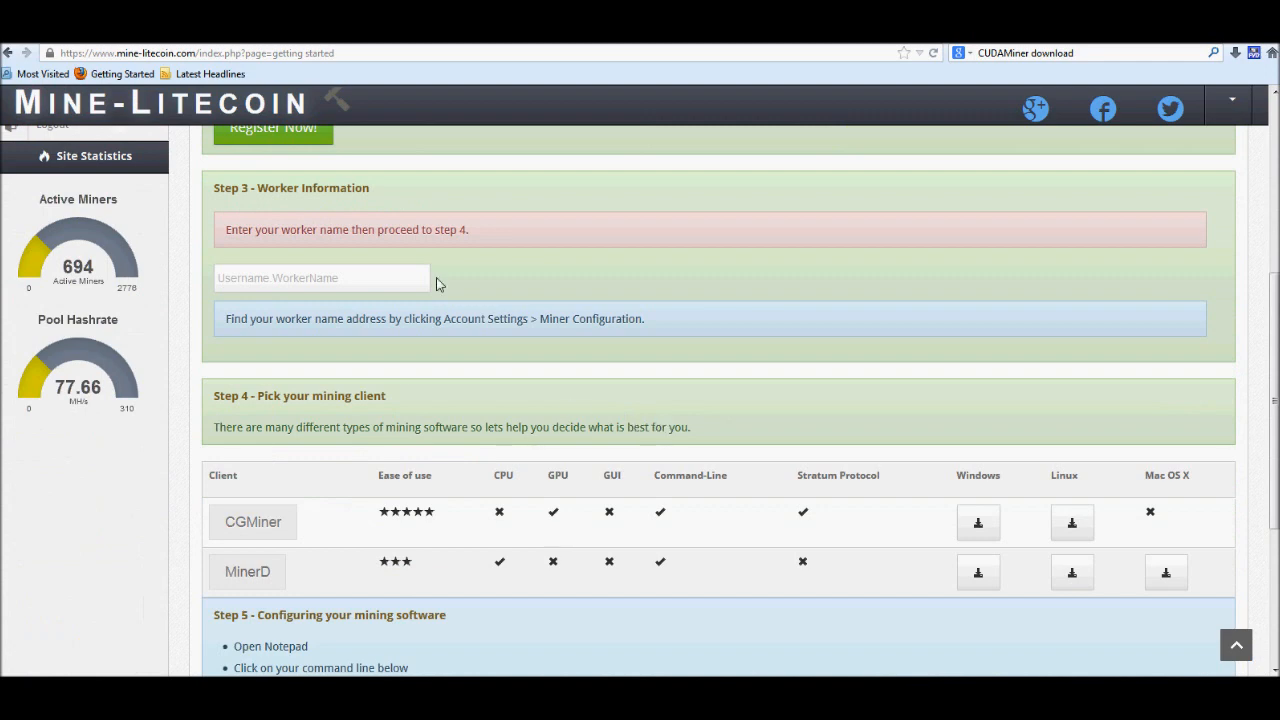
scroll(down, 3)
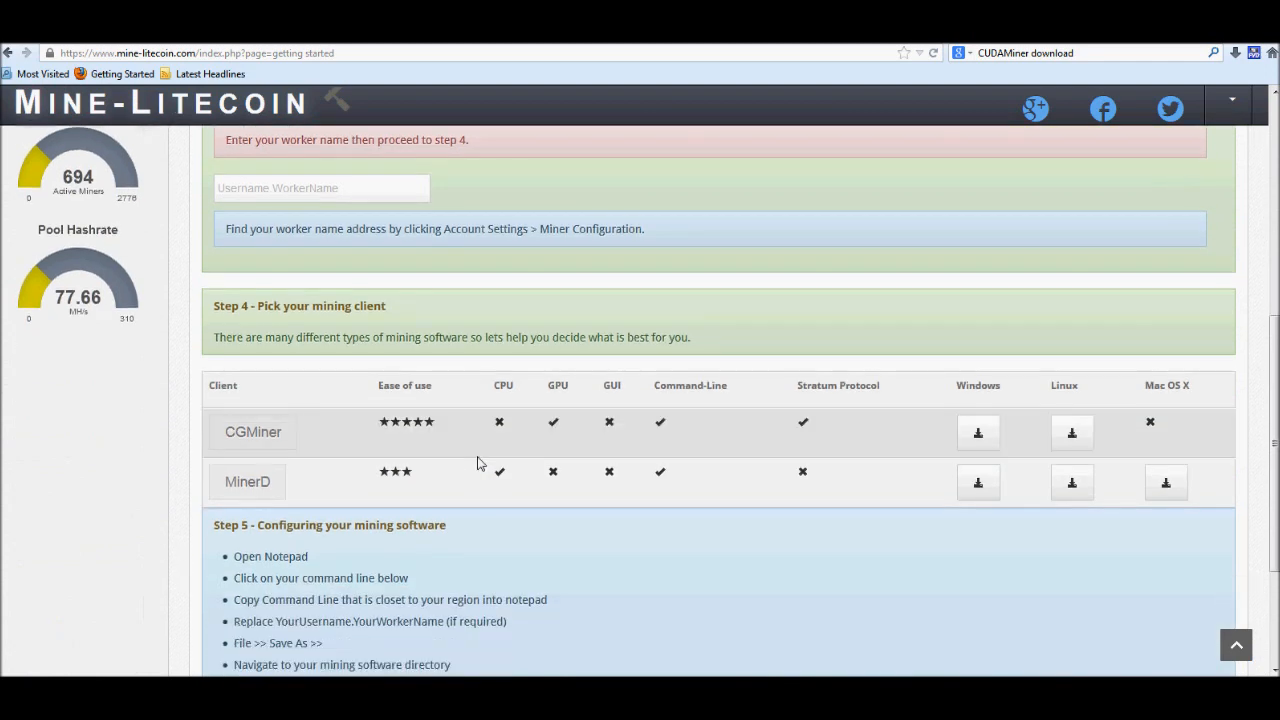
scroll(down, 3)
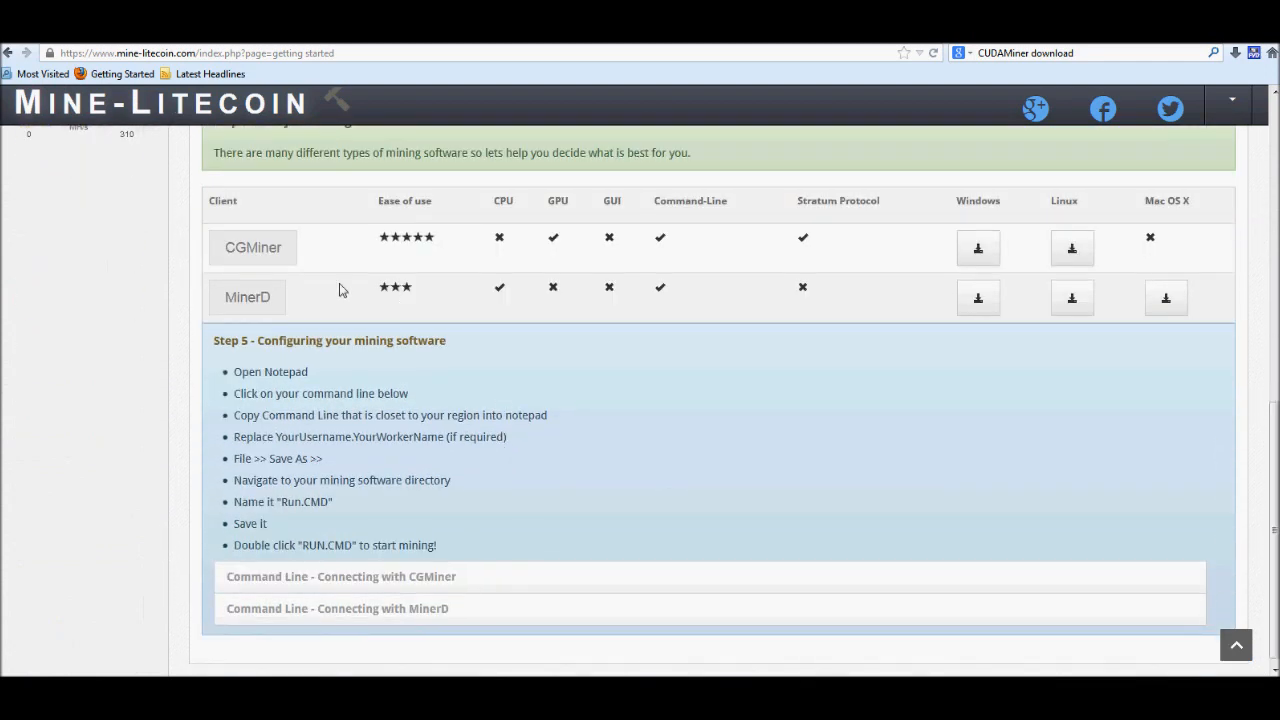
mouse_move(548, 434)
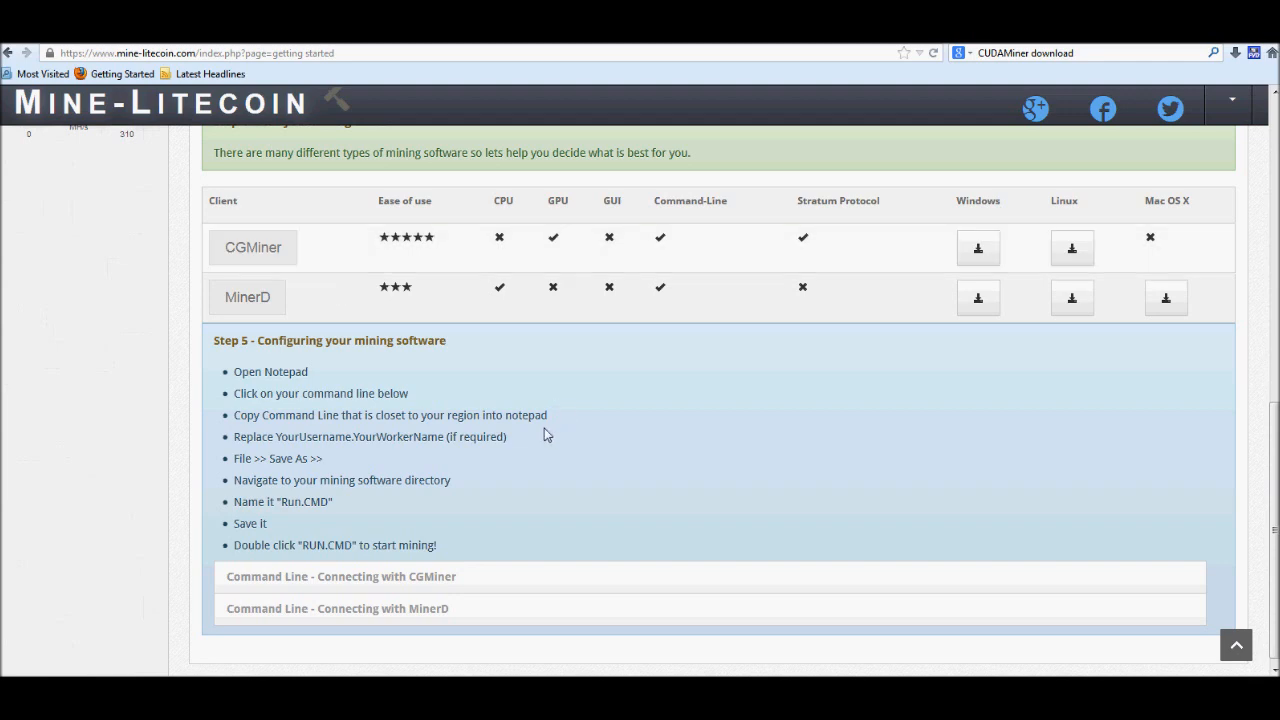
mouse_move(646, 318)
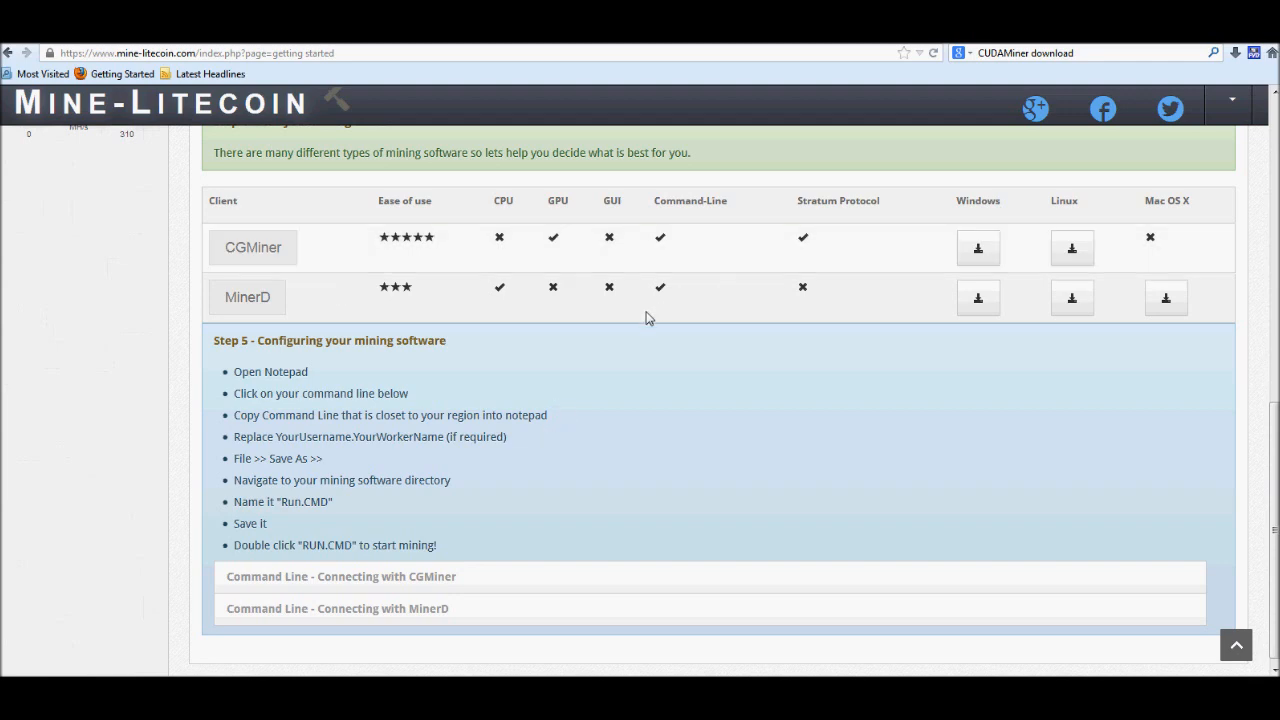
mouse_move(576, 510)
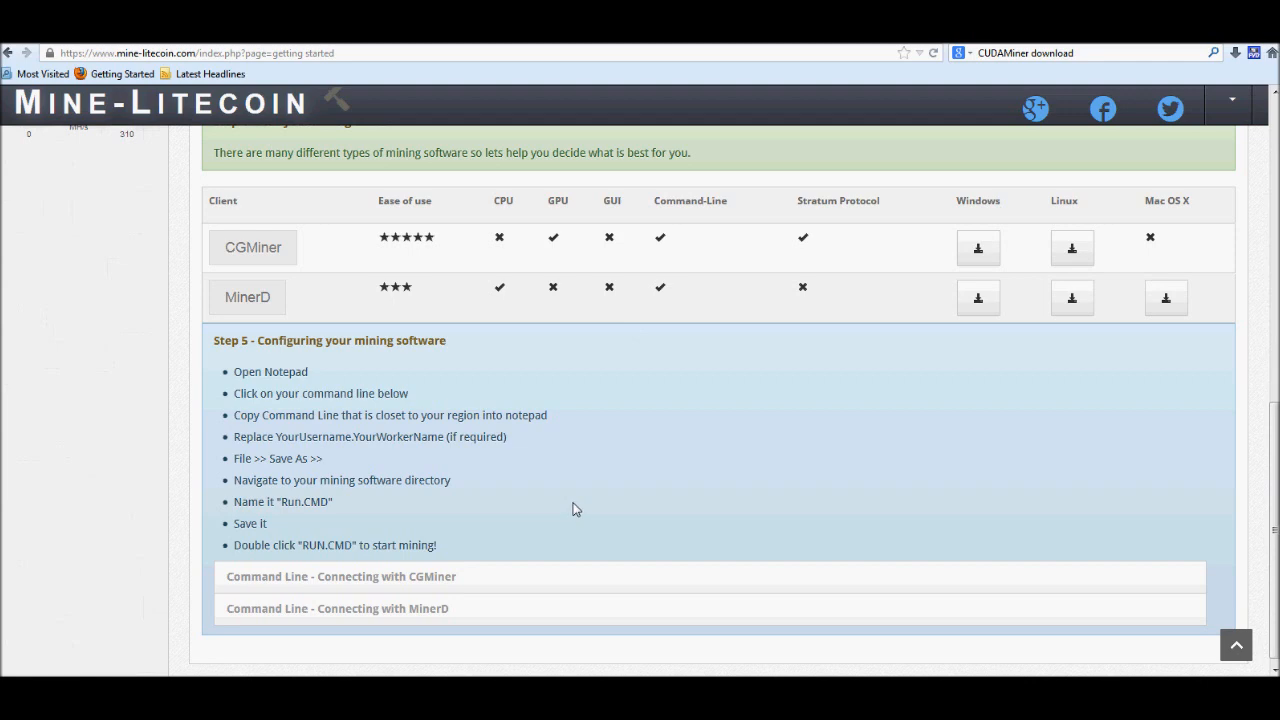
mouse_move(588, 432)
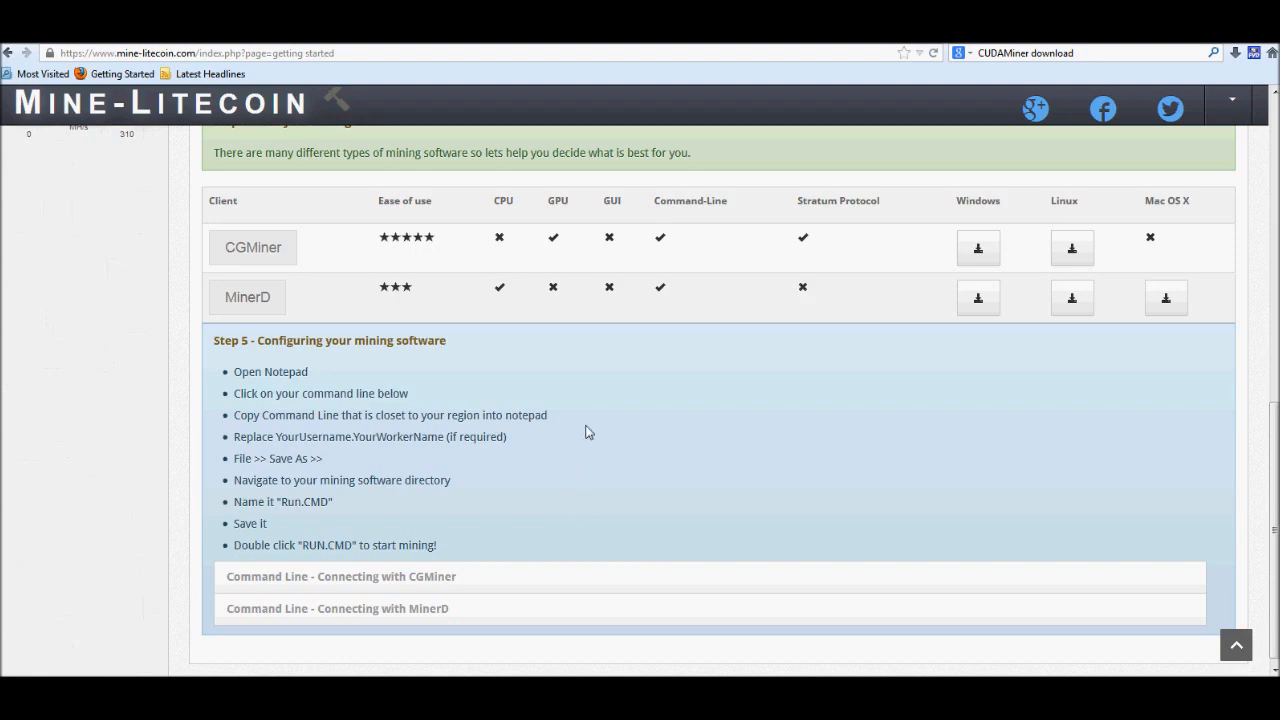
scroll(up, 3)
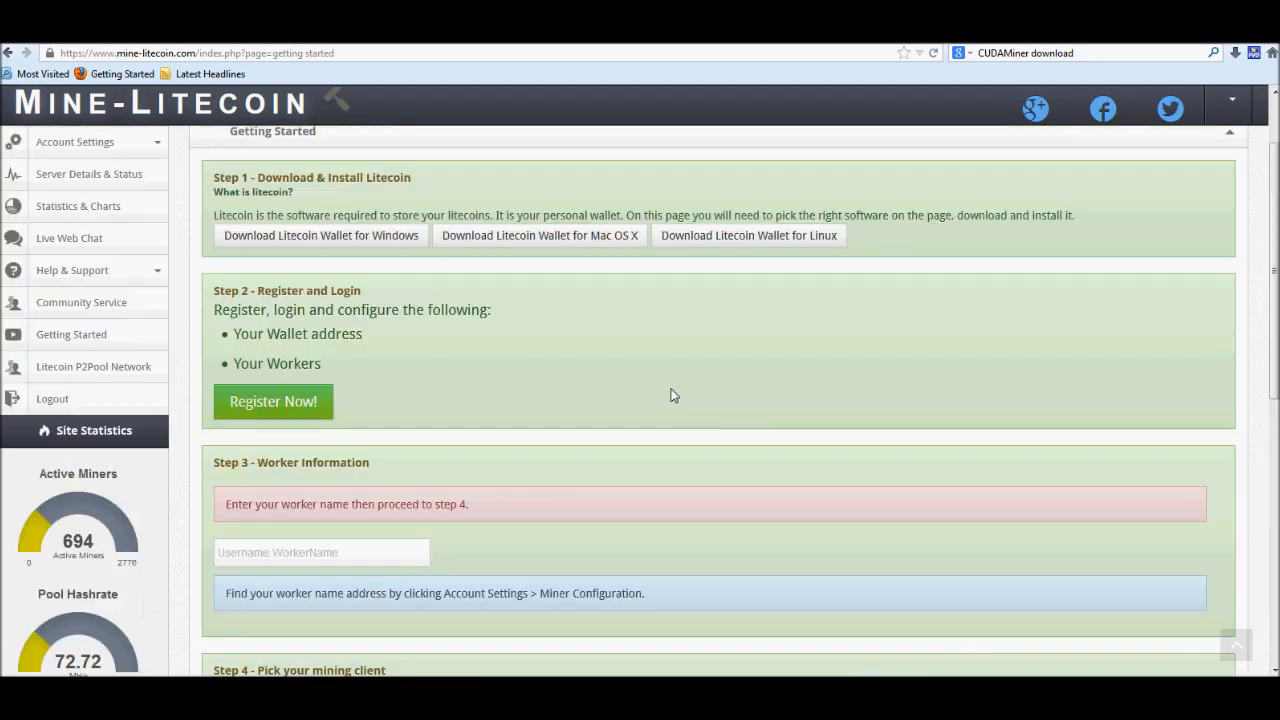
scroll(up, 3)
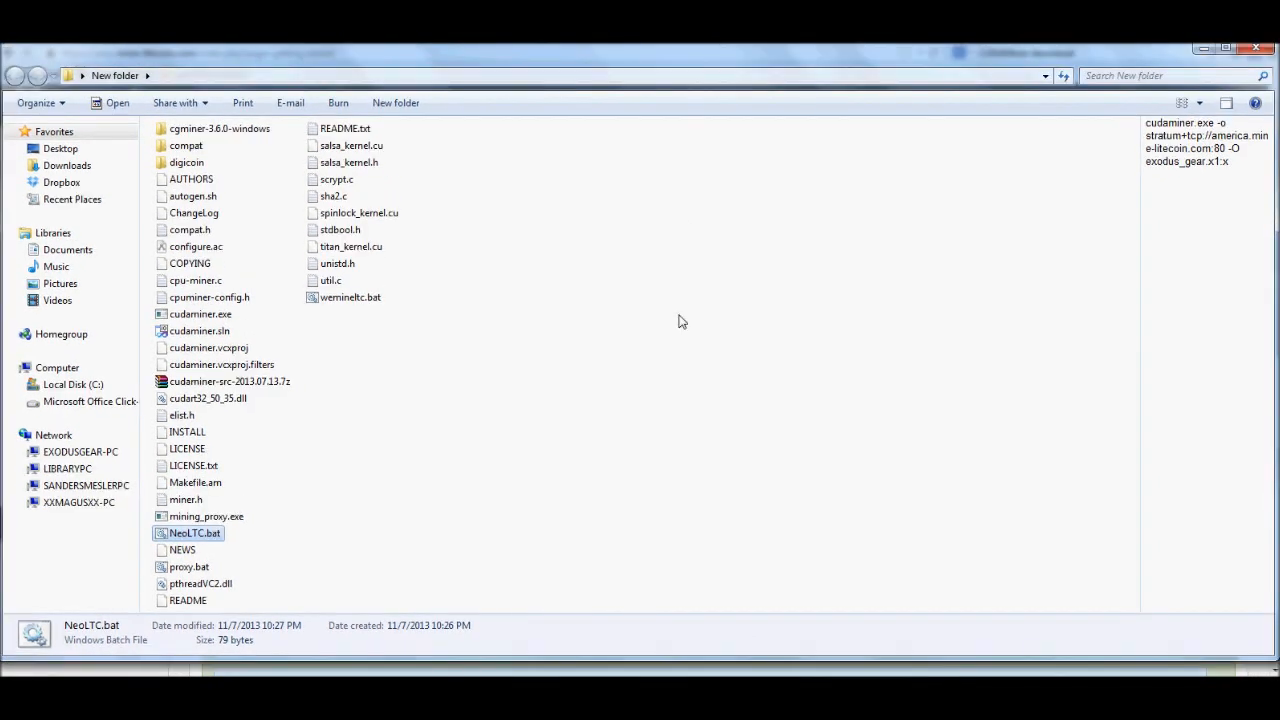
click(680, 320)
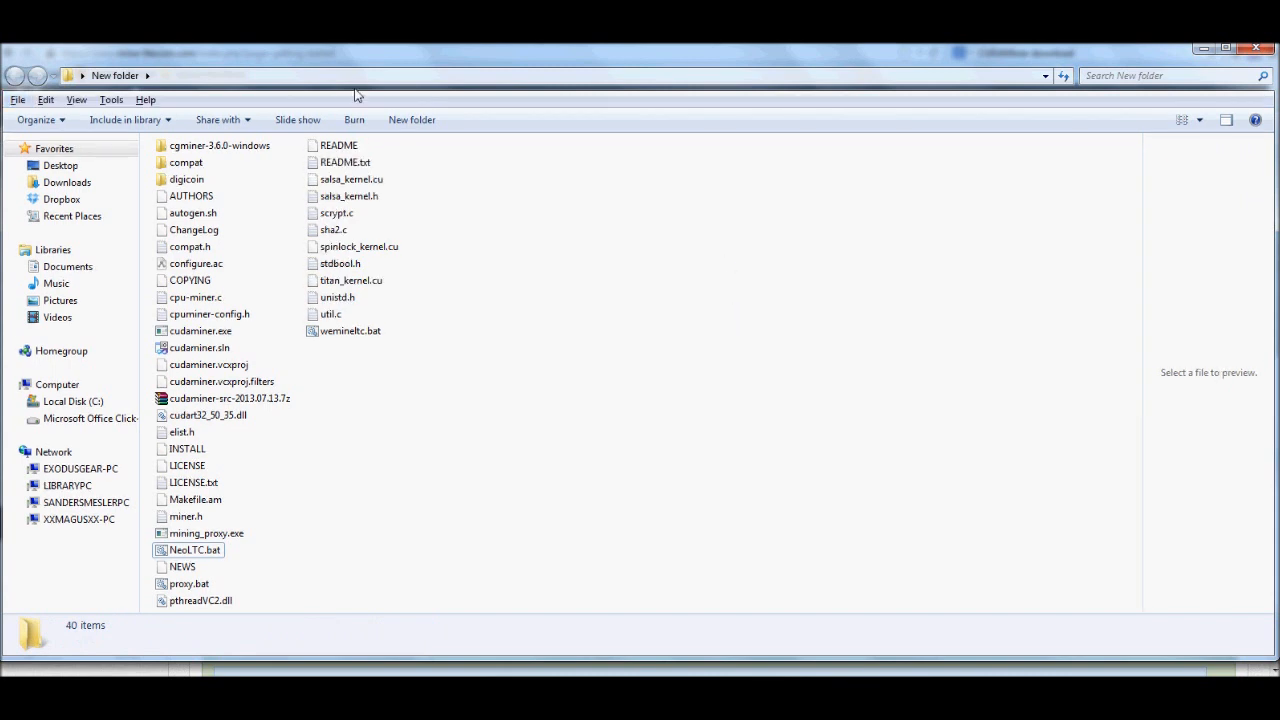
click(110, 100)
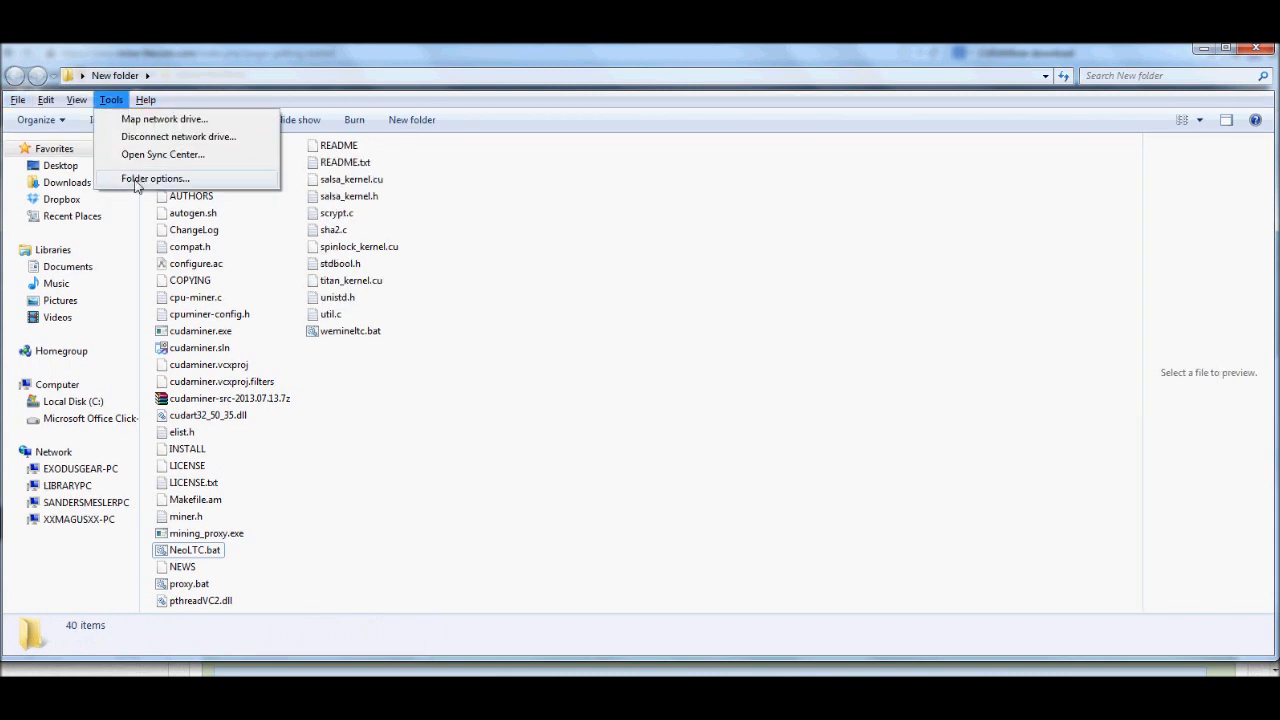
click(154, 178)
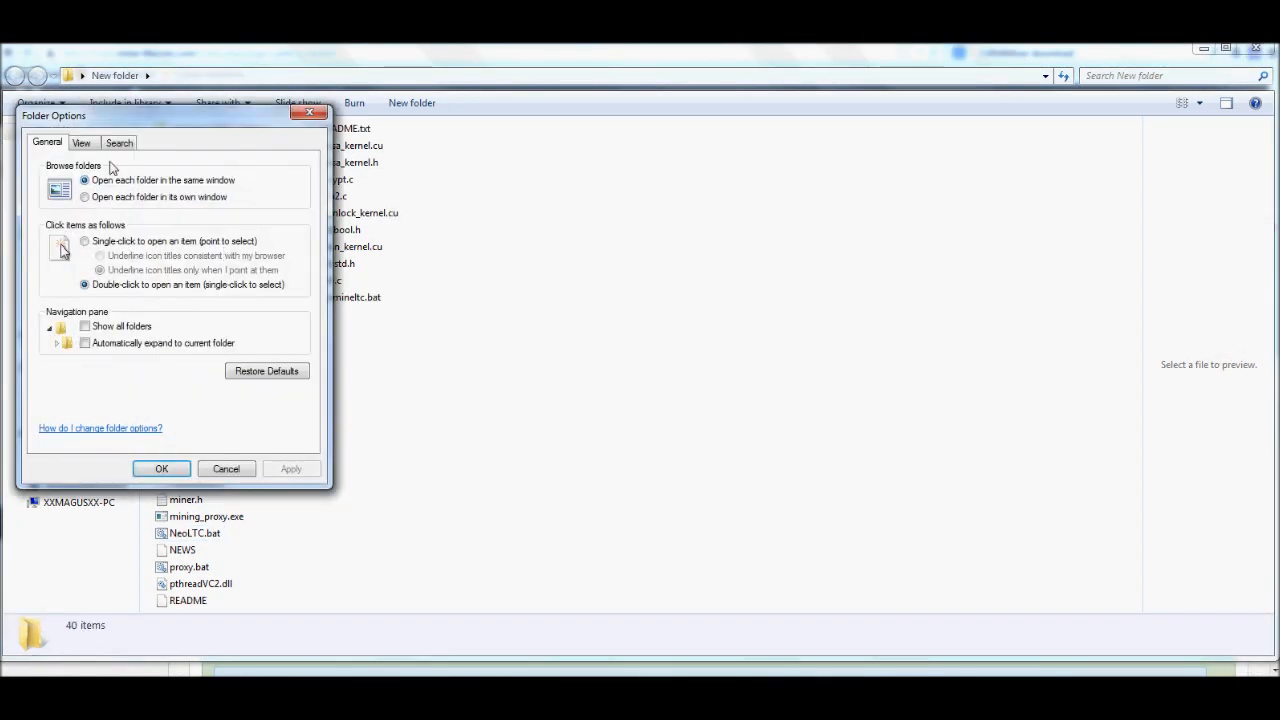
click(80, 142)
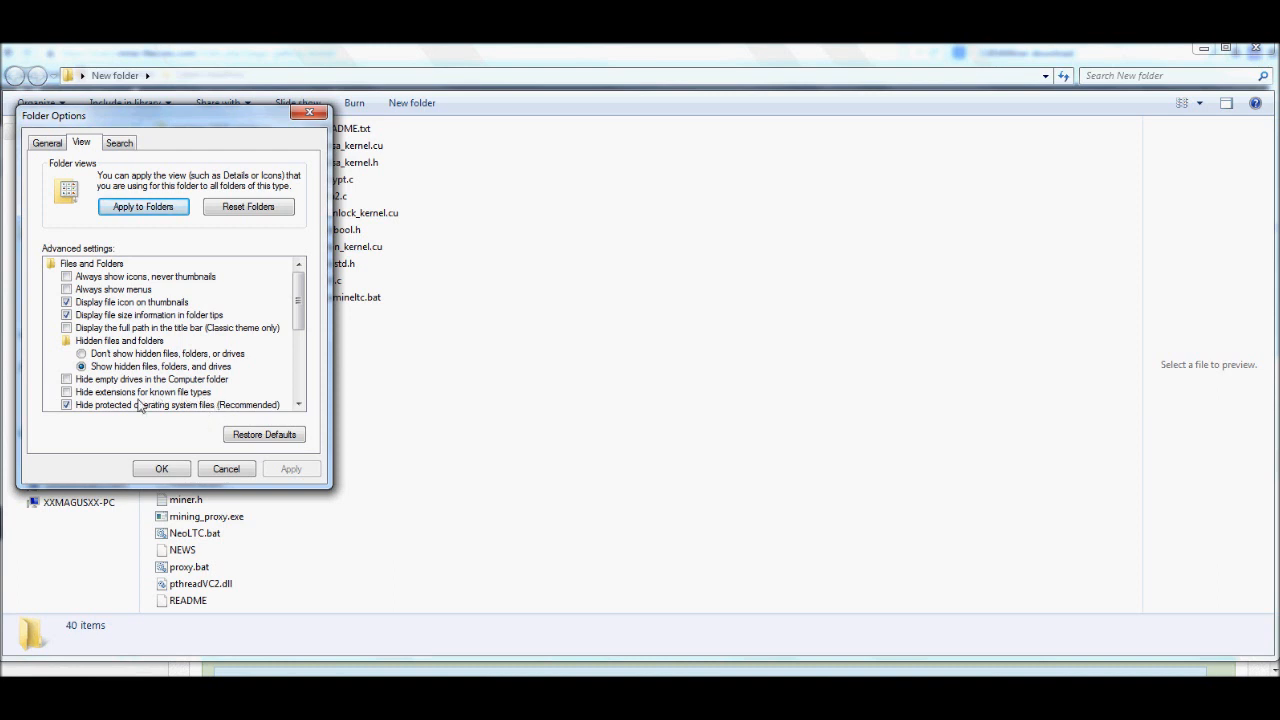
mouse_move(160, 468)
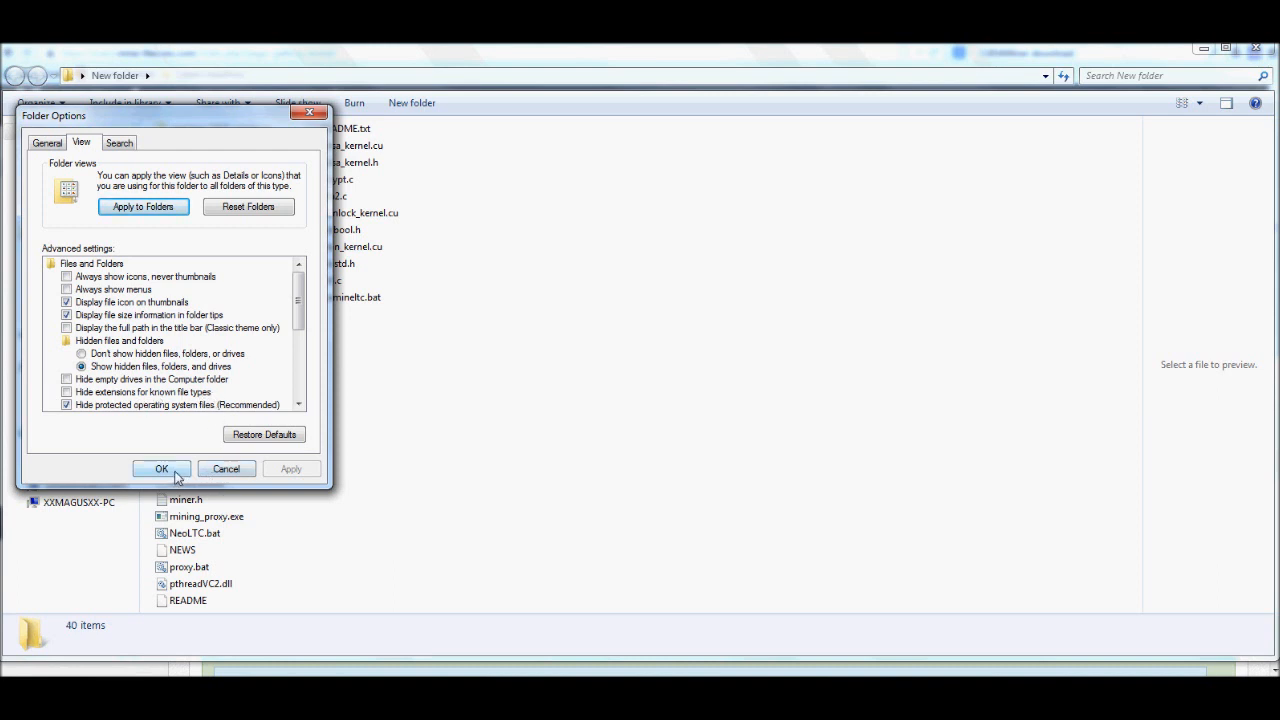
click(160, 468)
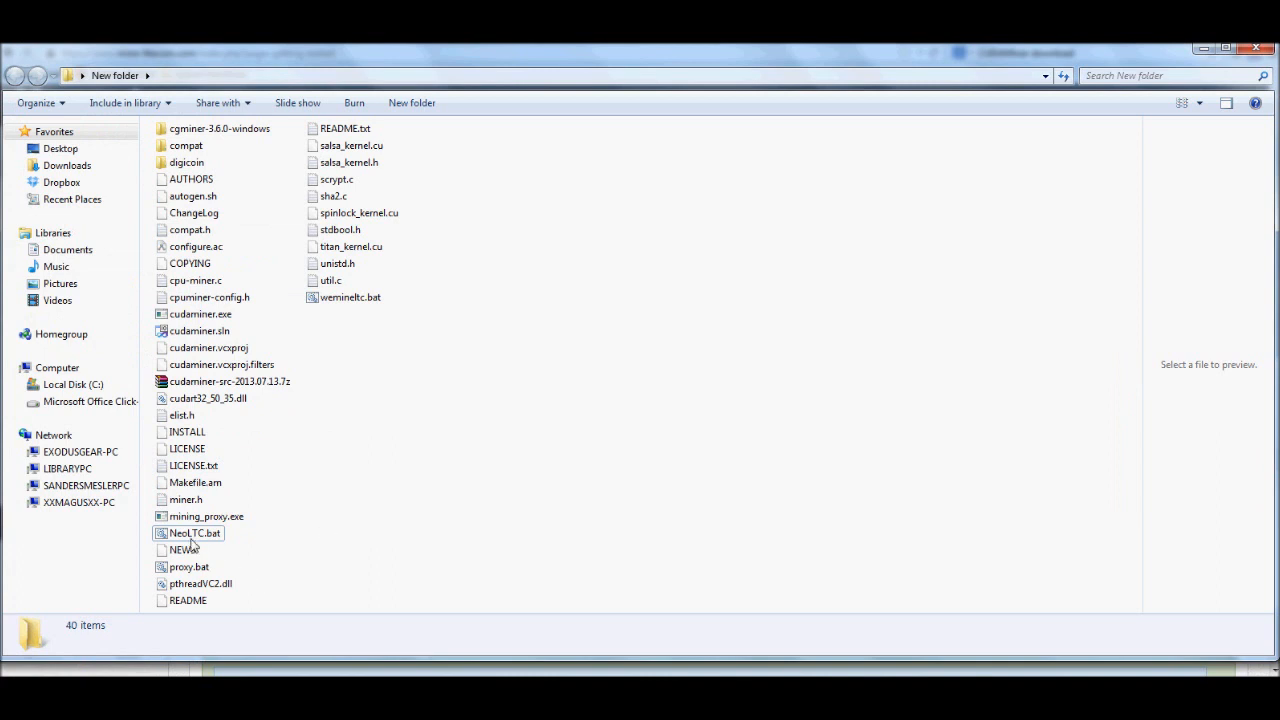
mouse_move(624, 468)
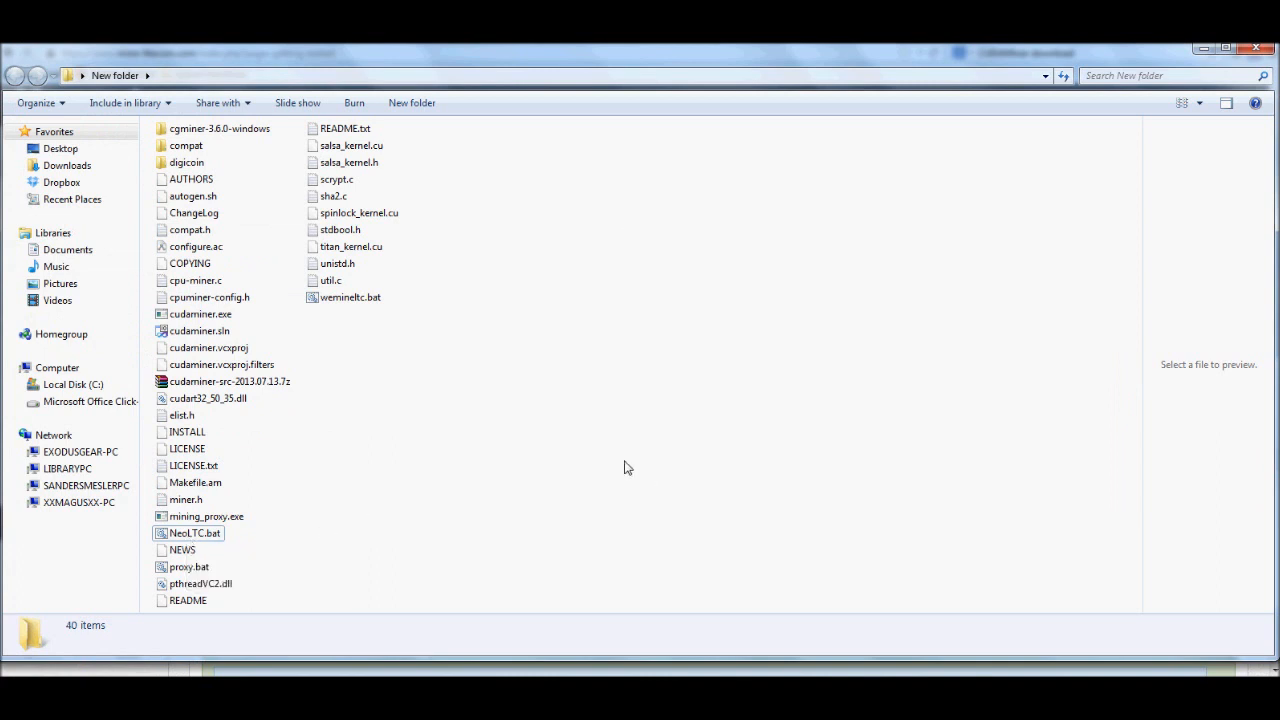
Create a new text document in the CudaMiner folder and write a sample cudaminer.exe command in it
right_click(624, 468)
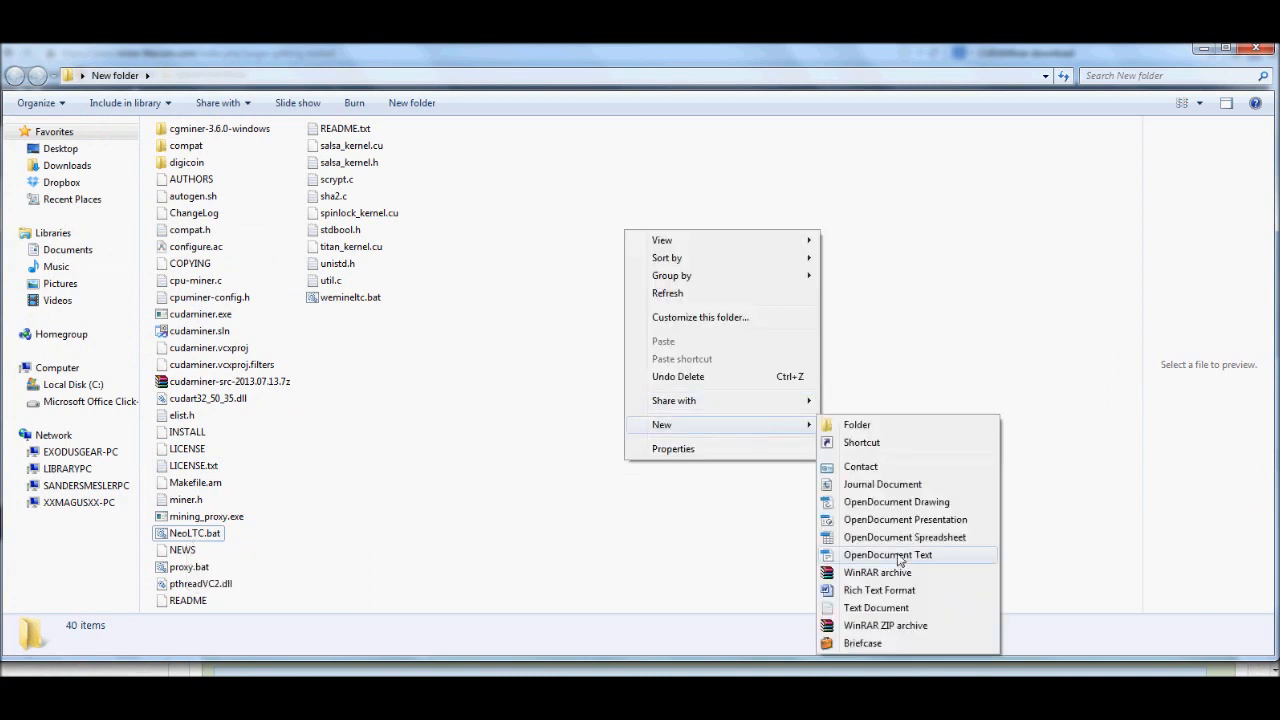
click(876, 608)
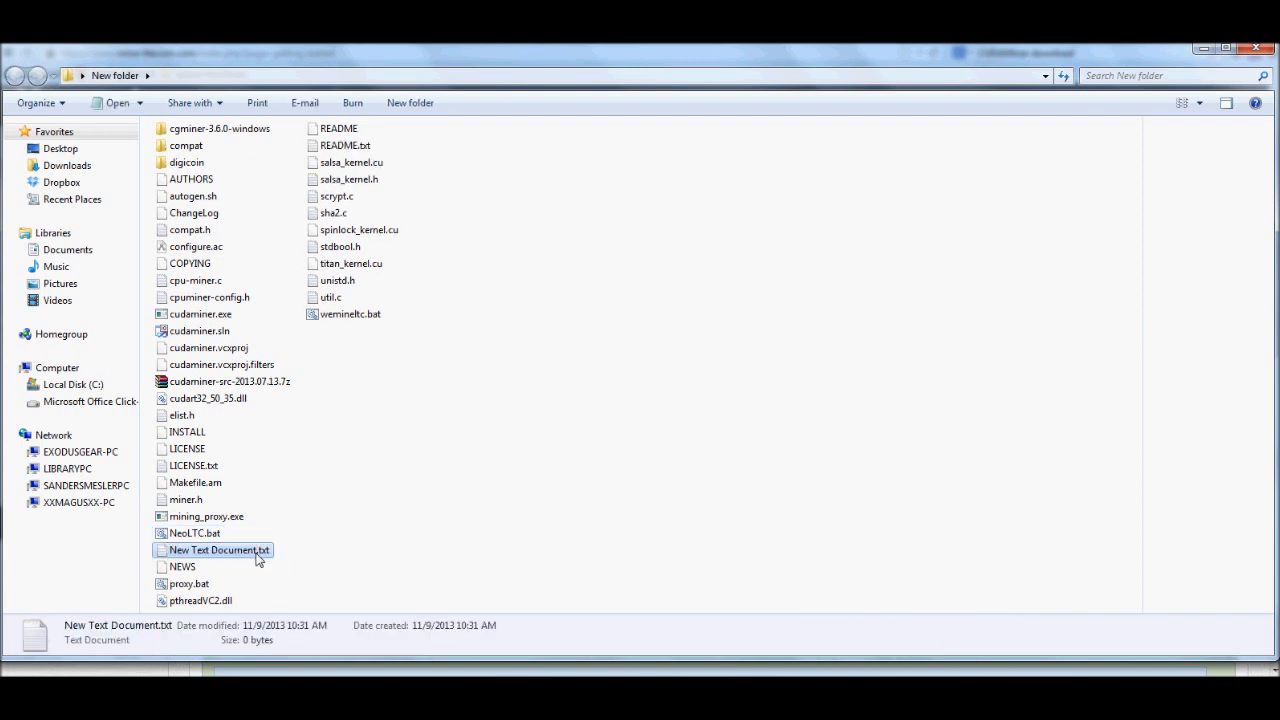
double_click(220, 548)
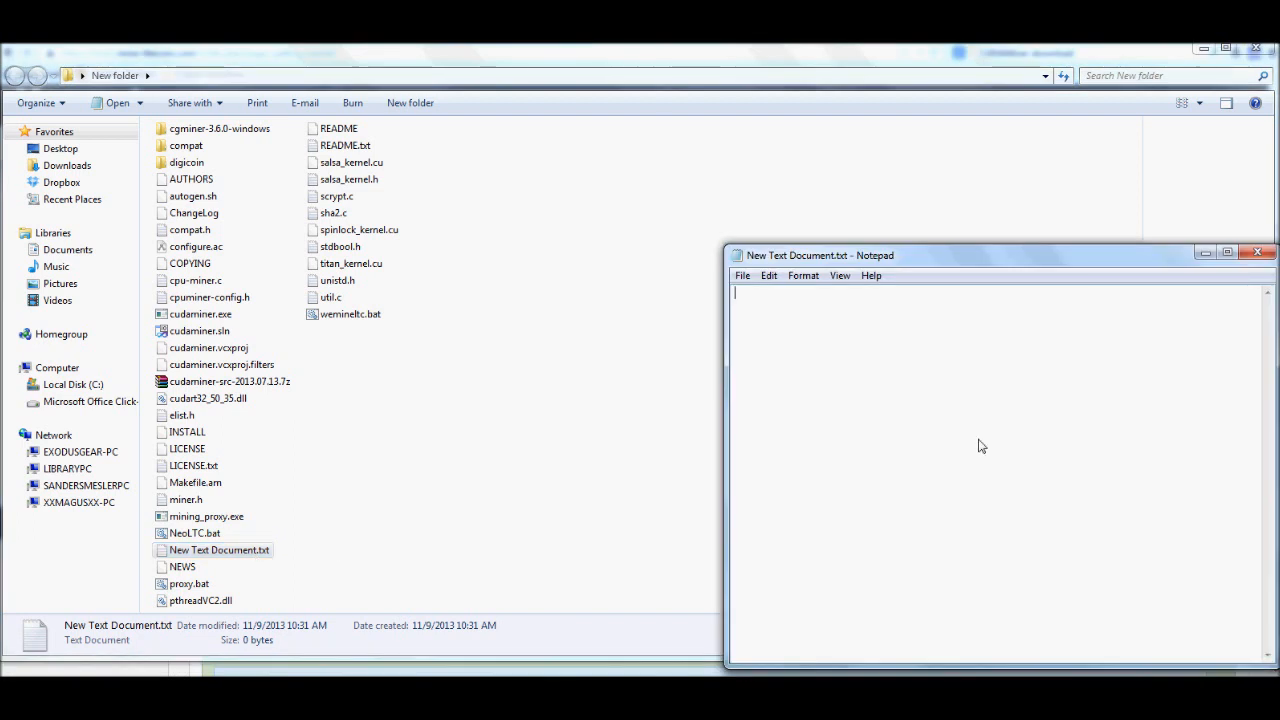
text(cudeminer.)
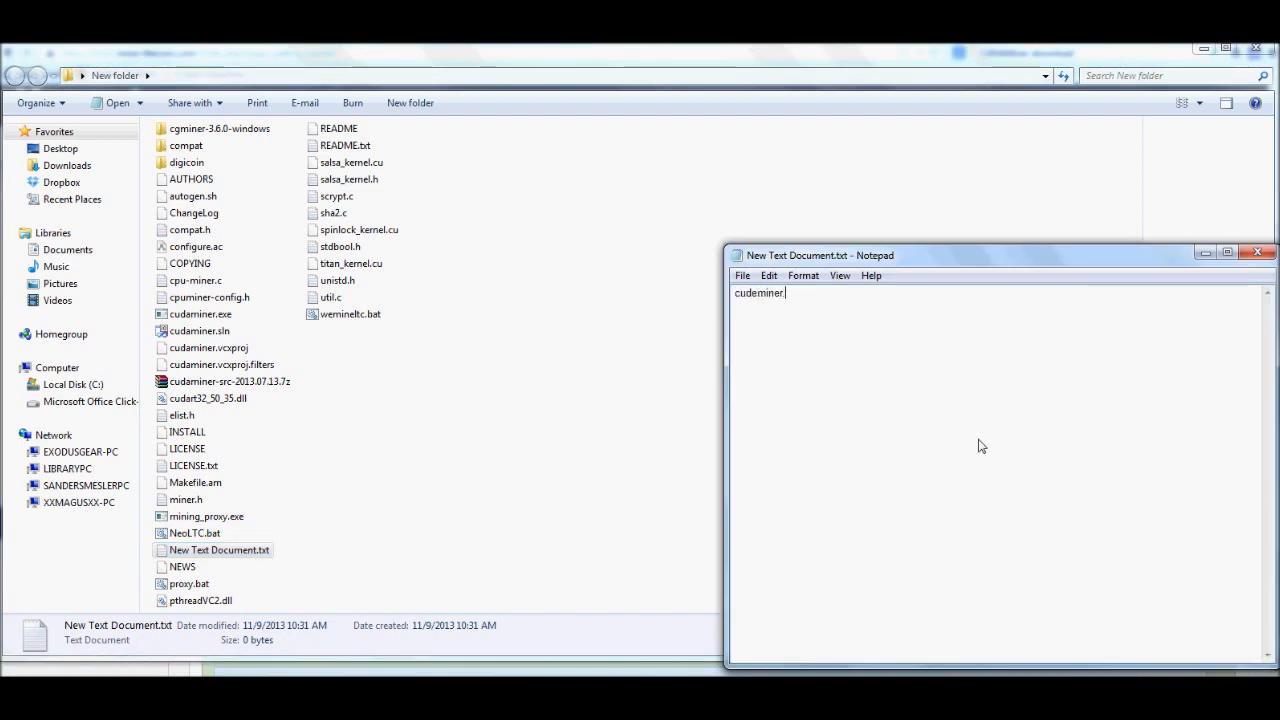
text(exe kjfalkdjfklasjdf)
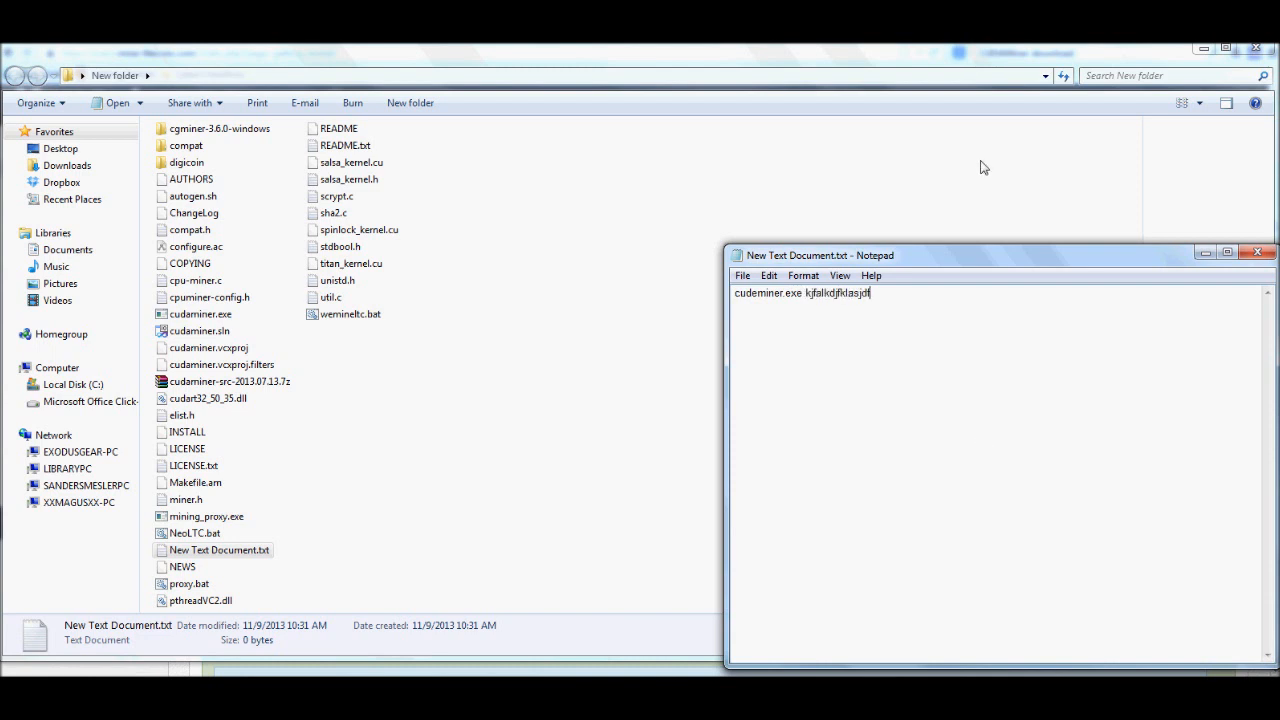
click(742, 276)
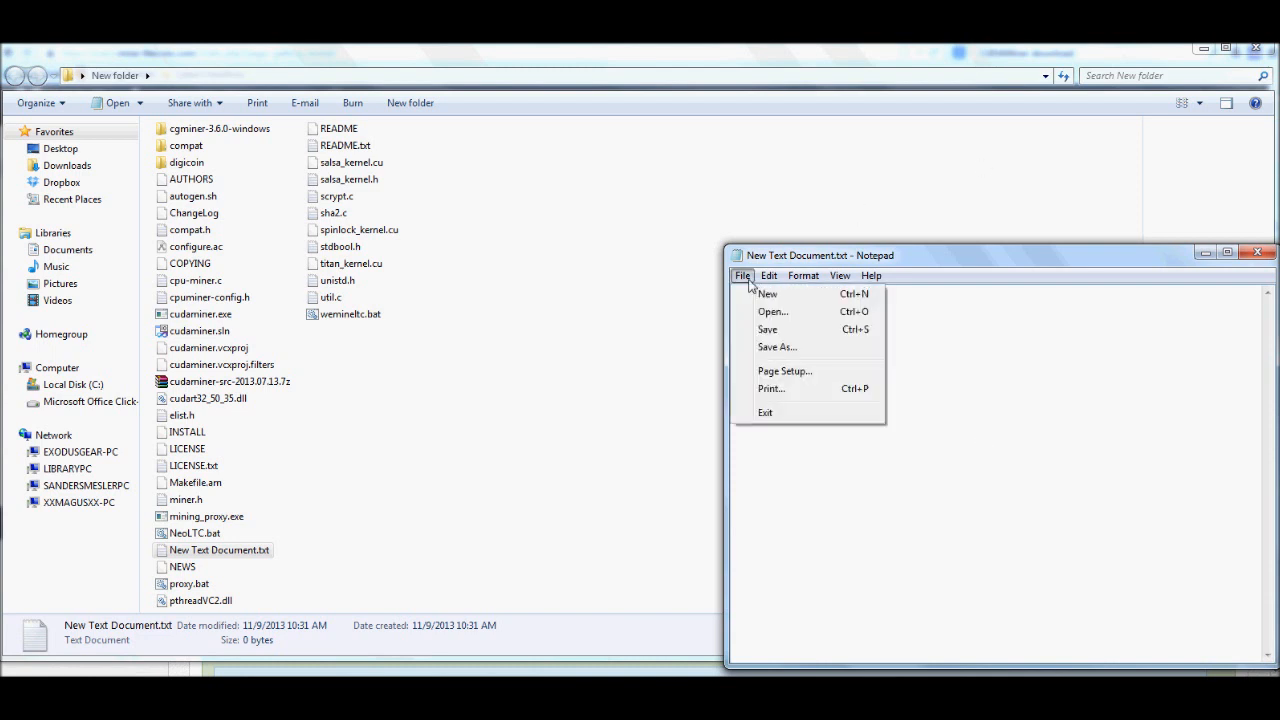
mouse_move(784, 370)
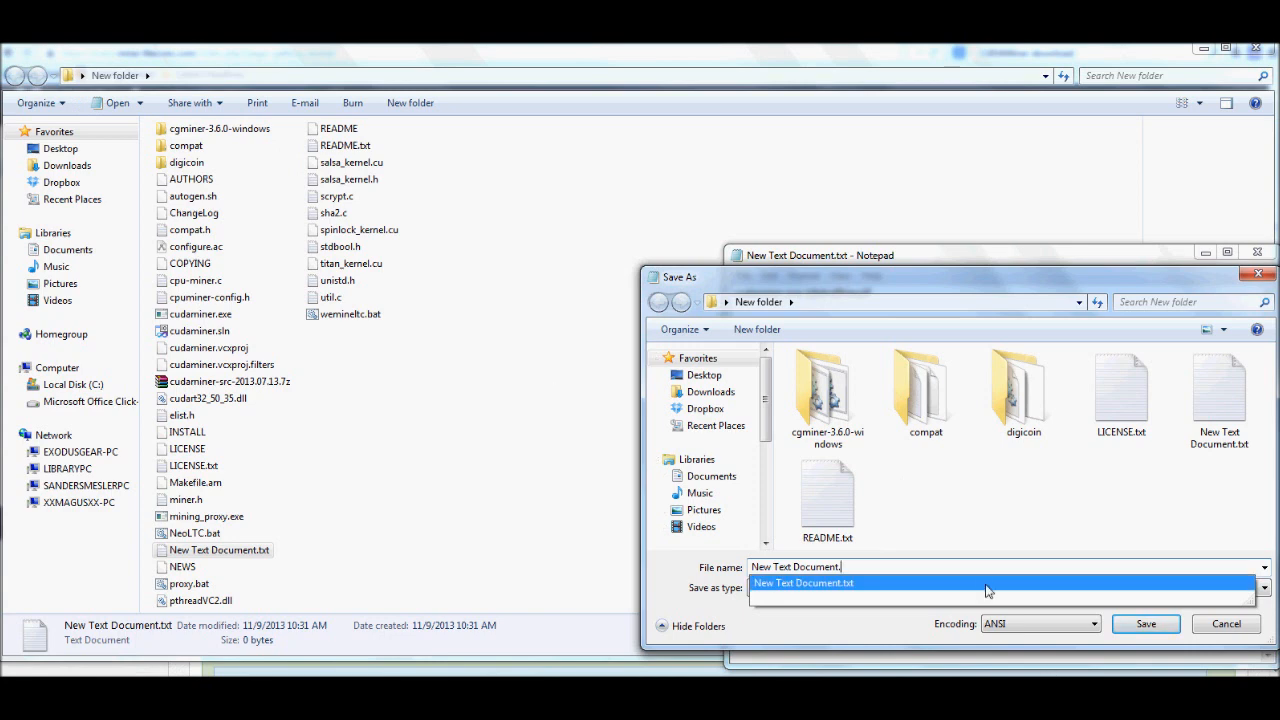
mouse_move(932, 572)
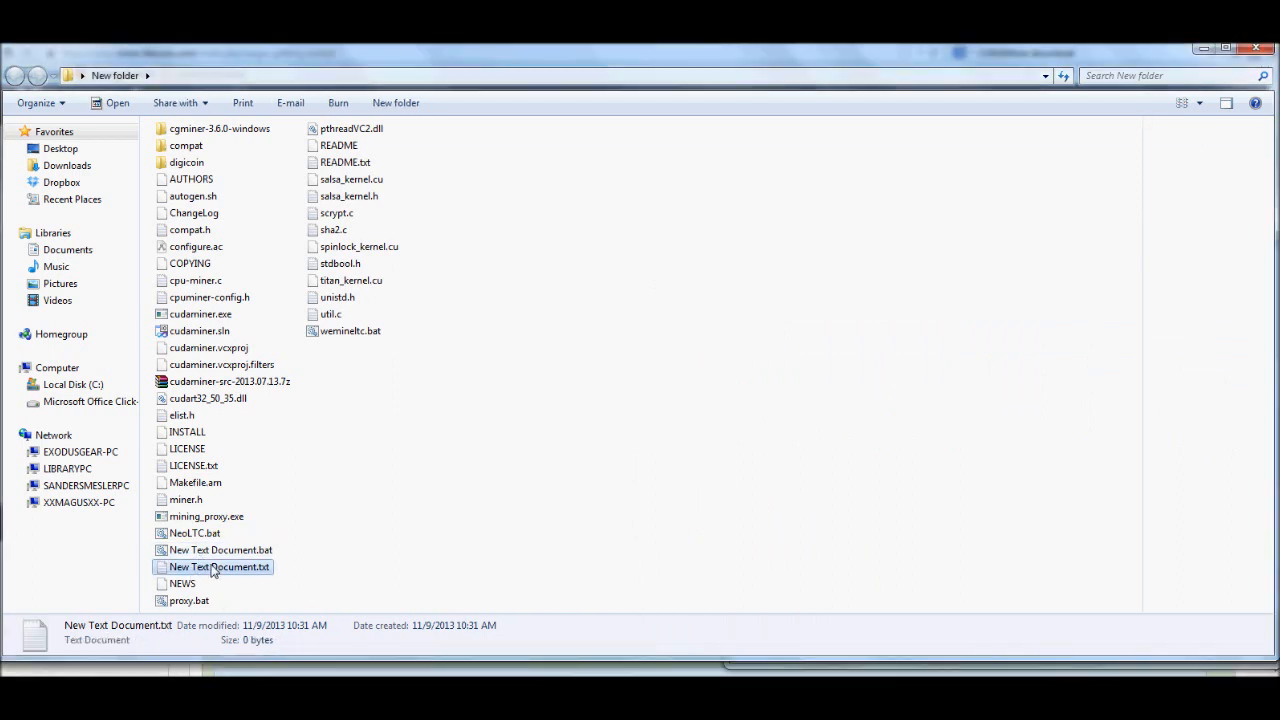
Delete the practice text document and batch file from the CudaMiner folder, confirming the Recycle Bin prompt
click(220, 550)
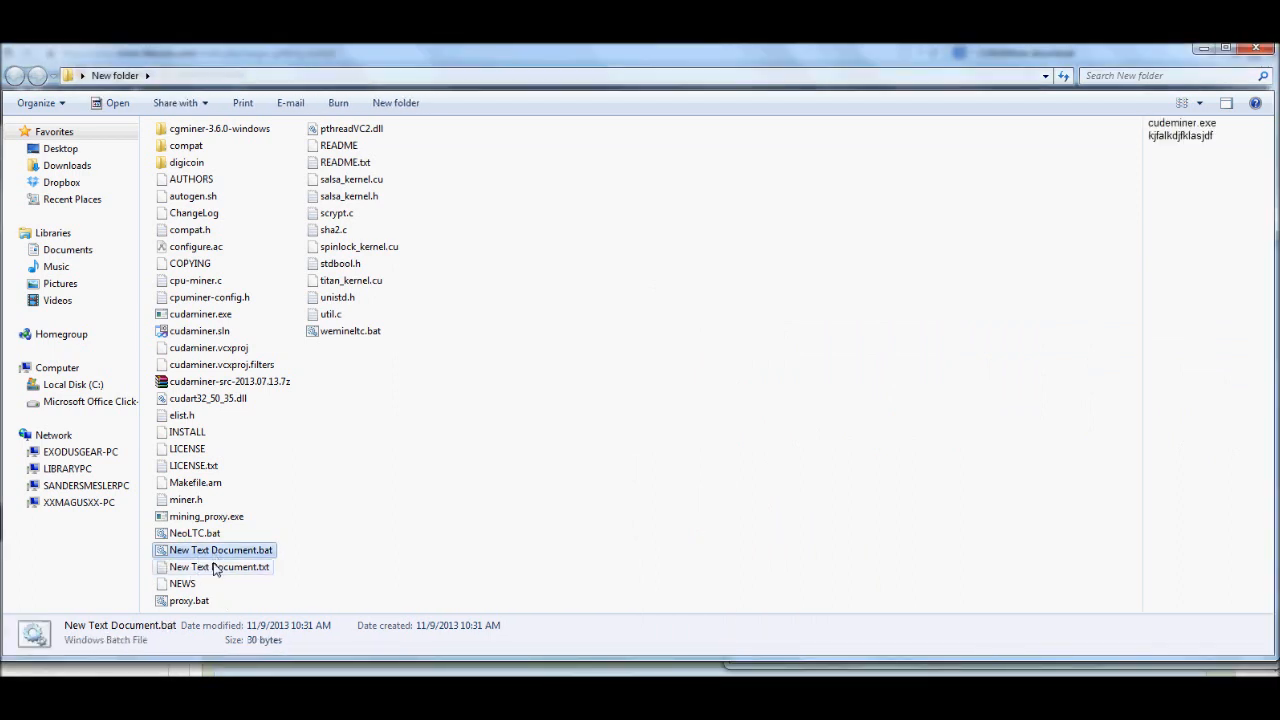
right_click(220, 568)
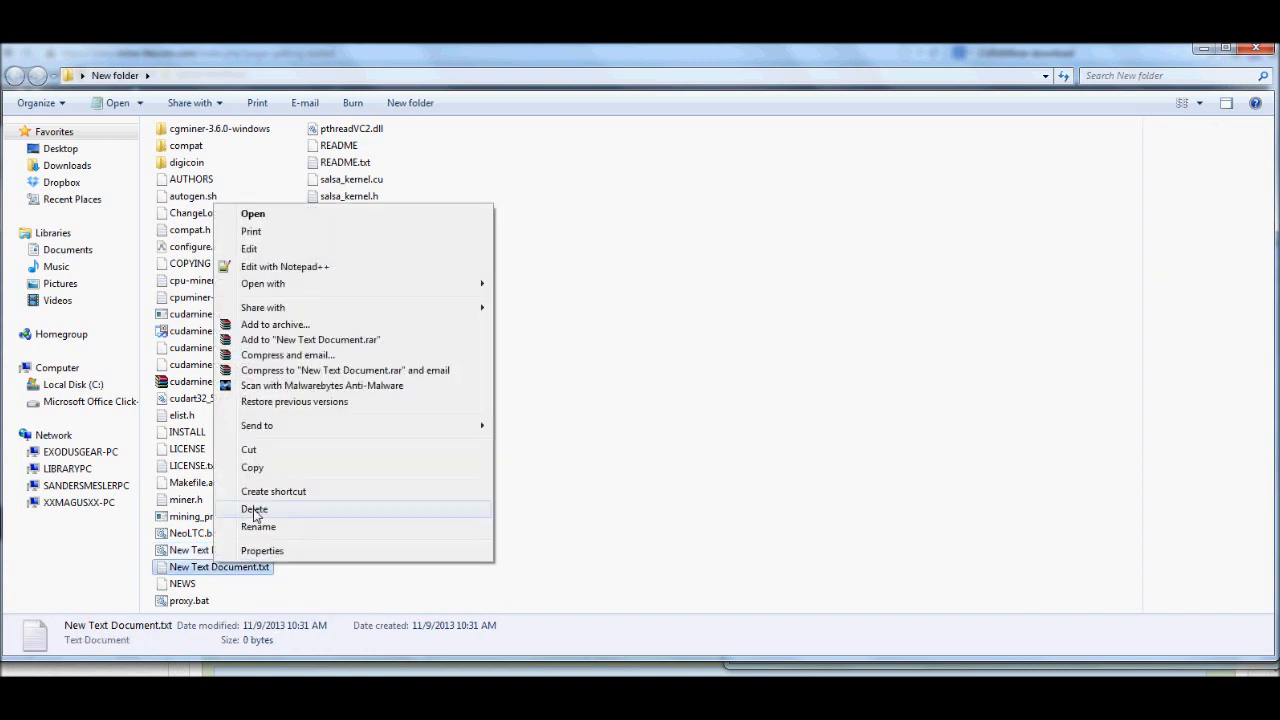
click(648, 428)
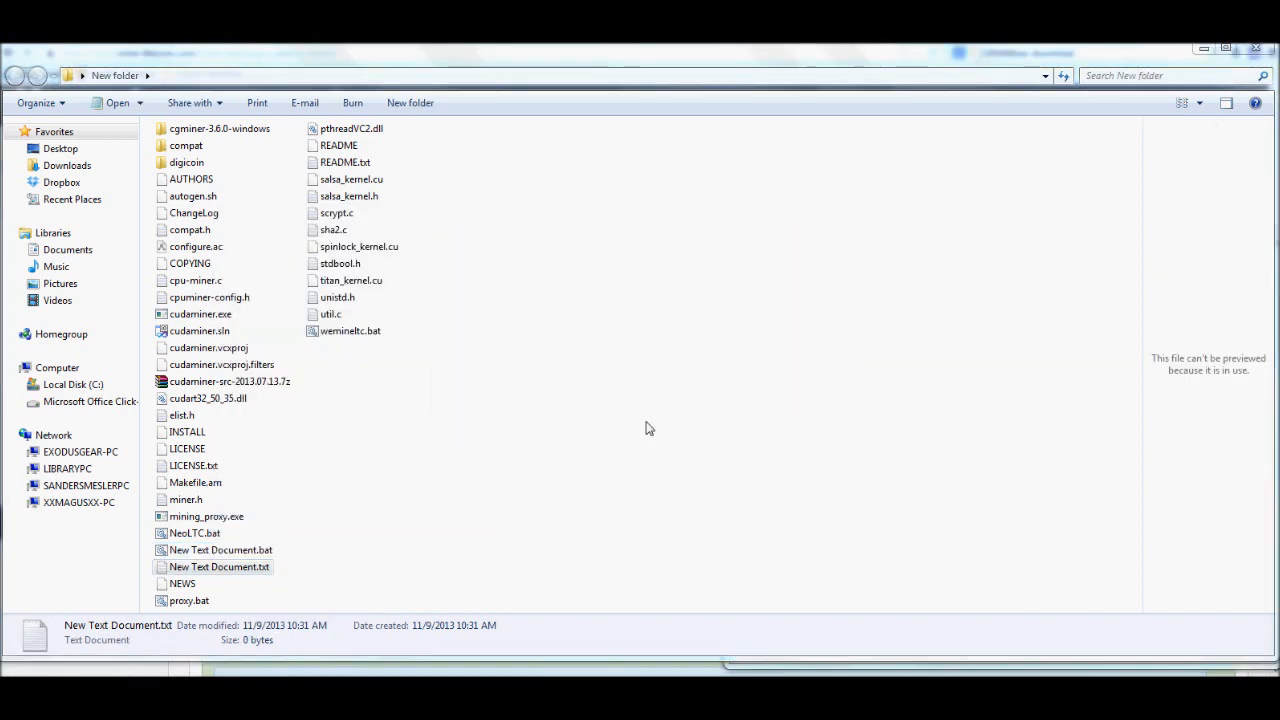
right_click(218, 550)
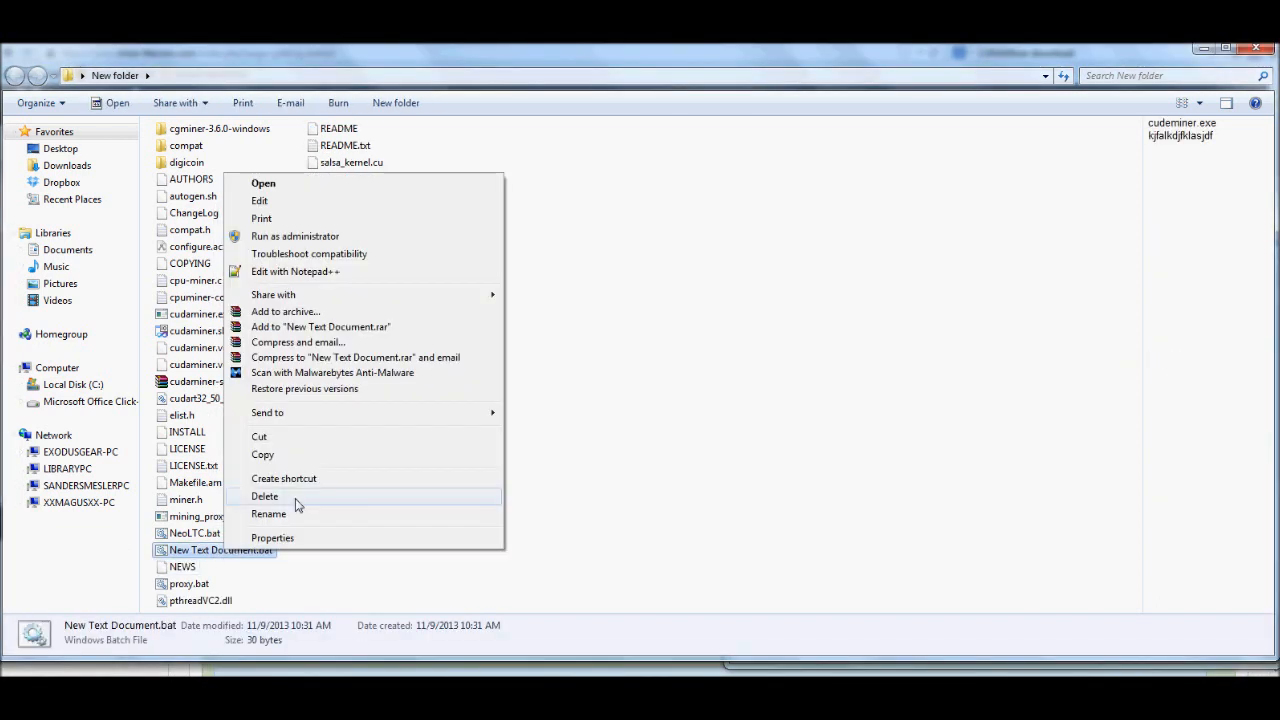
click(264, 496)
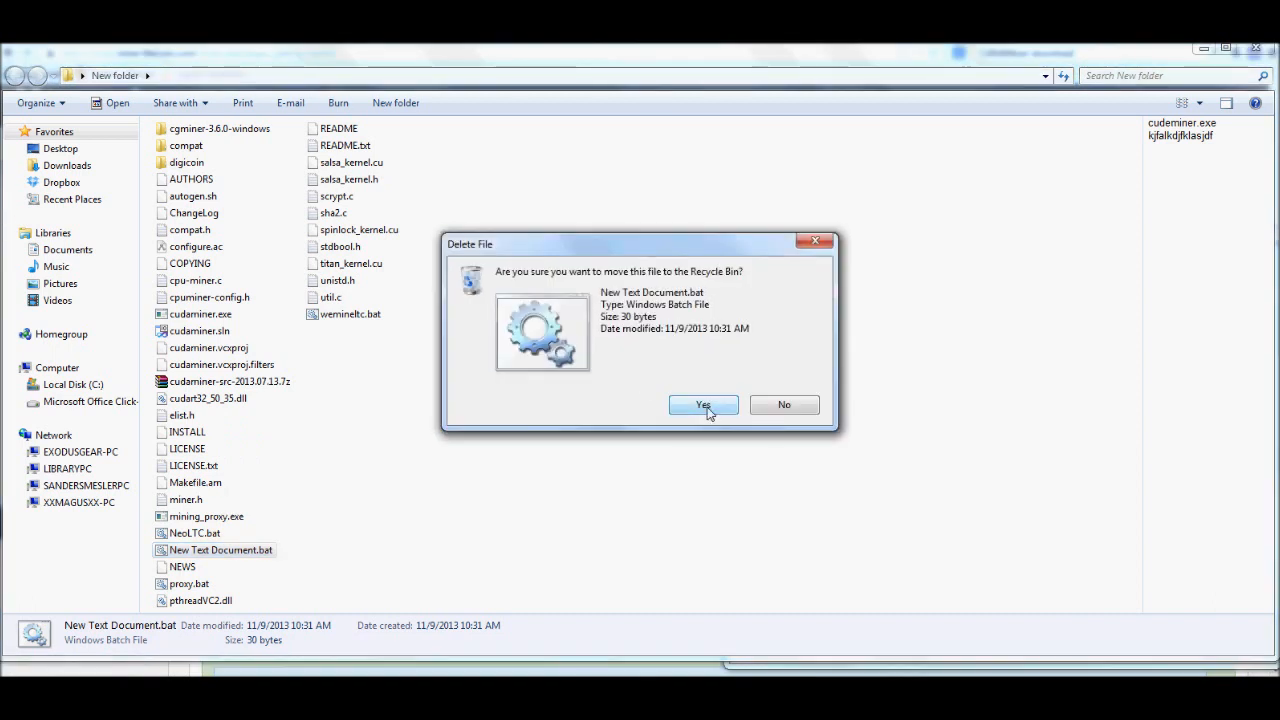
click(704, 404)
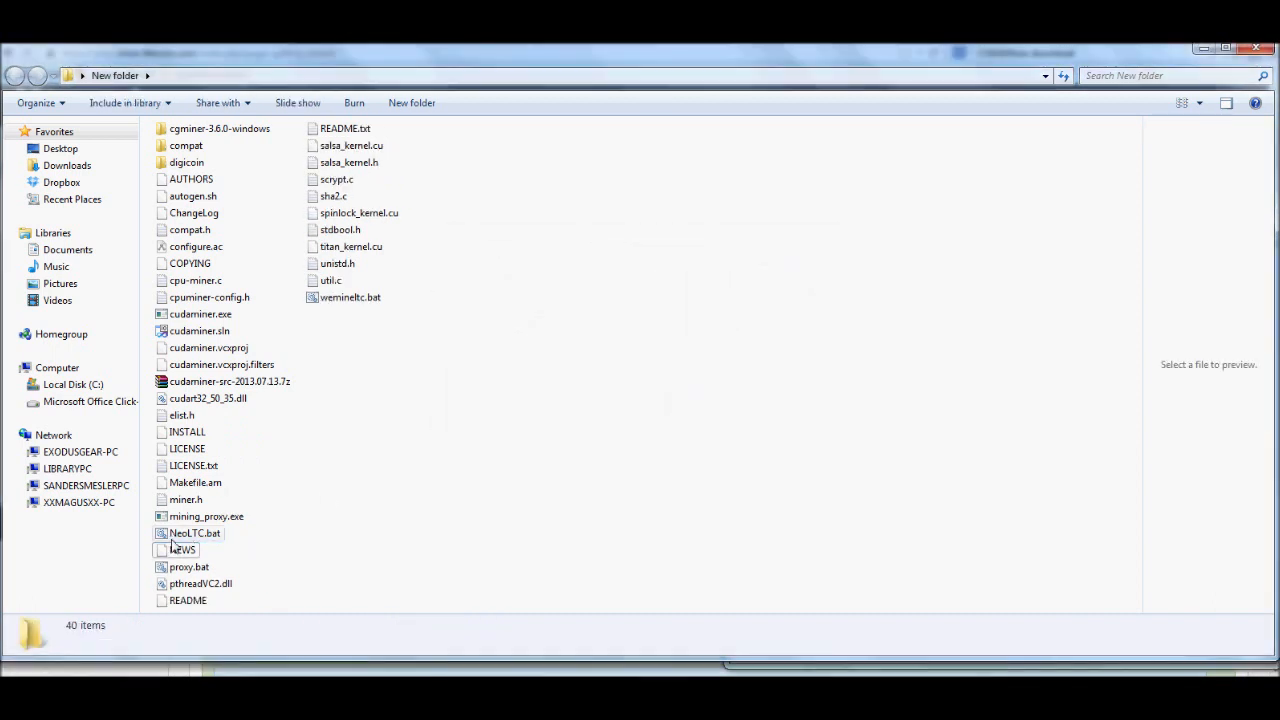
right_click(196, 532)
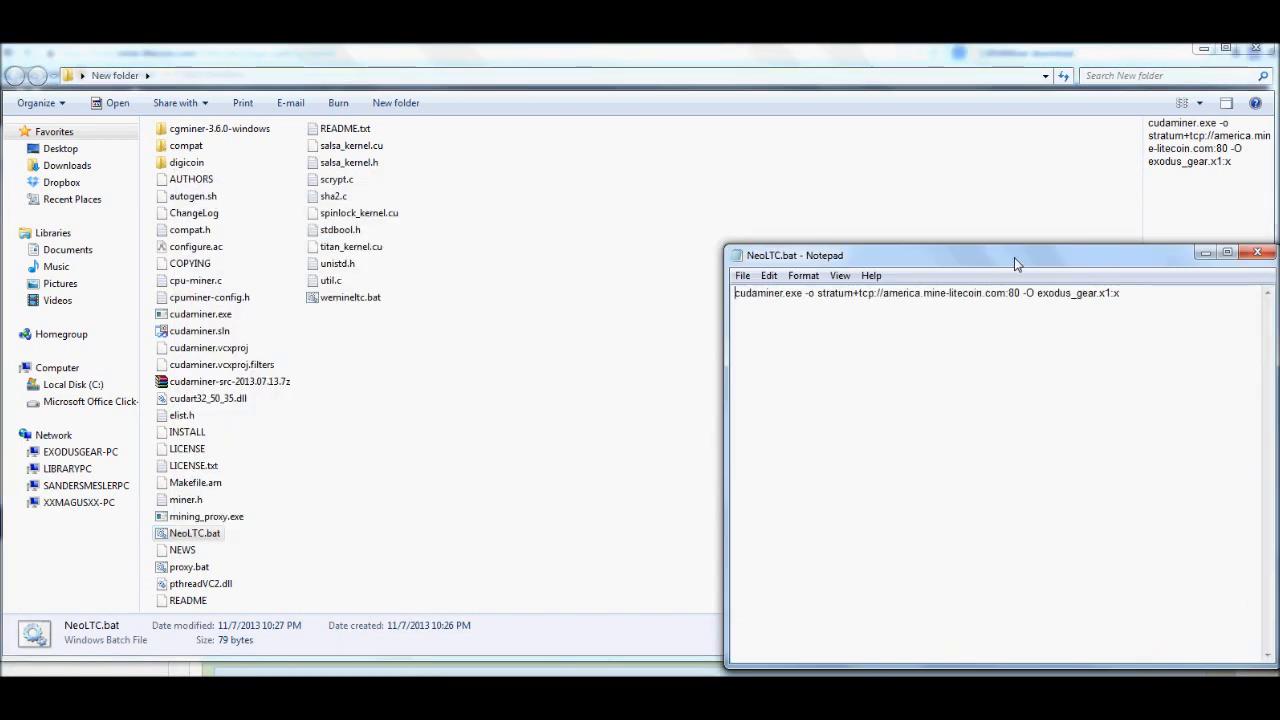
drag(1016, 256, 708, 200)
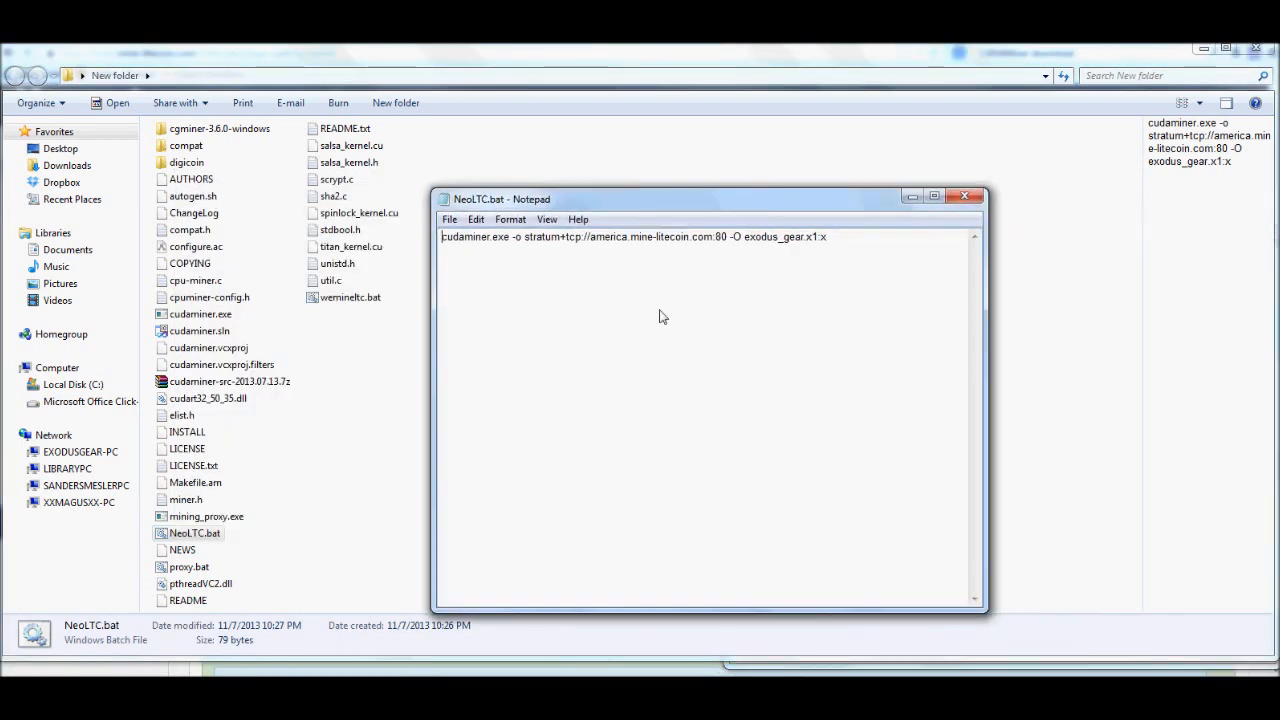
mouse_move(520, 260)
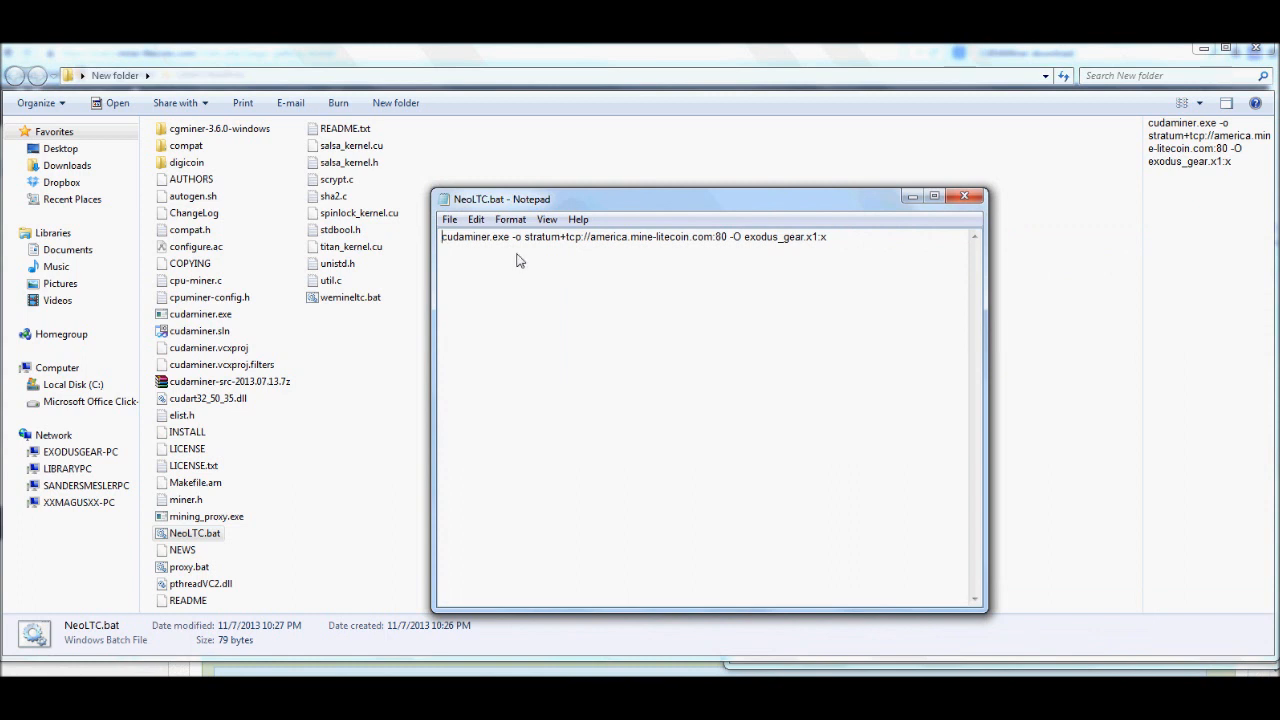
mouse_move(480, 240)
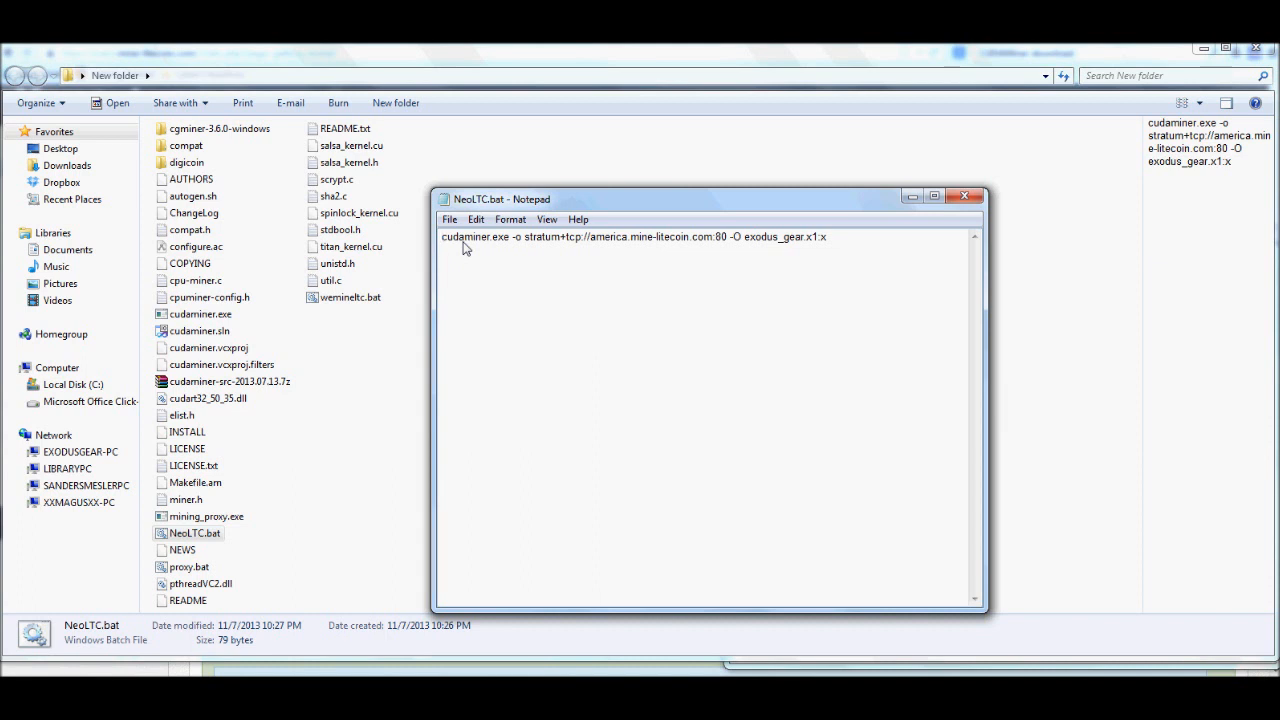
mouse_move(498, 244)
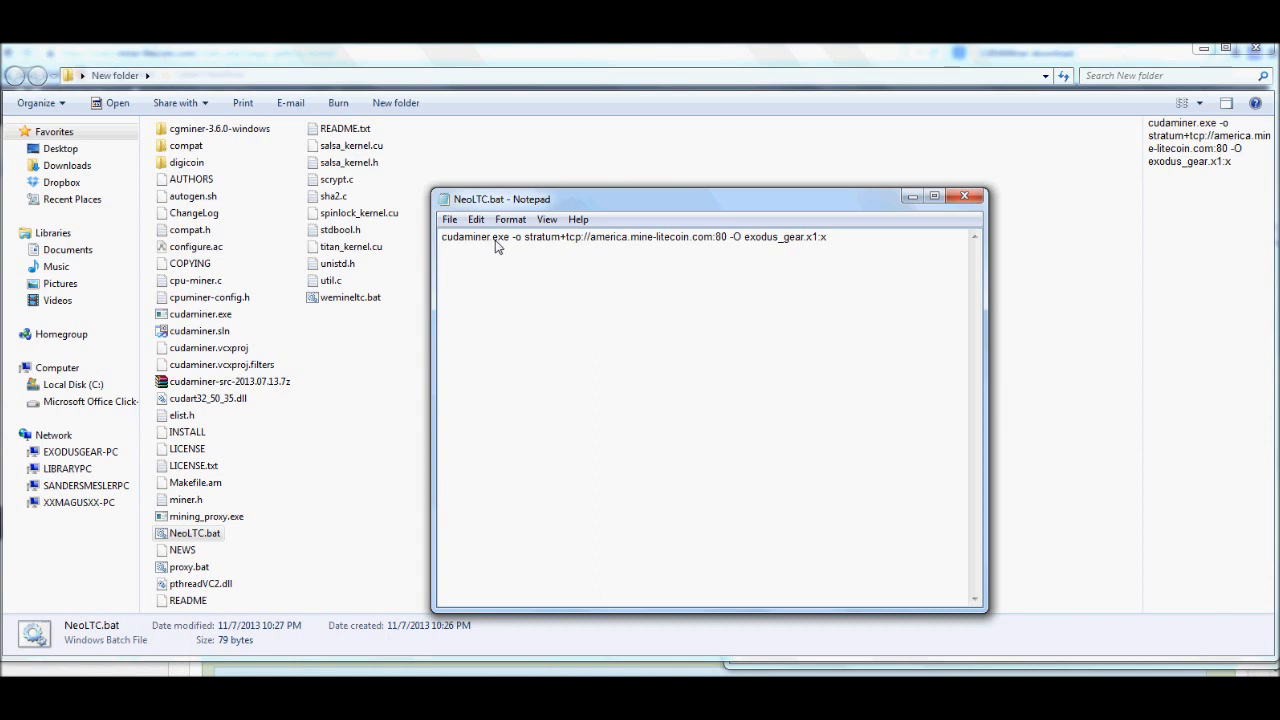
mouse_move(516, 244)
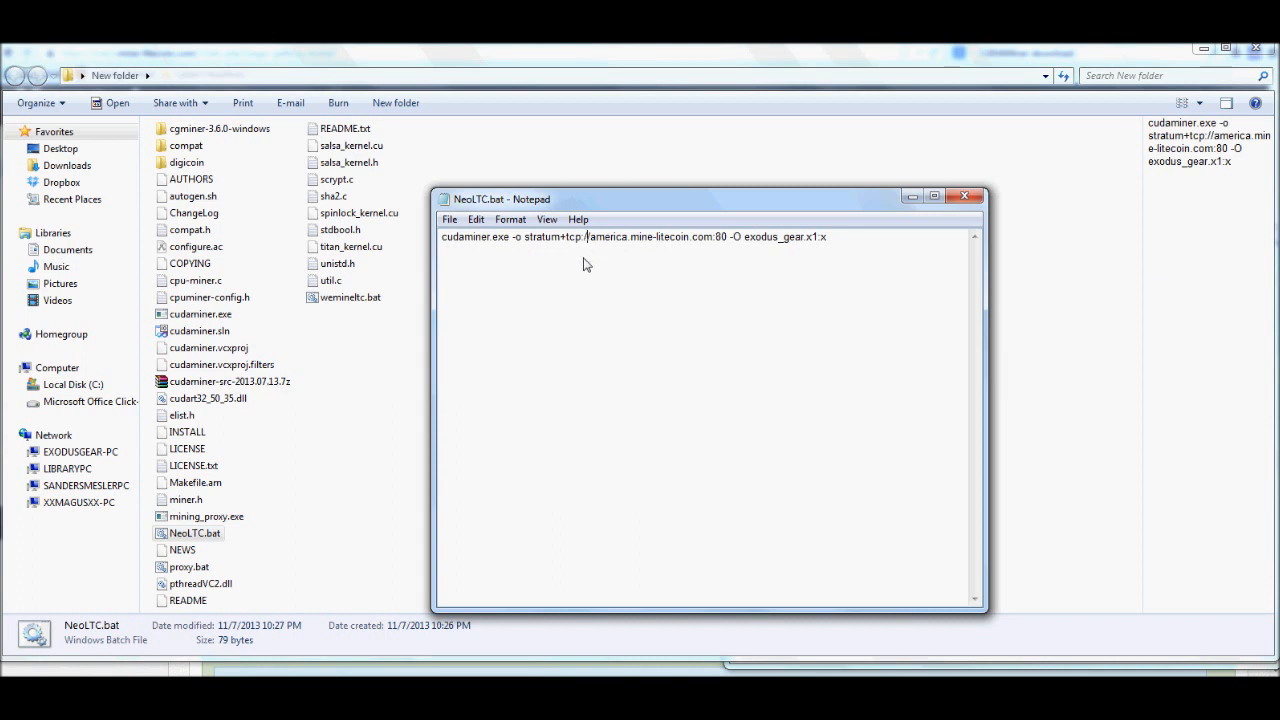
mouse_move(612, 264)
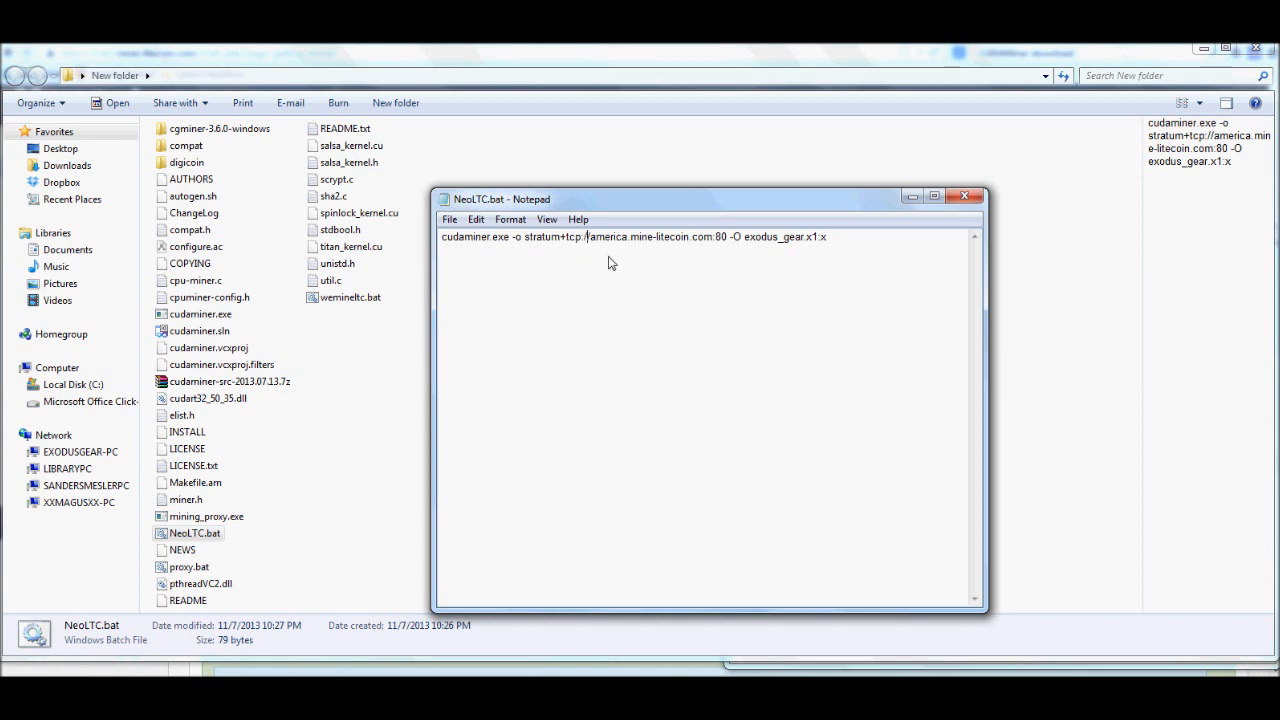
mouse_move(666, 316)
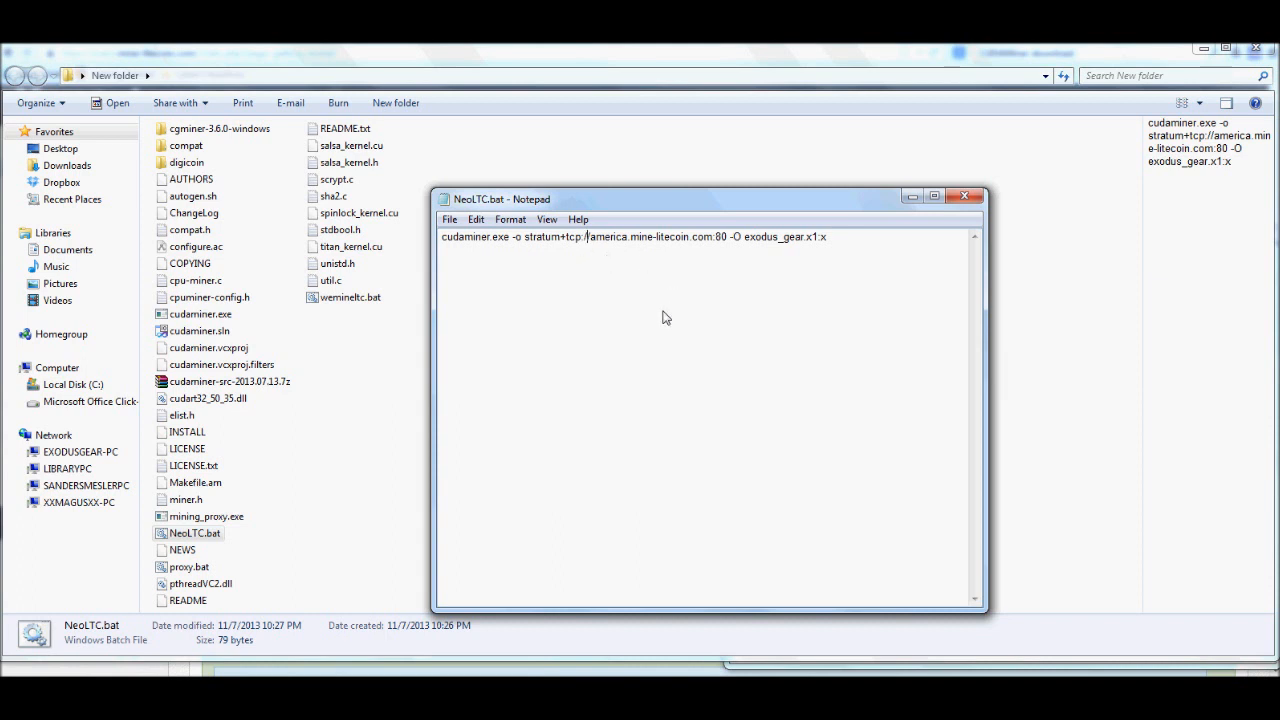
mouse_move(716, 242)
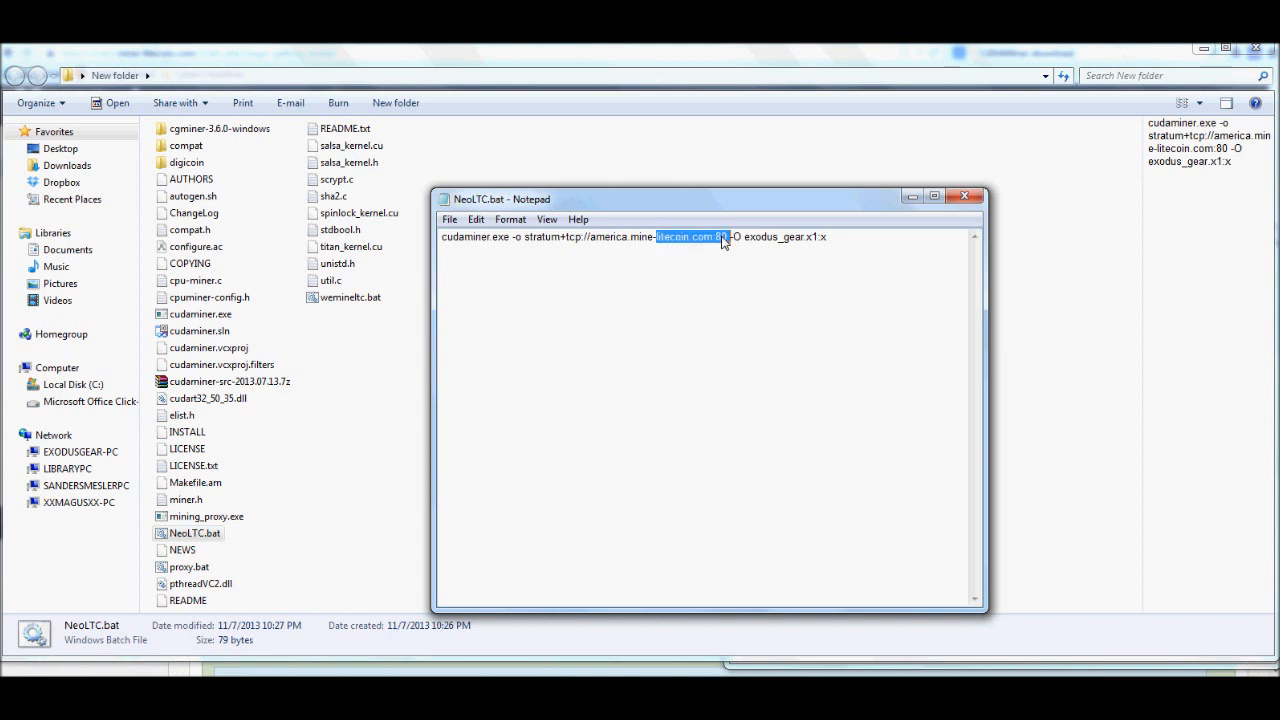
click(724, 236)
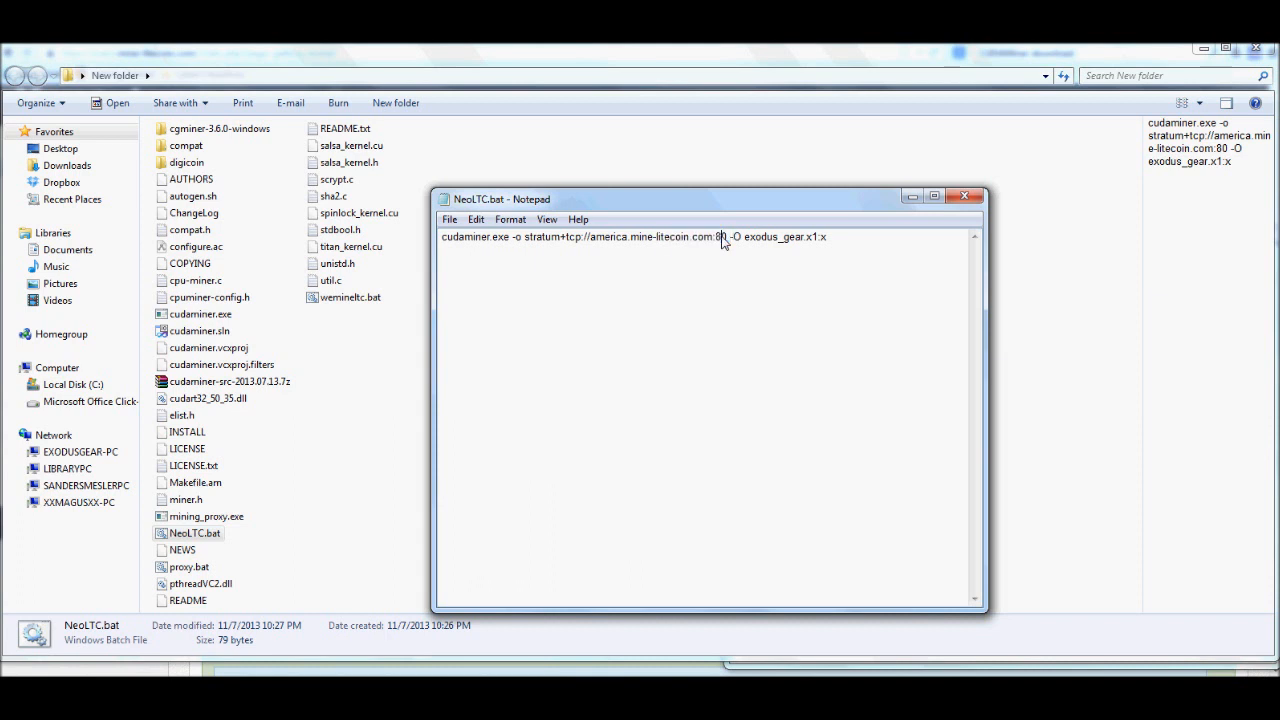
mouse_move(732, 244)
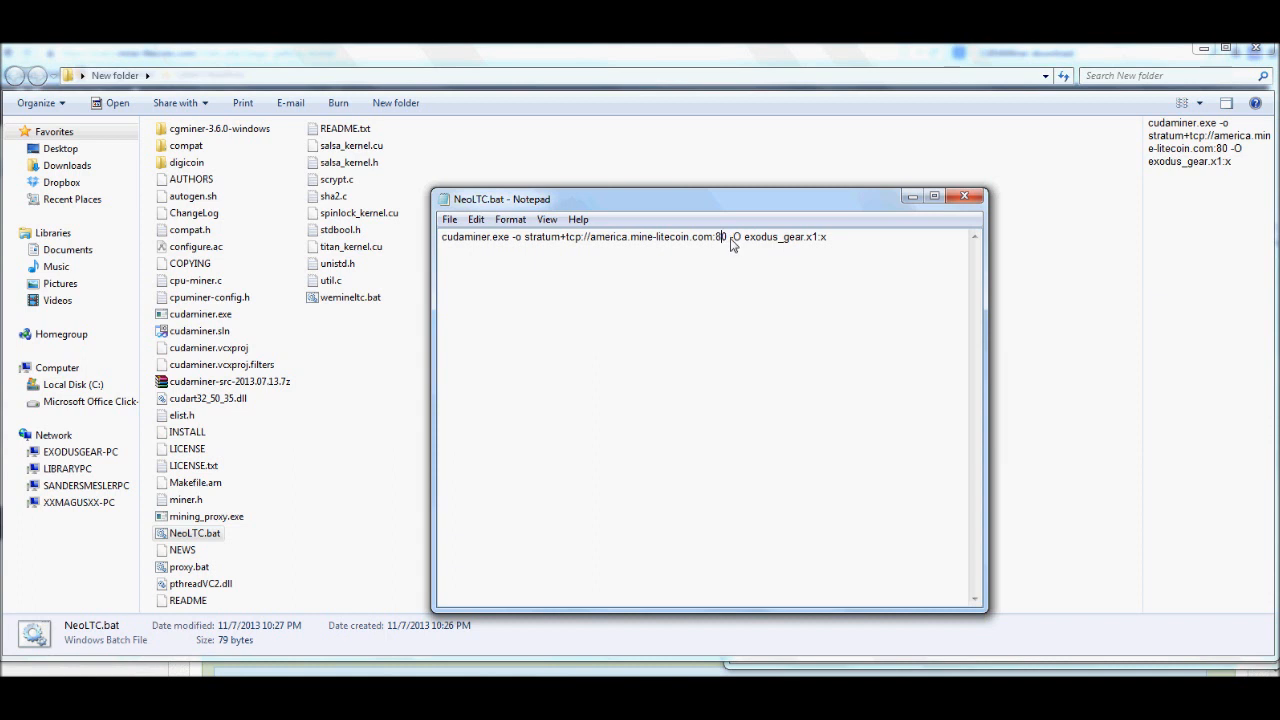
mouse_move(788, 244)
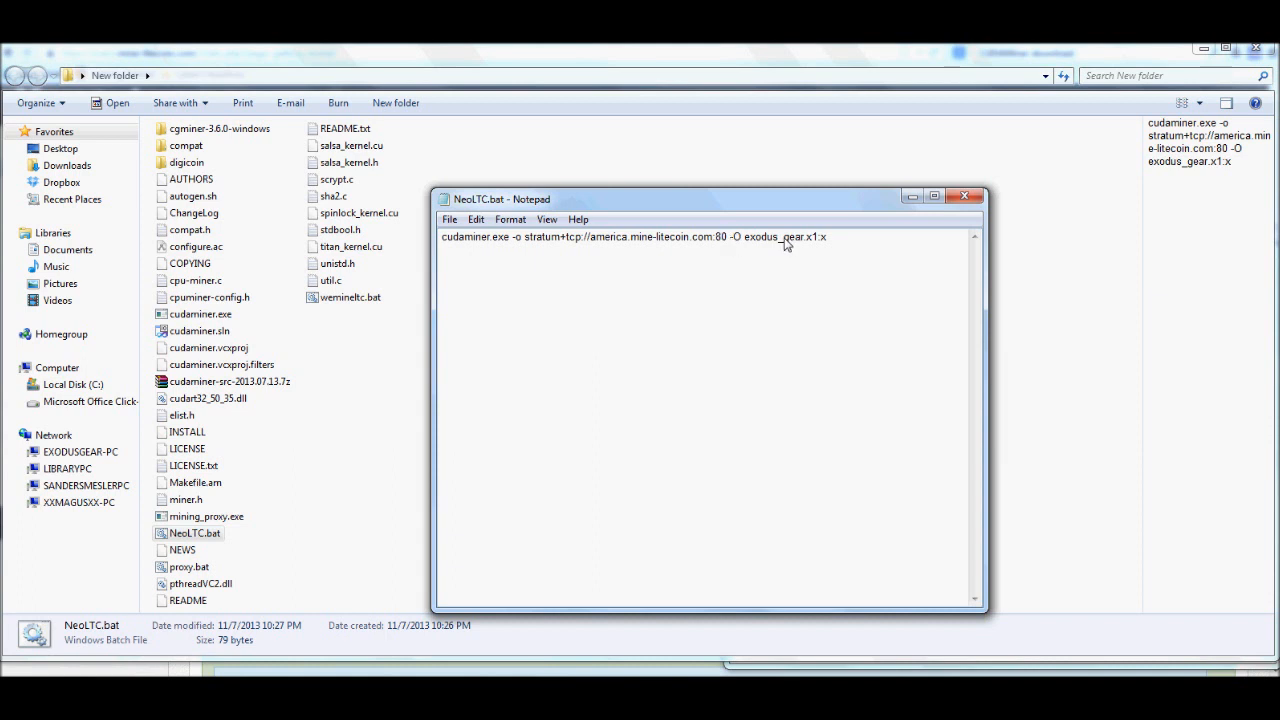
mouse_move(758, 246)
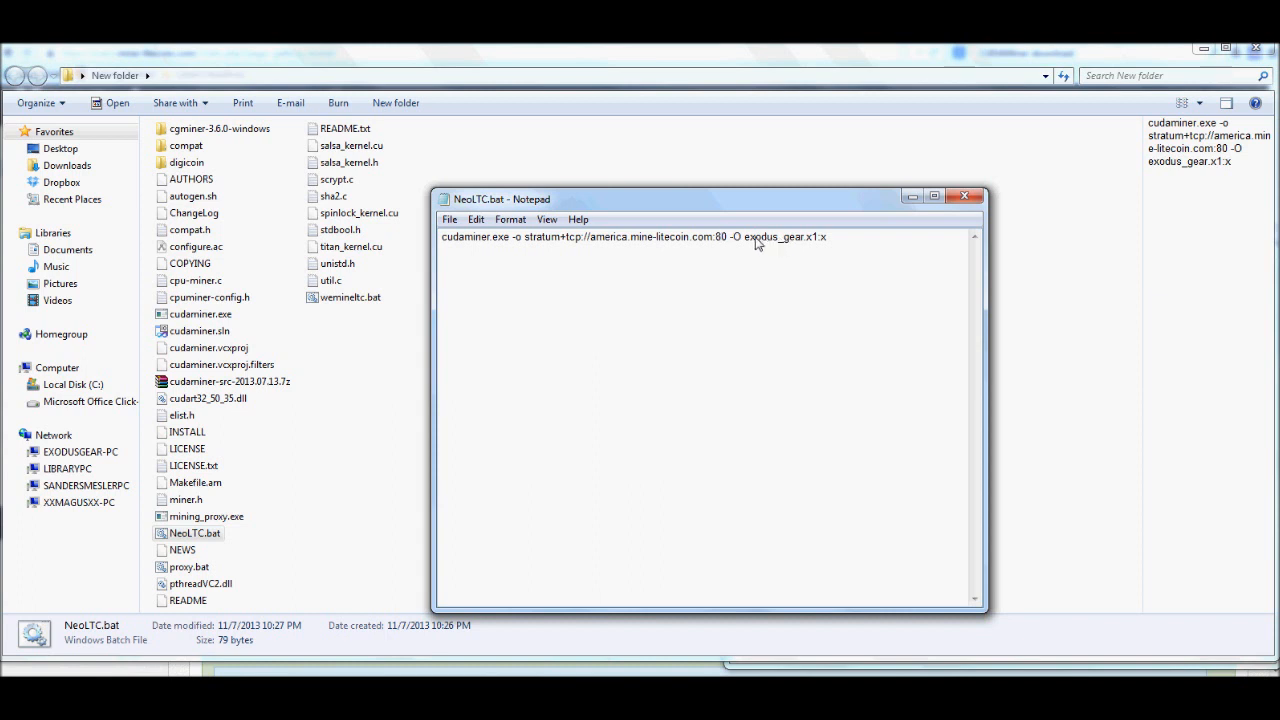
double_click(756, 236)
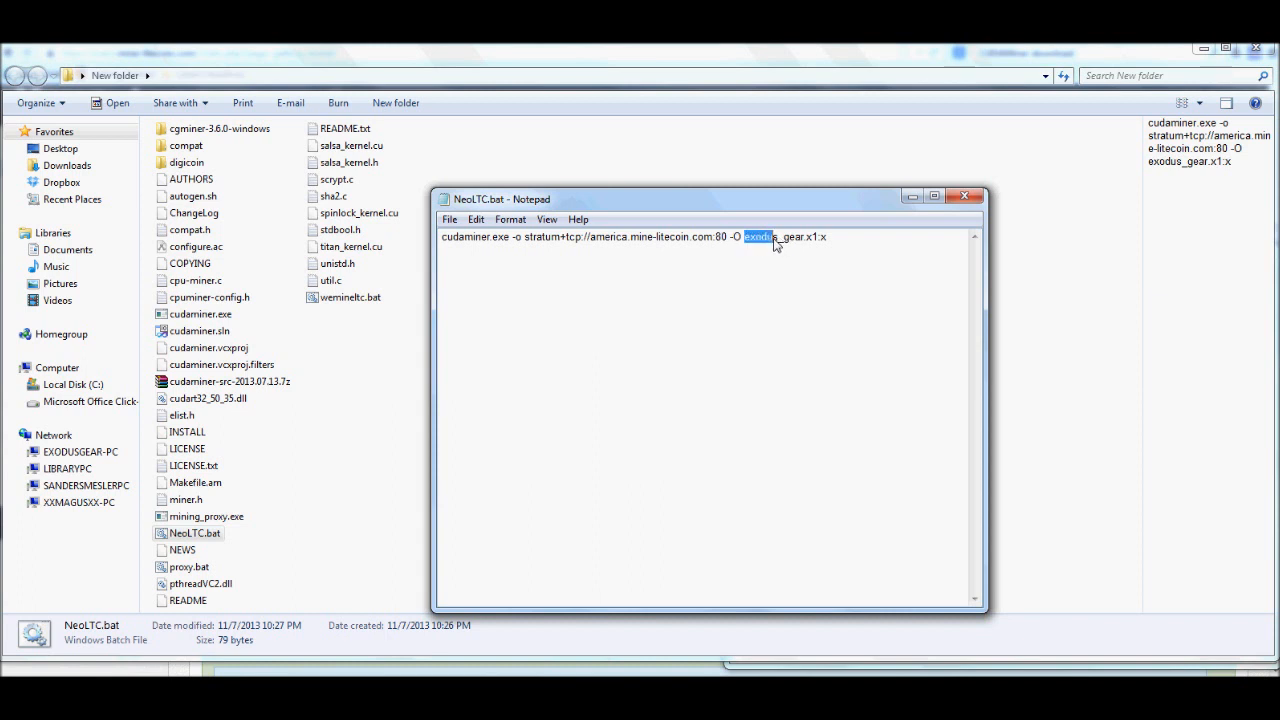
drag(744, 236, 804, 236)
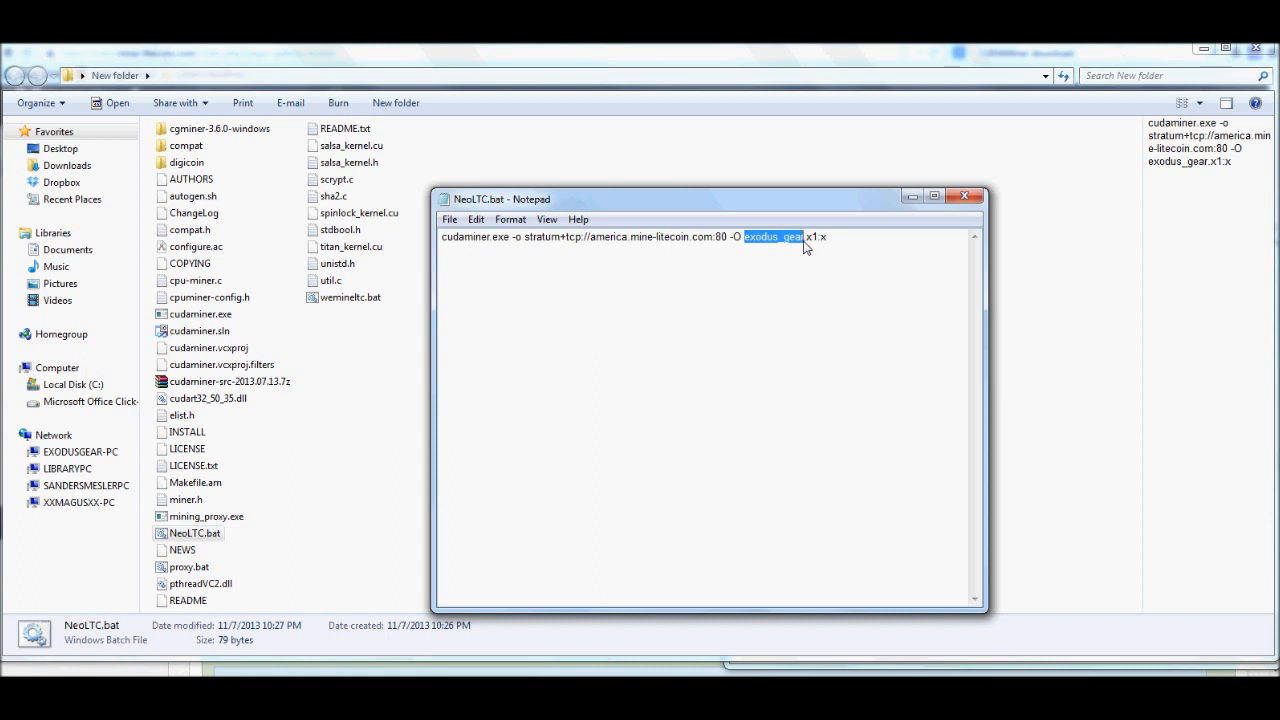
mouse_move(684, 264)
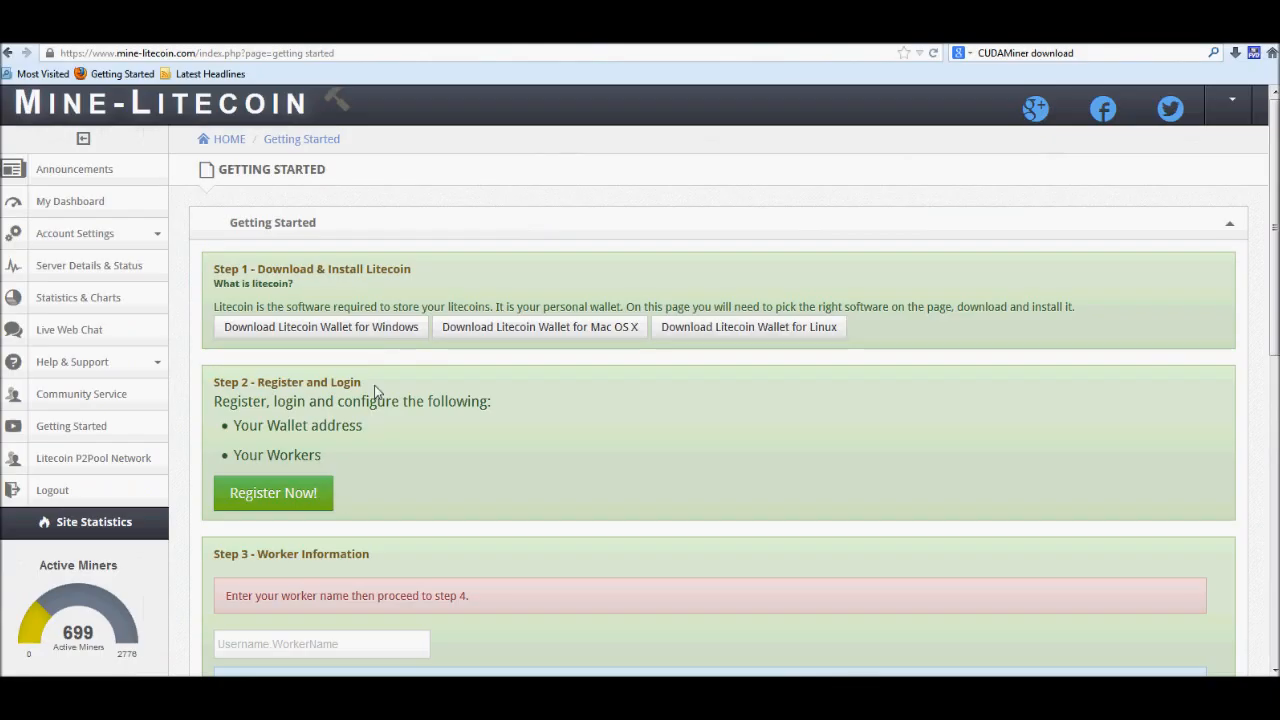
click(76, 232)
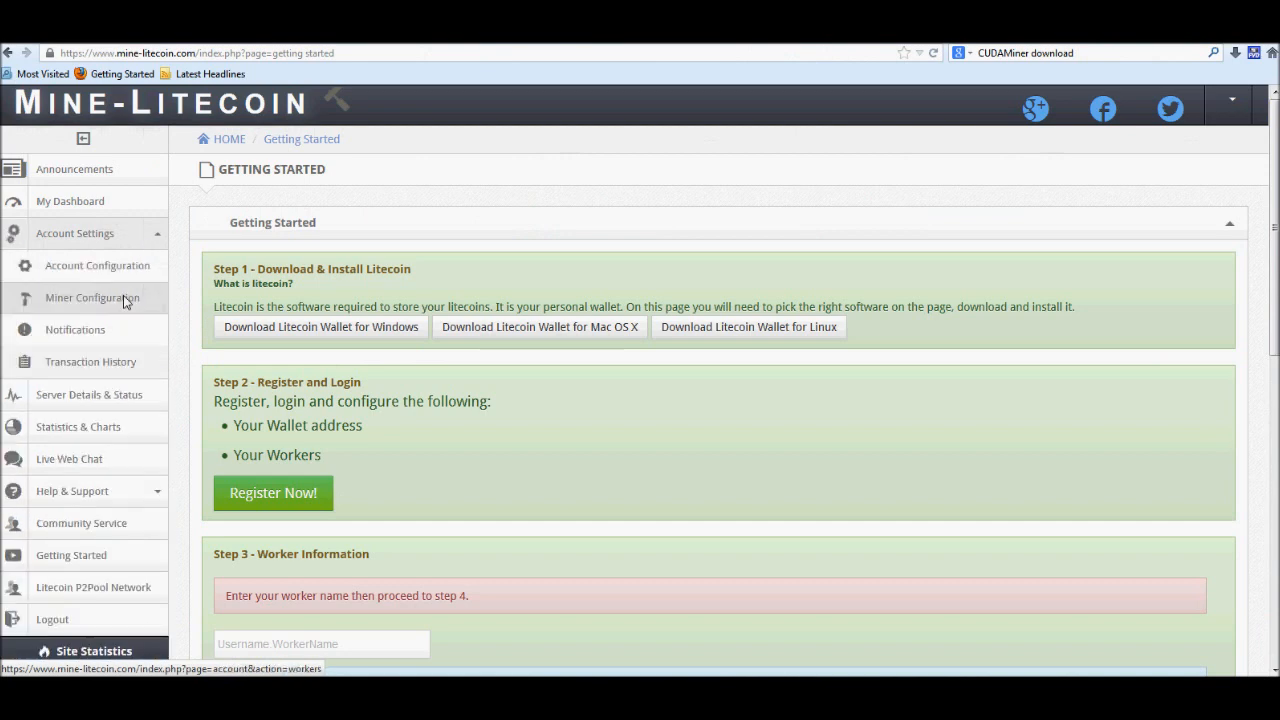
click(92, 296)
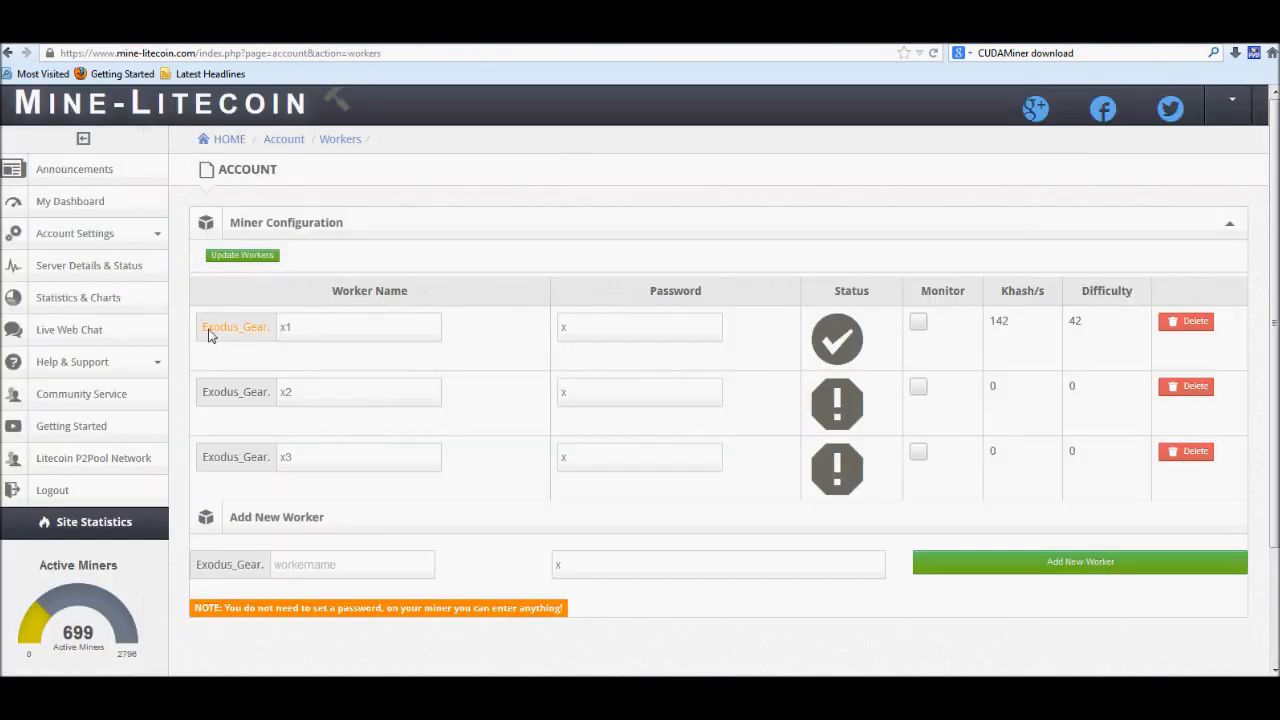
double_click(236, 328)
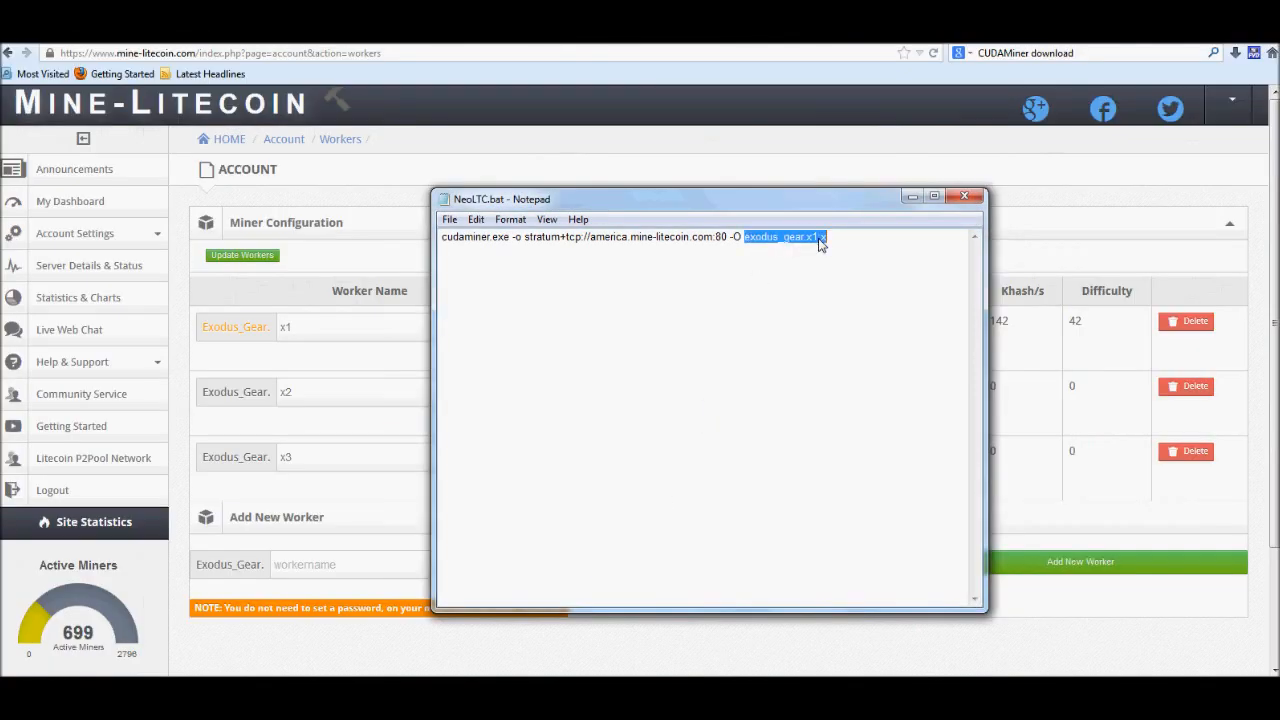
click(820, 308)
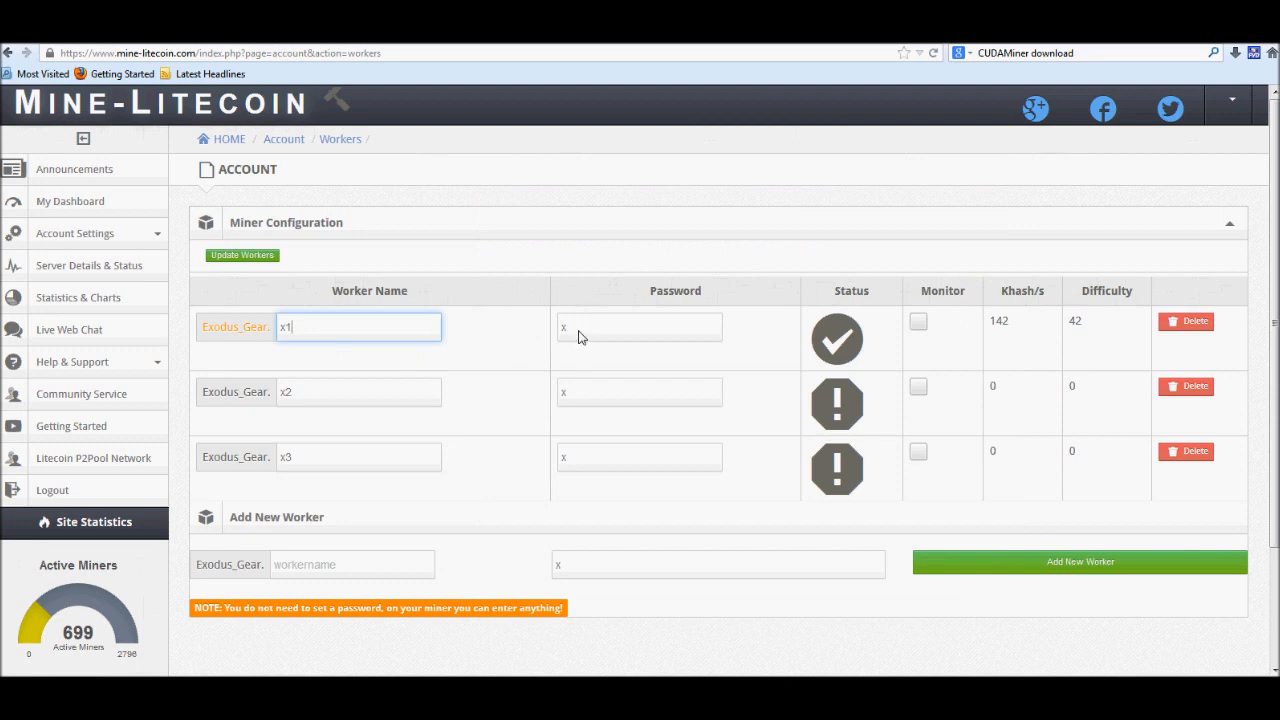
mouse_move(540, 602)
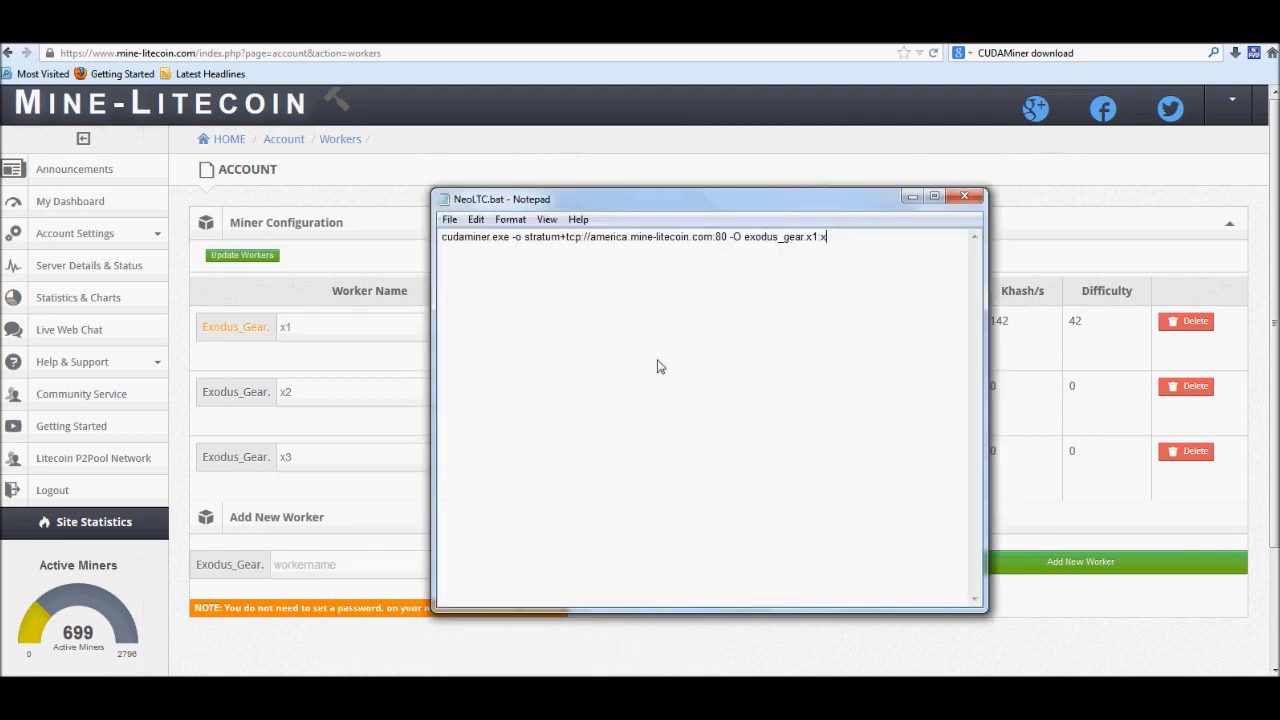
mouse_move(864, 260)
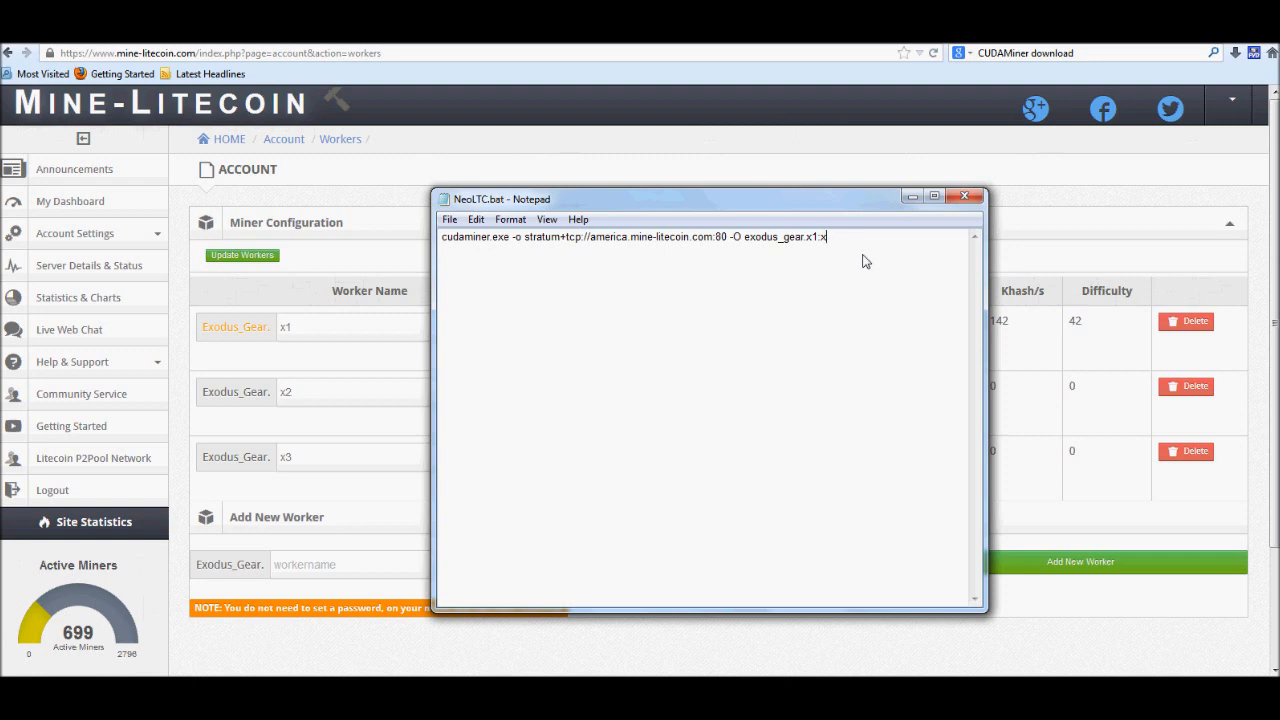
mouse_move(896, 278)
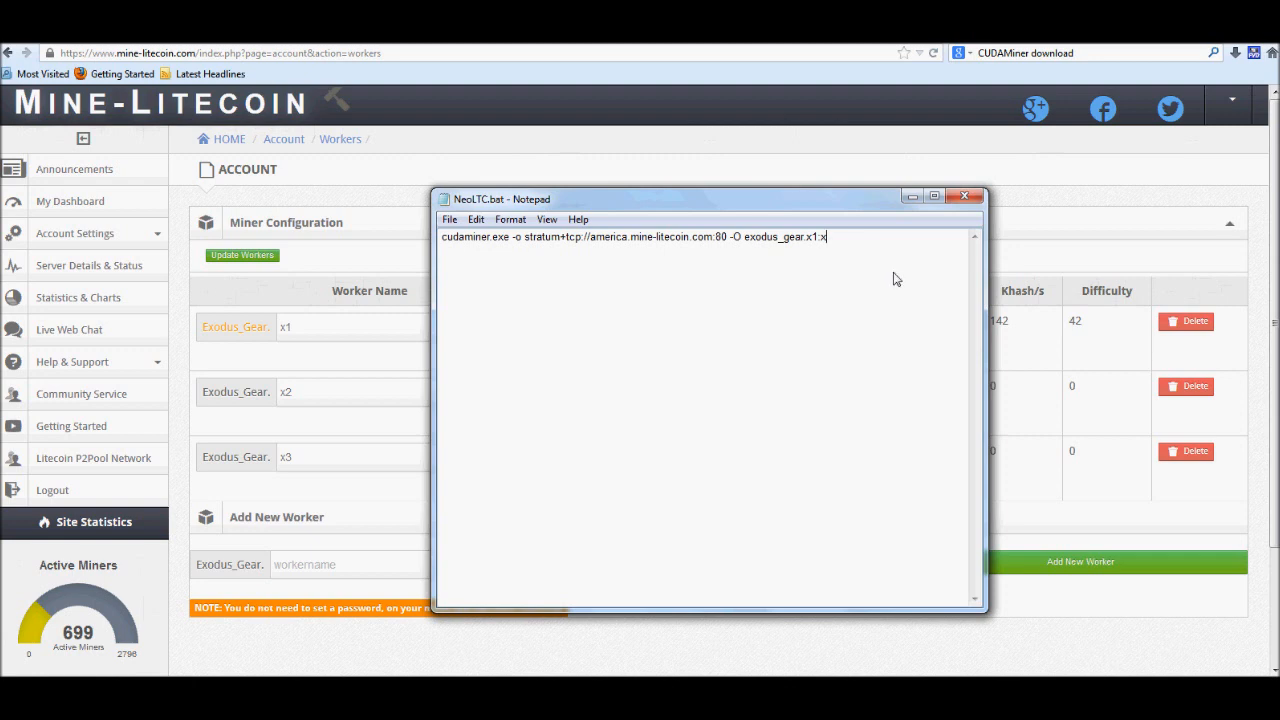
mouse_move(660, 248)
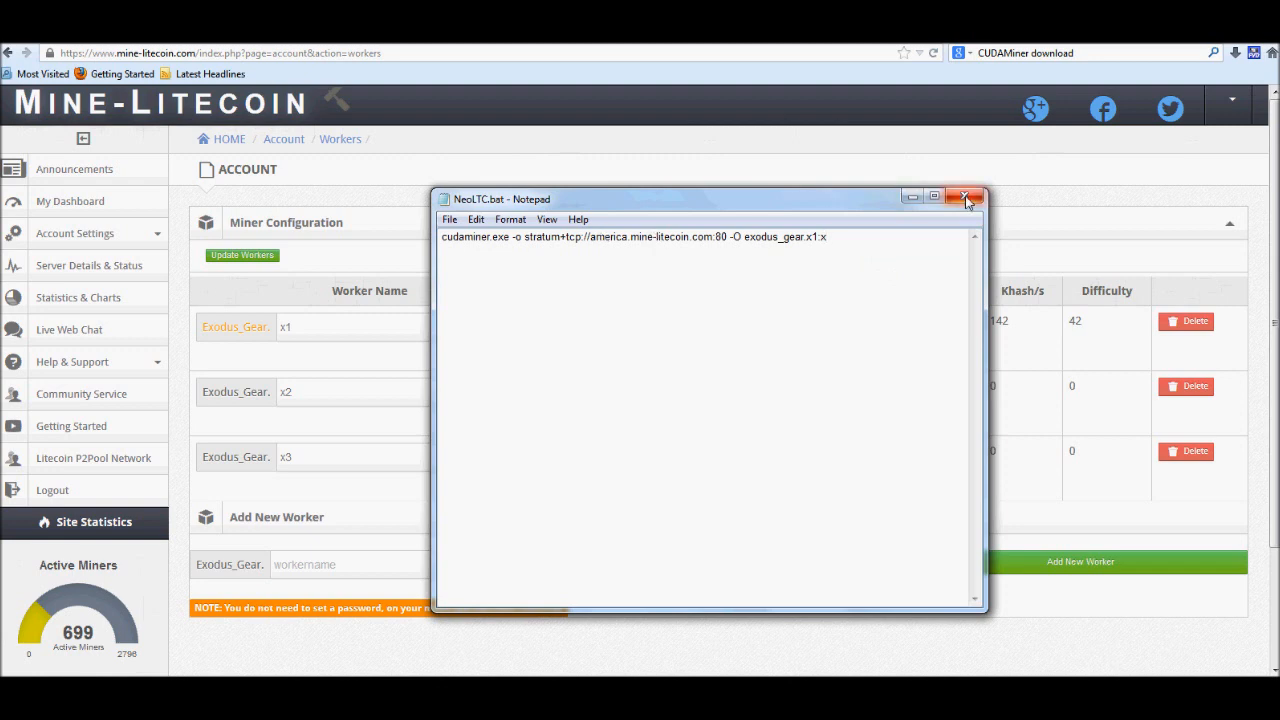
mouse_move(964, 198)
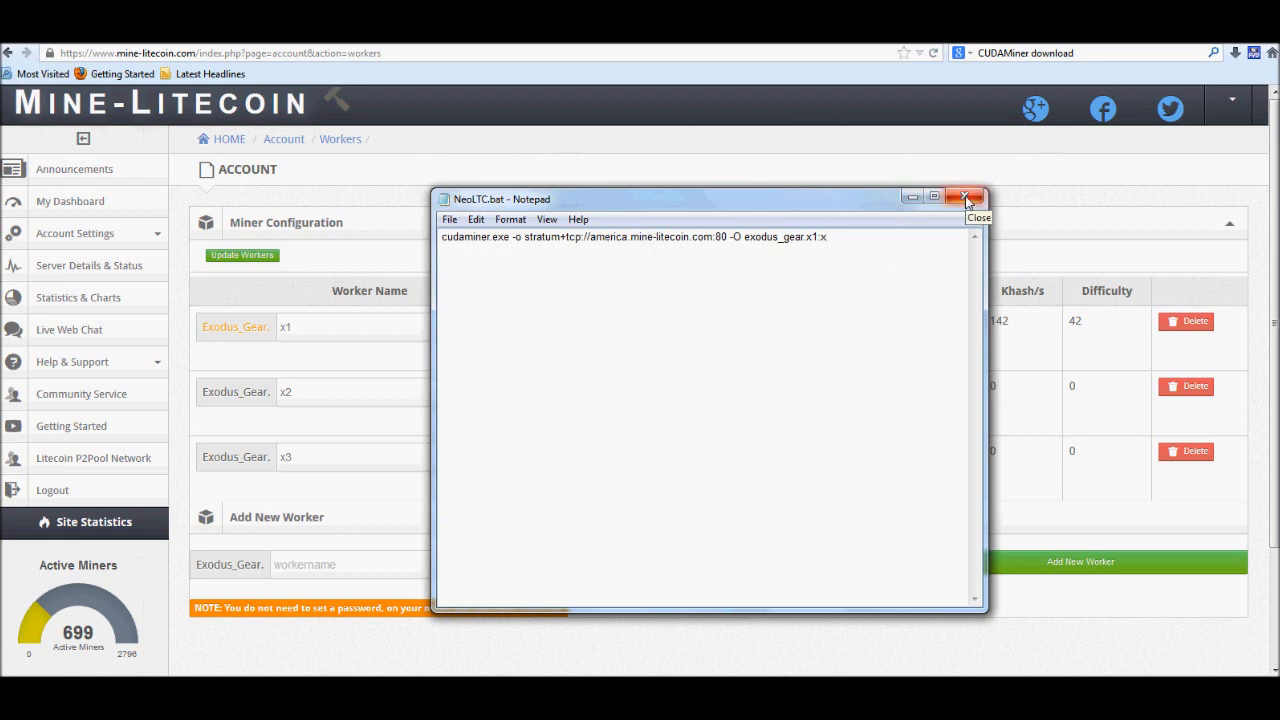
Close the NeoLTC.bat Notepad window, returning to the CudaMiner folder
click(966, 198)
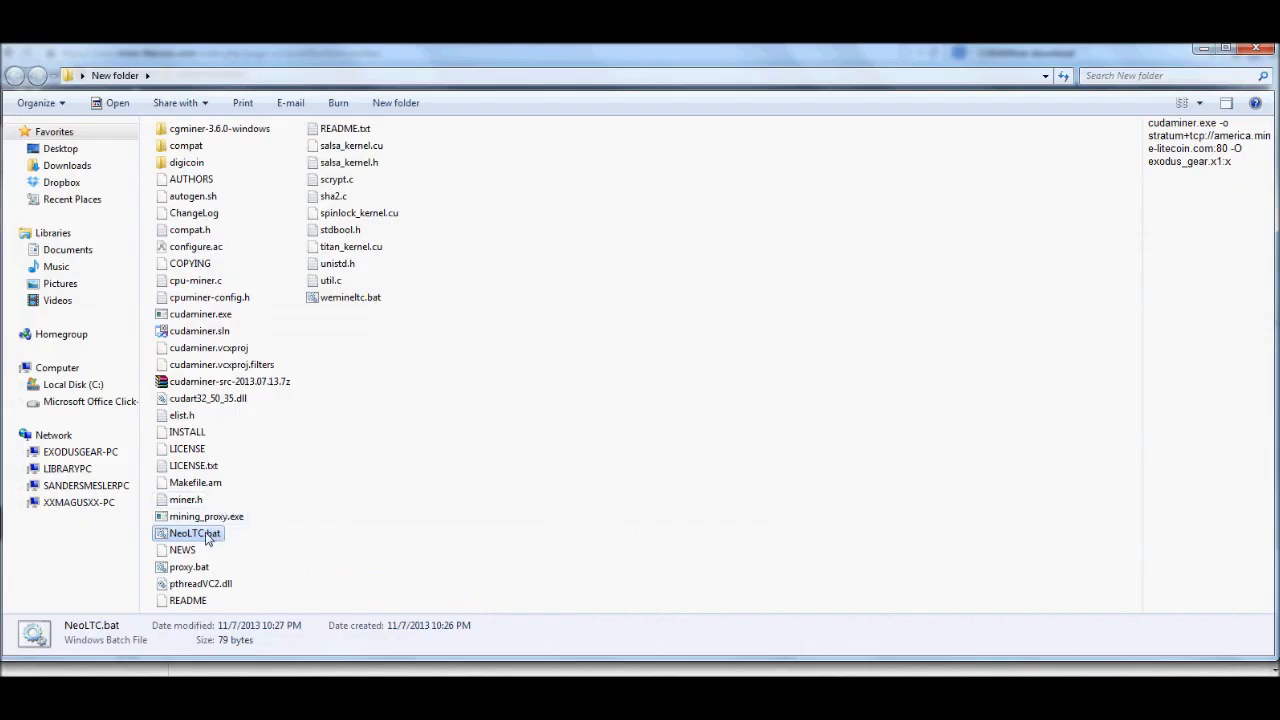
Launch cudaminer from NeoLTC.bat so it connects to the America stratum server and starts auto-tuning
double_click(196, 532)
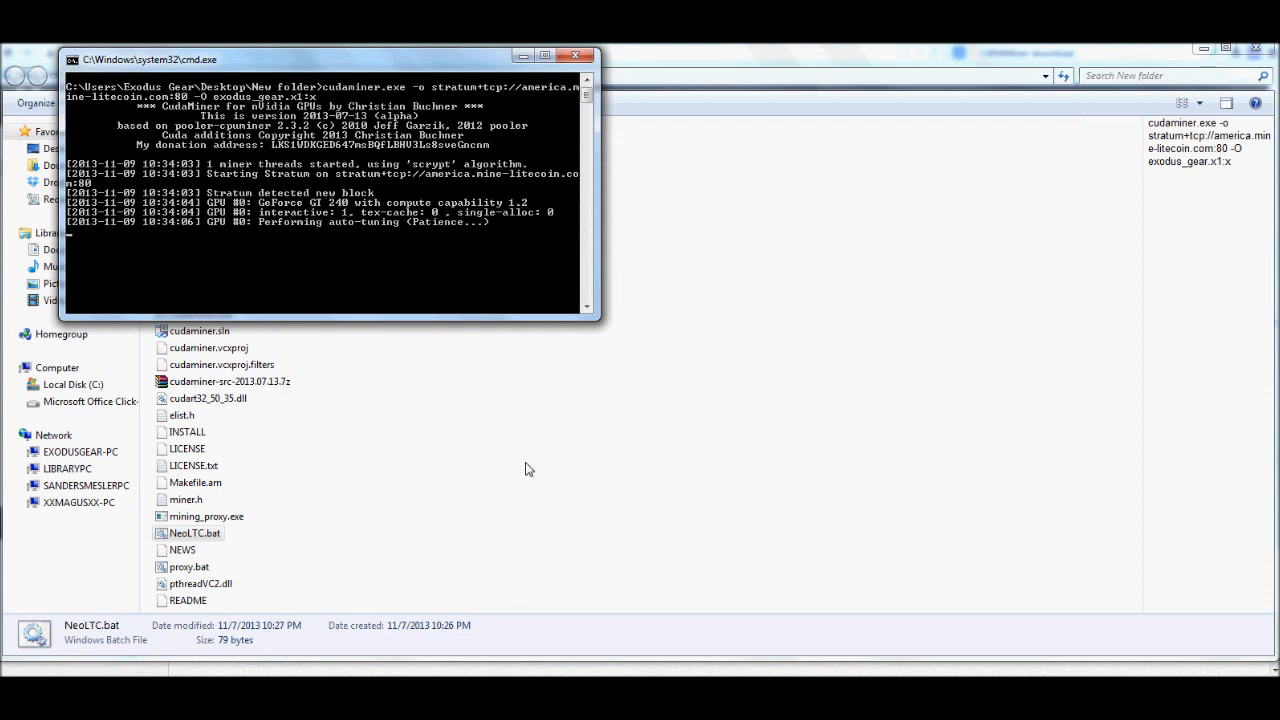
mouse_move(352, 262)
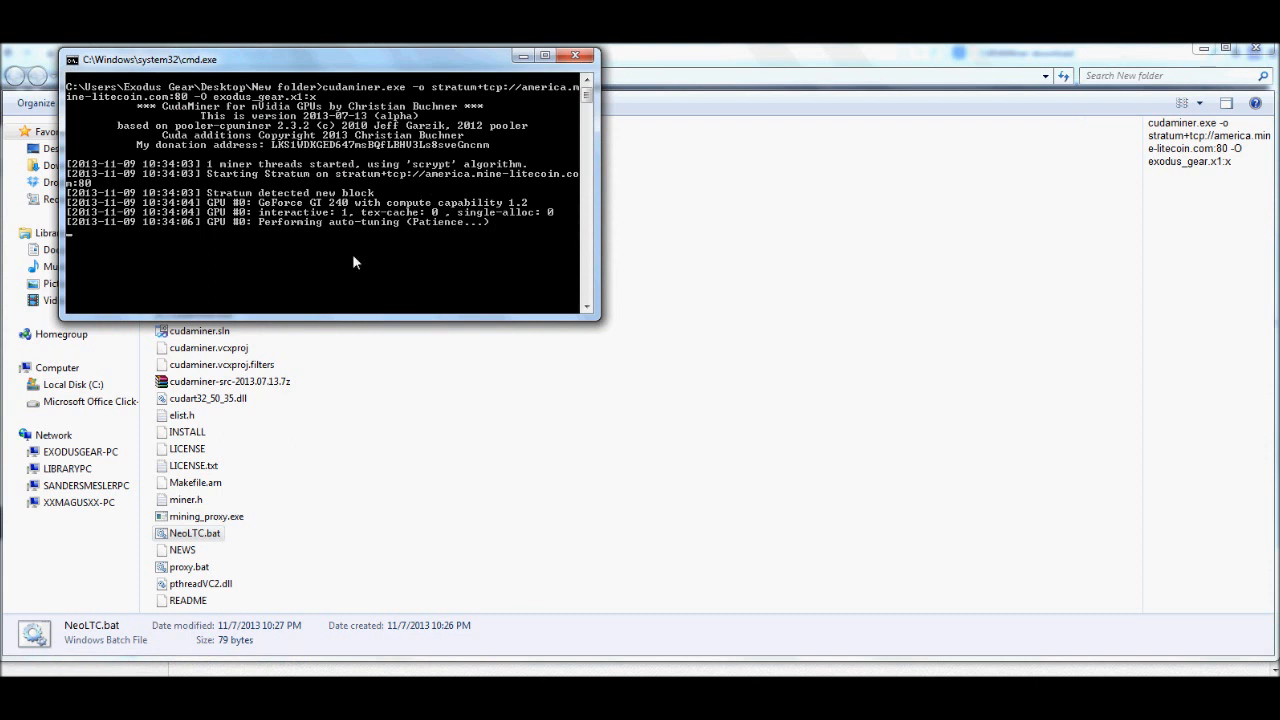
mouse_move(276, 232)
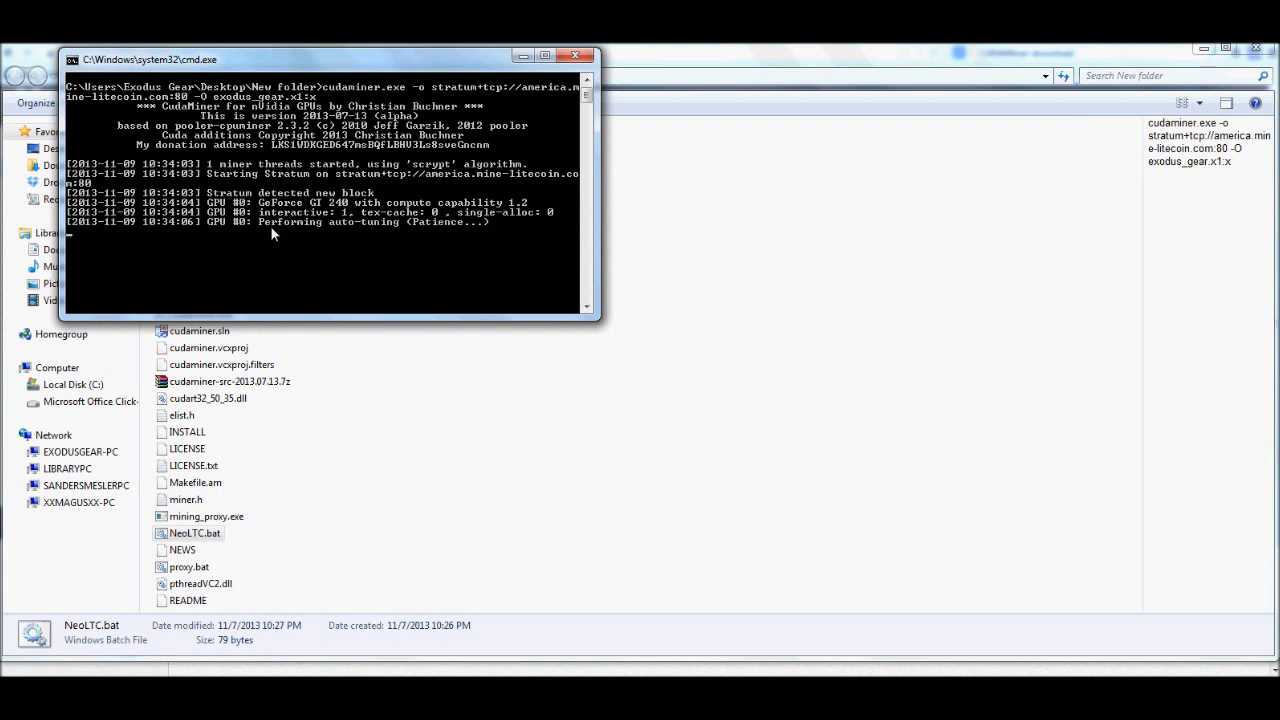
mouse_move(356, 236)
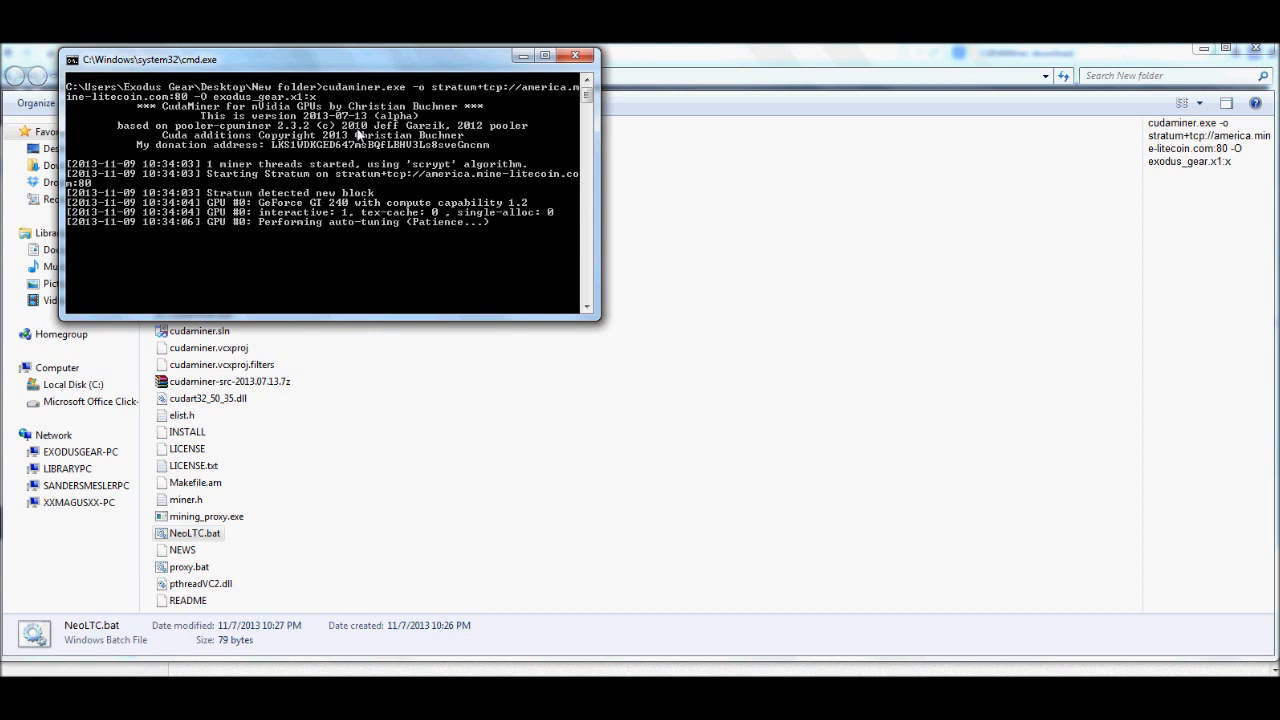
drag(330, 60, 390, 138)
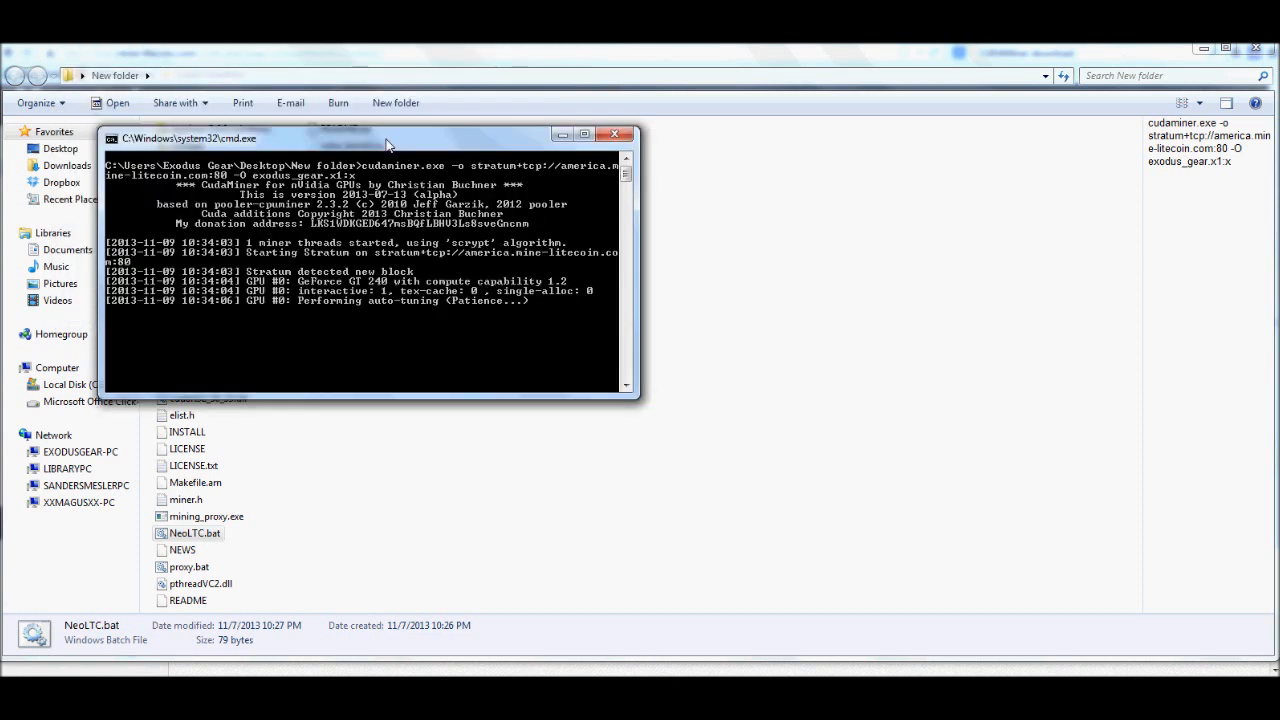
mouse_move(448, 240)
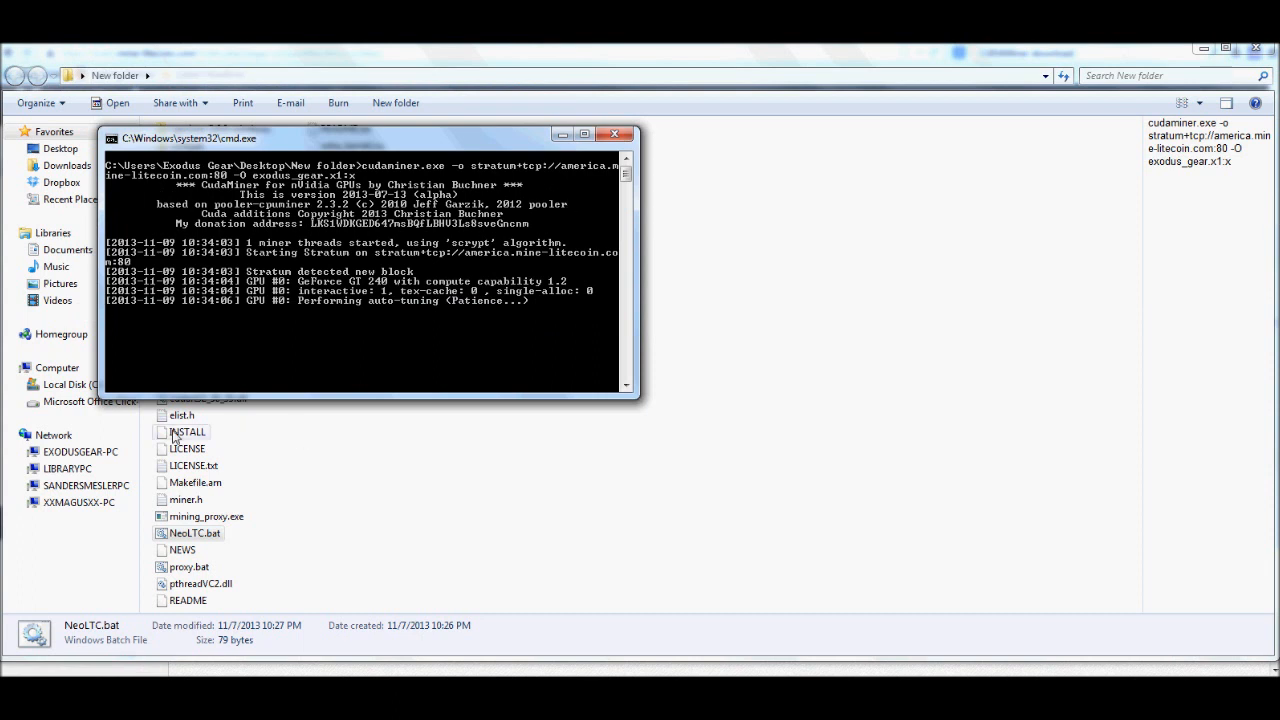
mouse_move(336, 352)
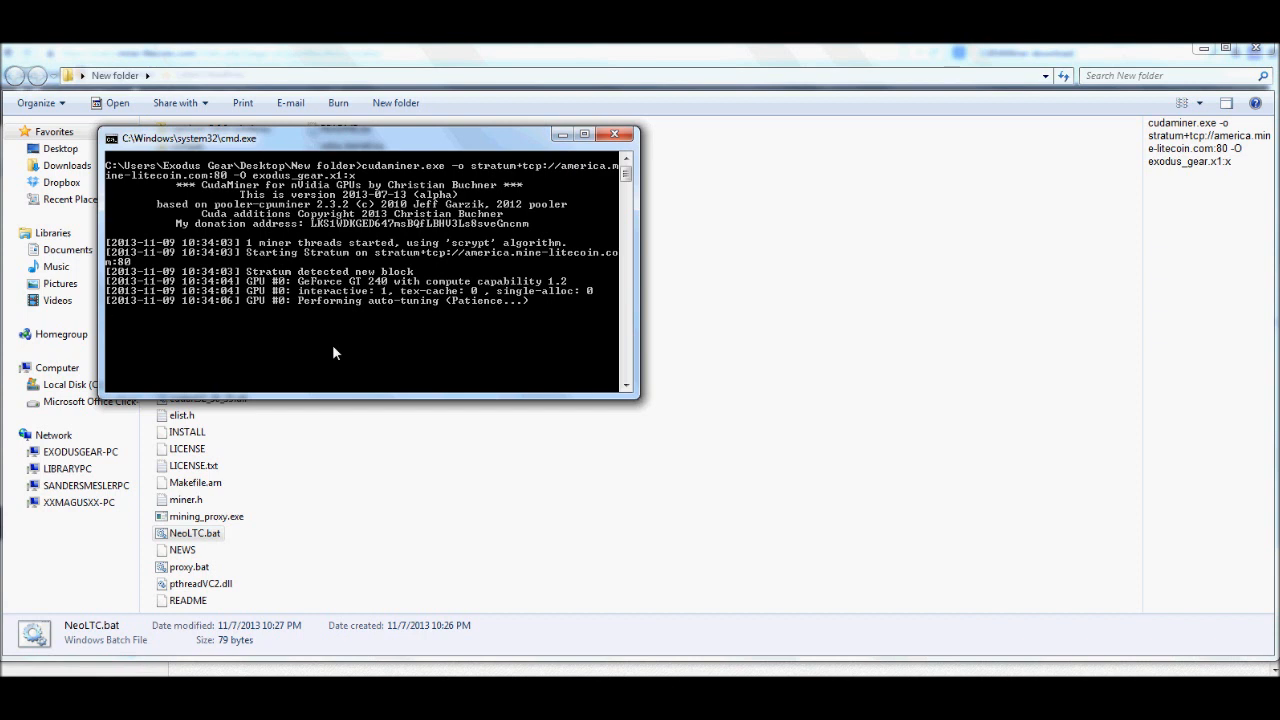
mouse_move(1212, 170)
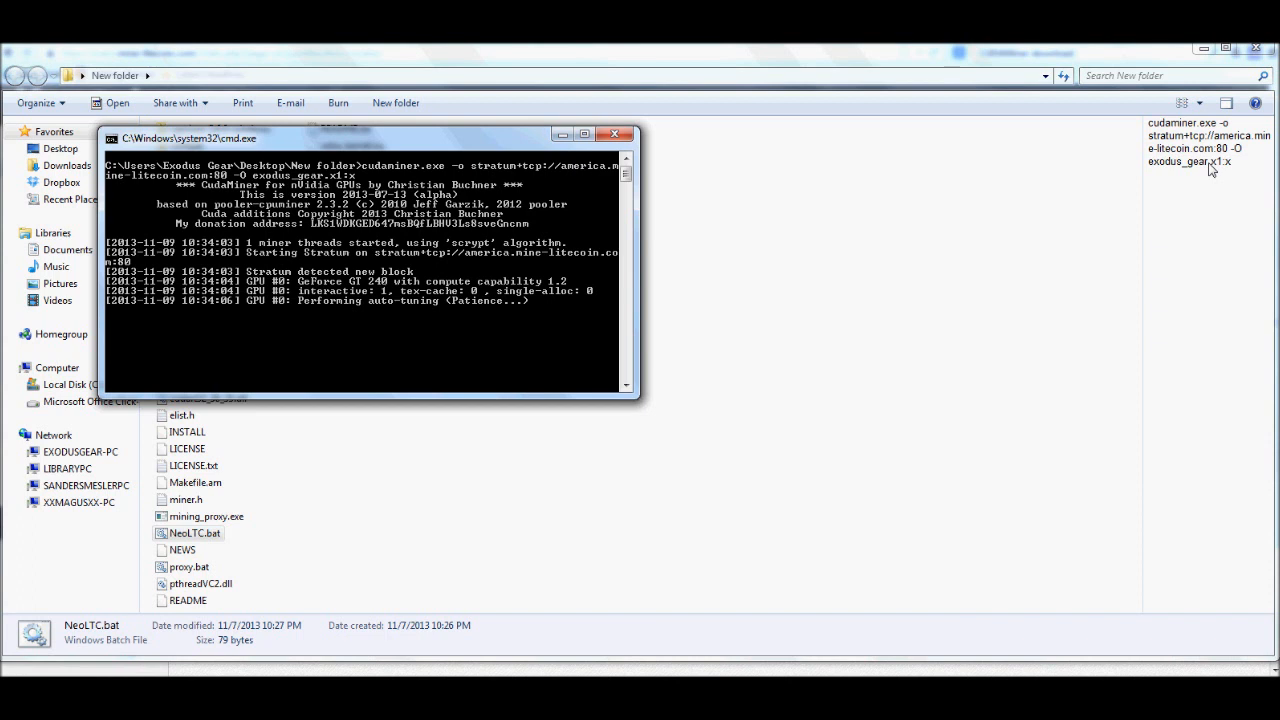
mouse_move(396, 638)
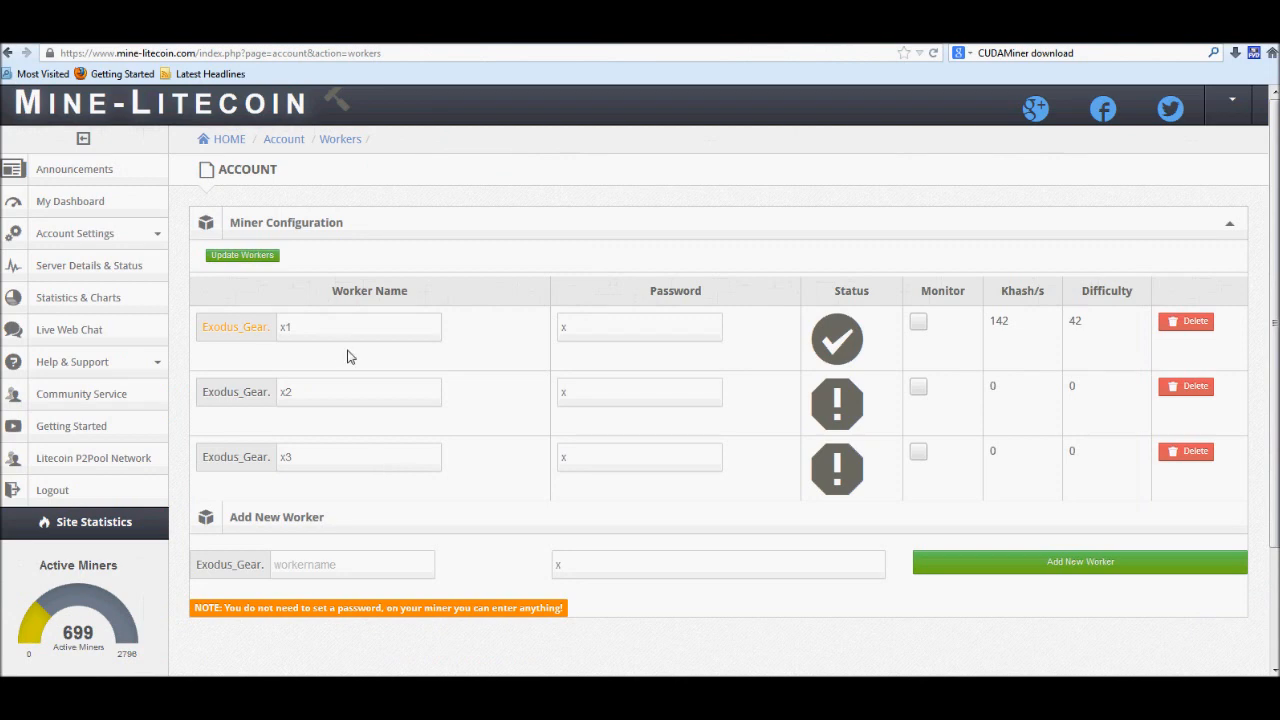
mouse_move(84, 336)
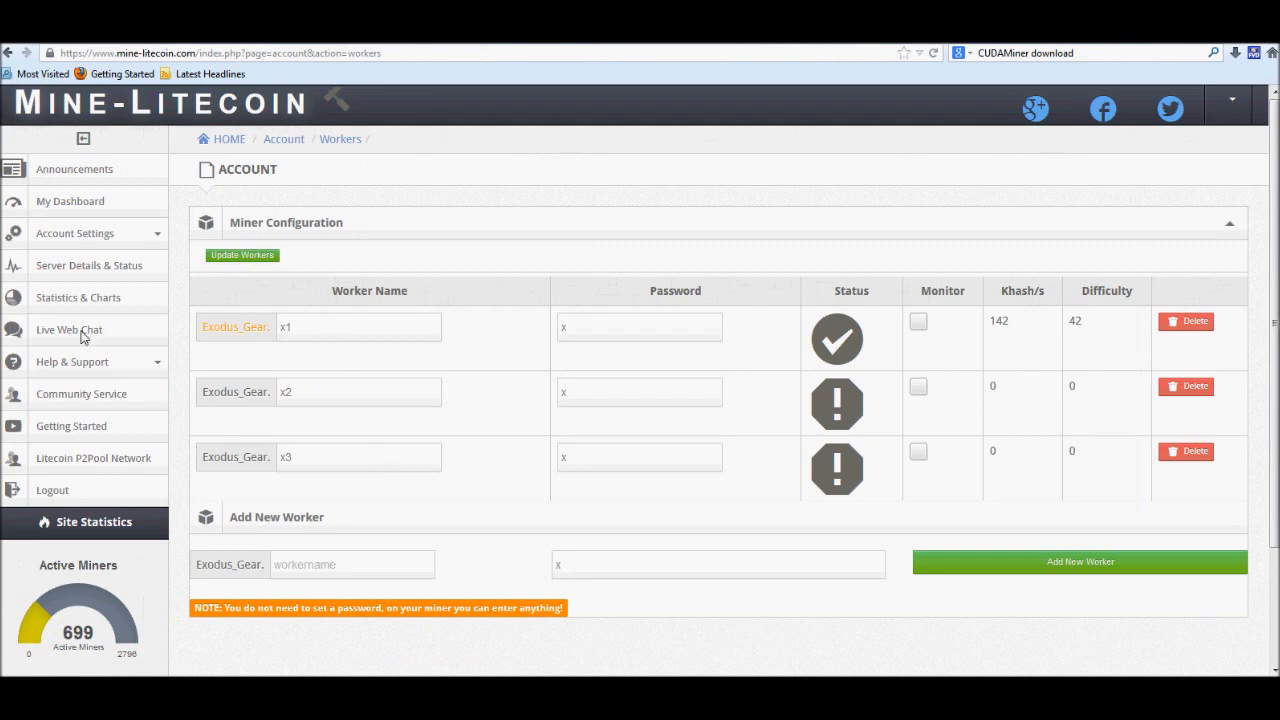
mouse_move(68, 328)
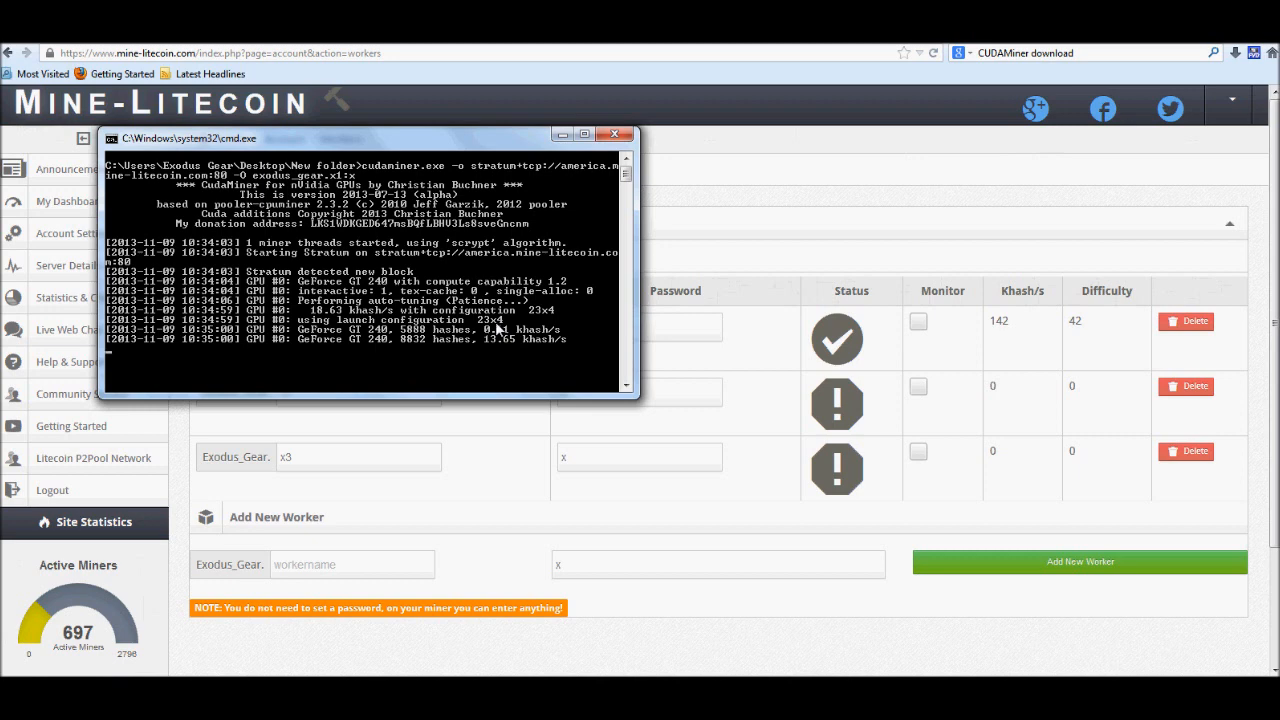
mouse_move(576, 340)
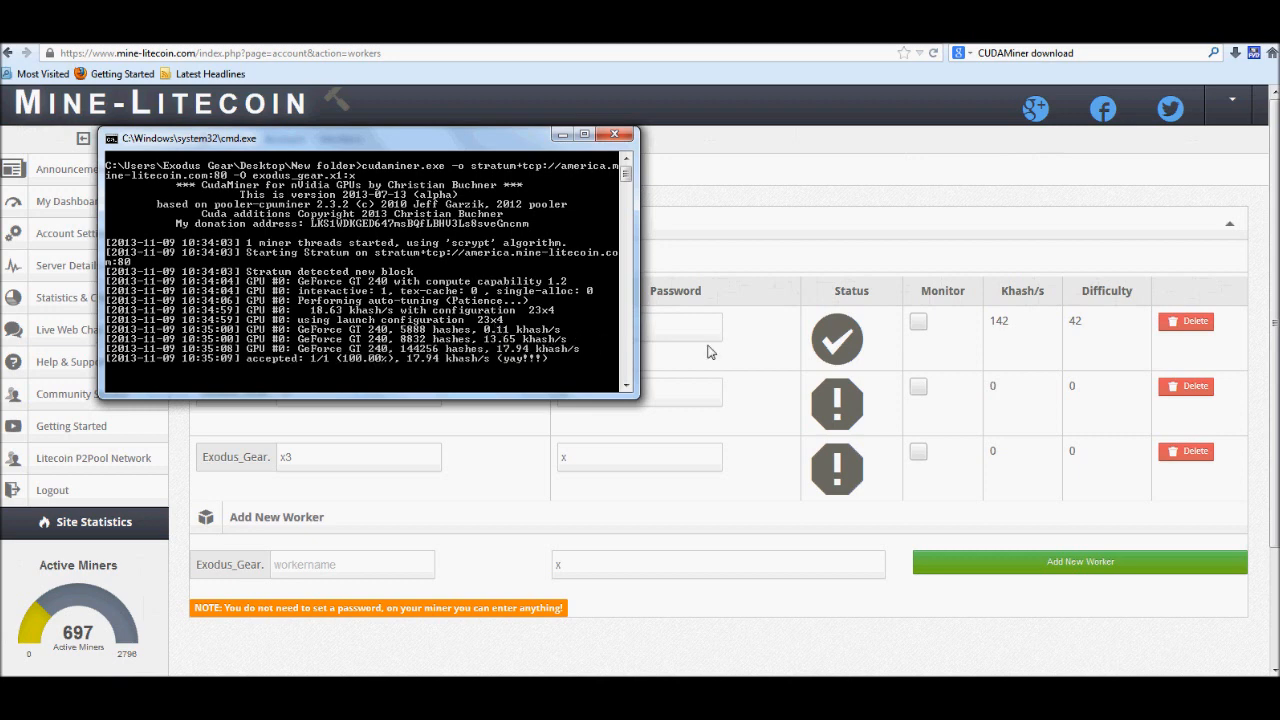
mouse_move(604, 366)
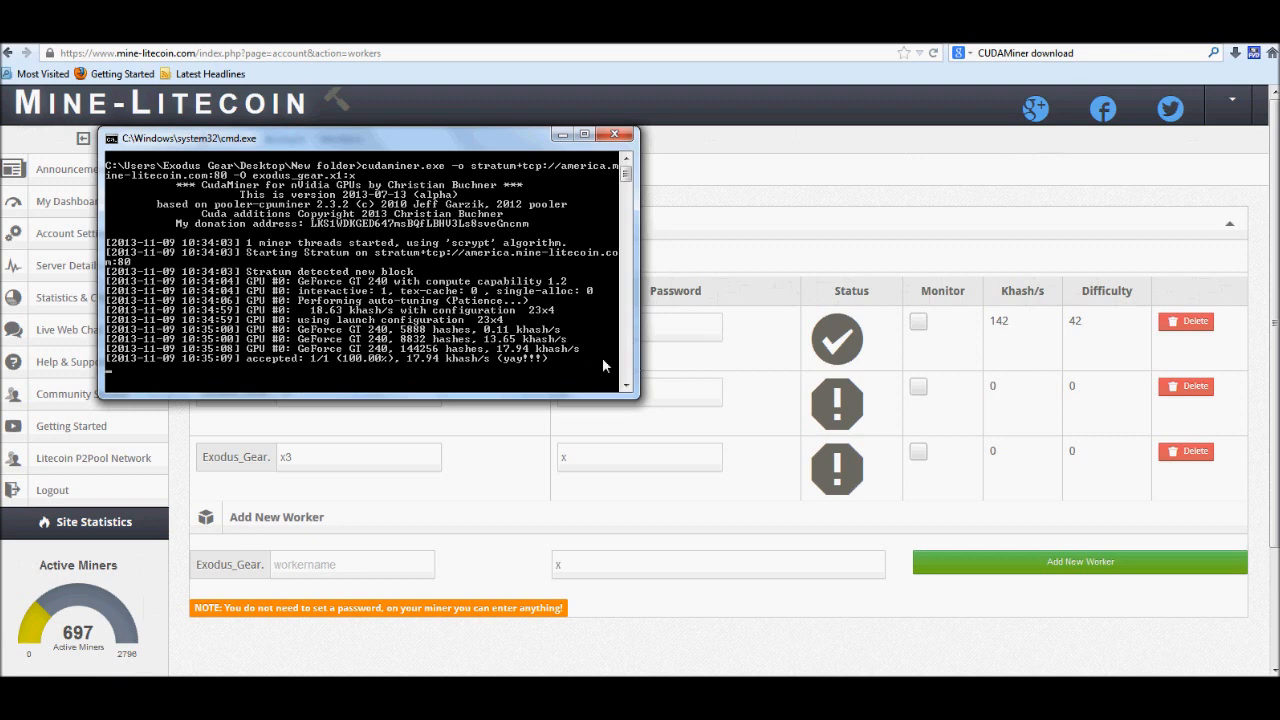
mouse_move(570, 362)
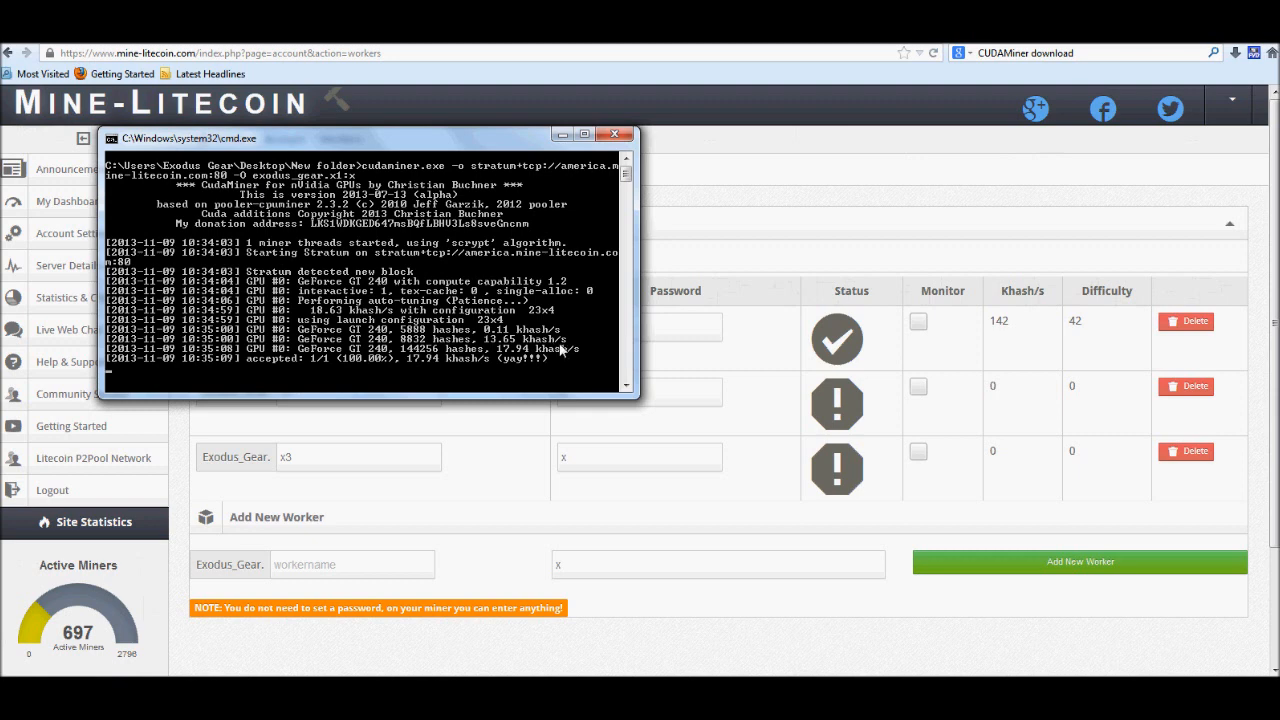
mouse_move(488, 332)
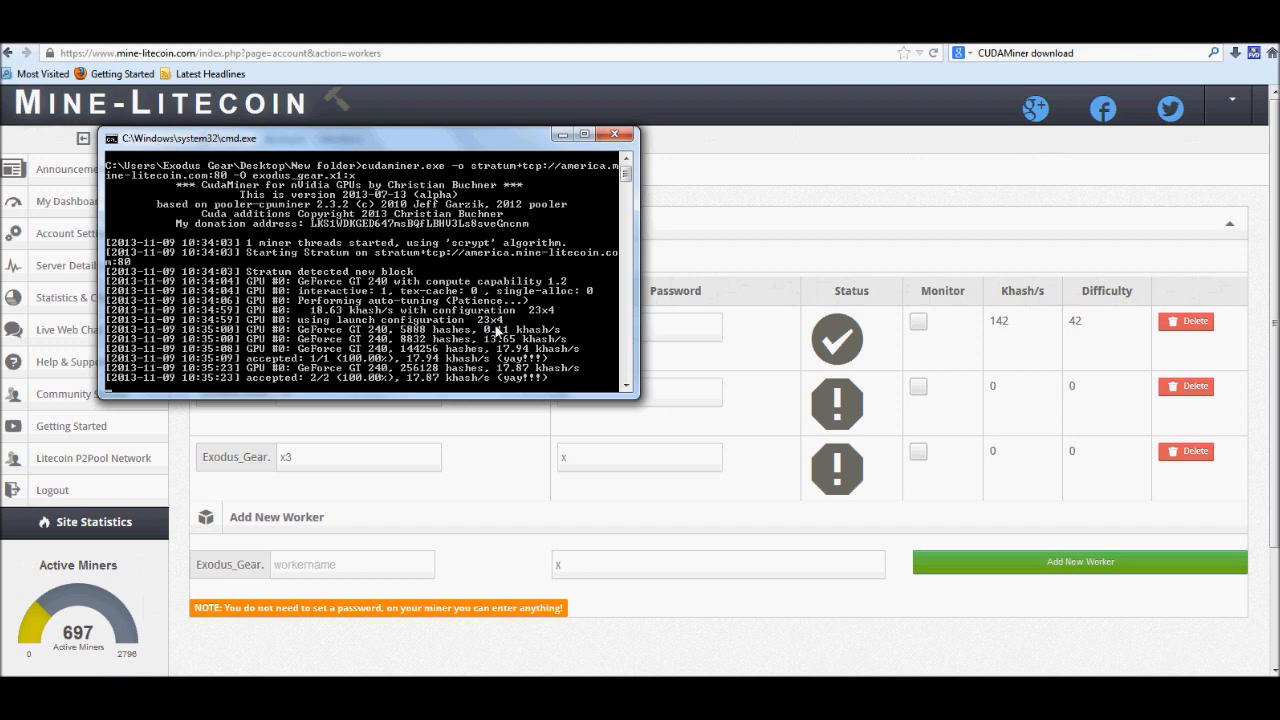
mouse_move(530, 320)
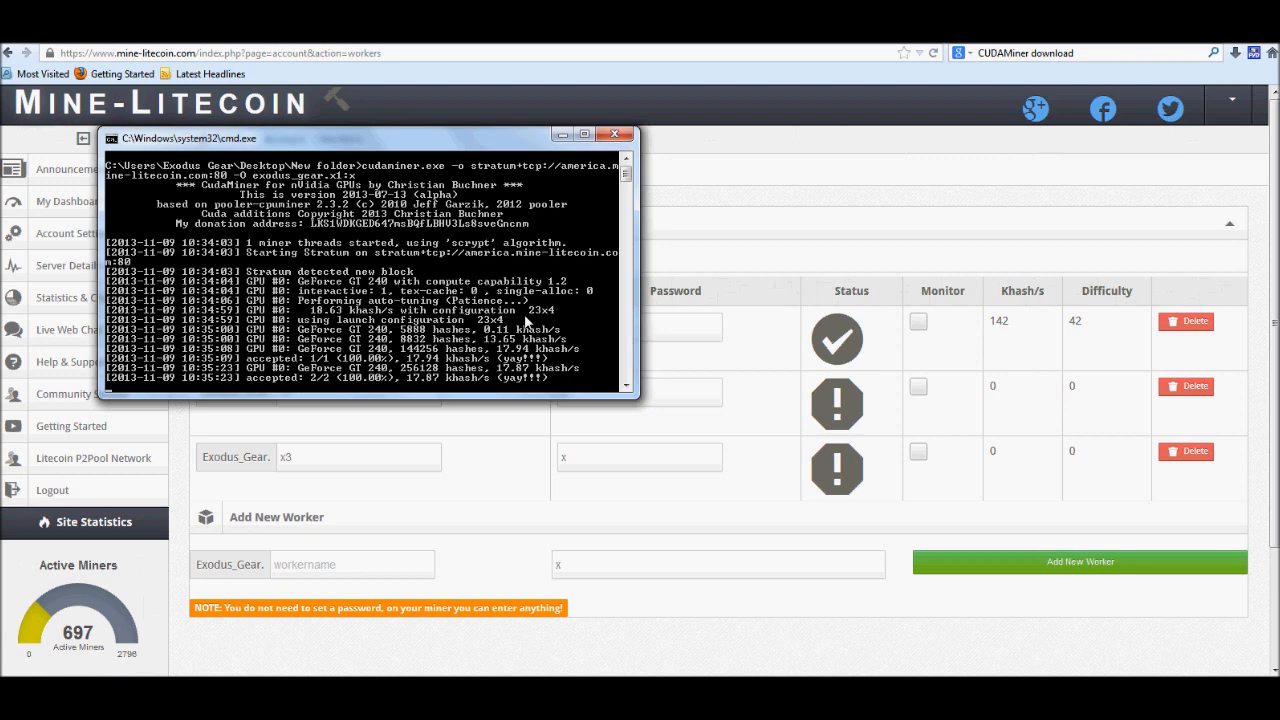
mouse_move(516, 340)
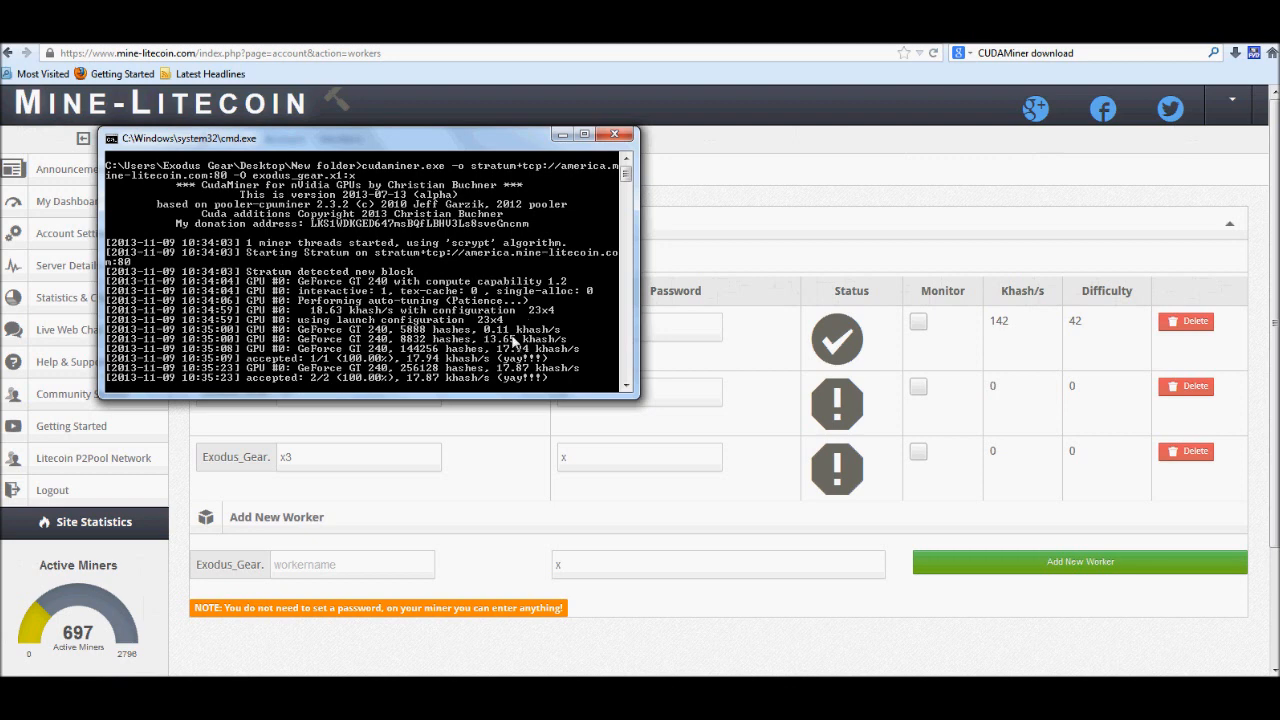
mouse_move(388, 370)
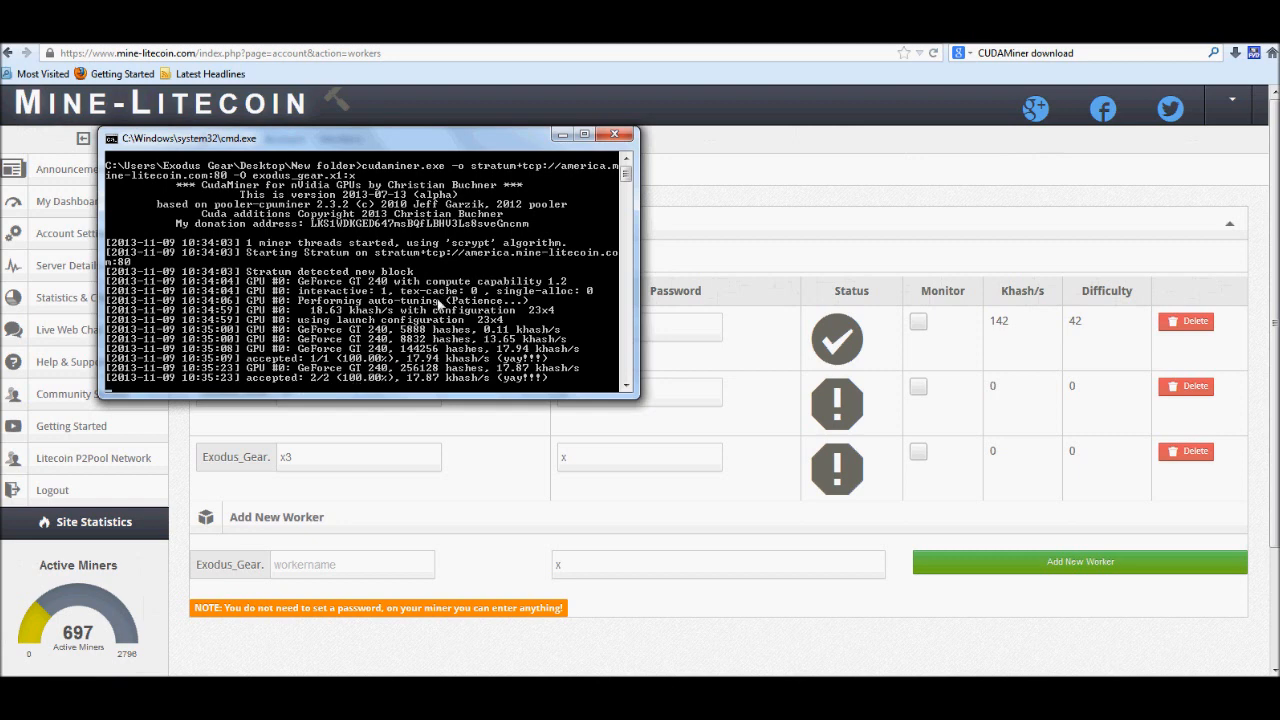
mouse_move(496, 260)
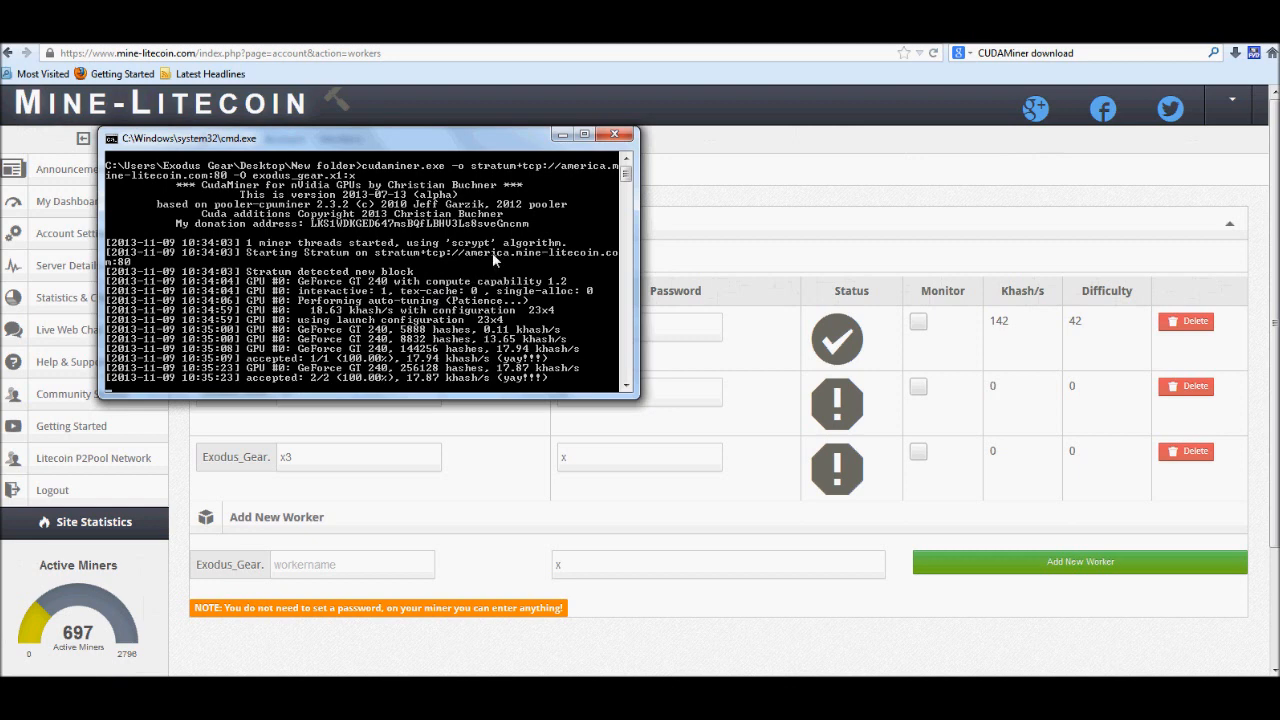
mouse_move(614, 200)
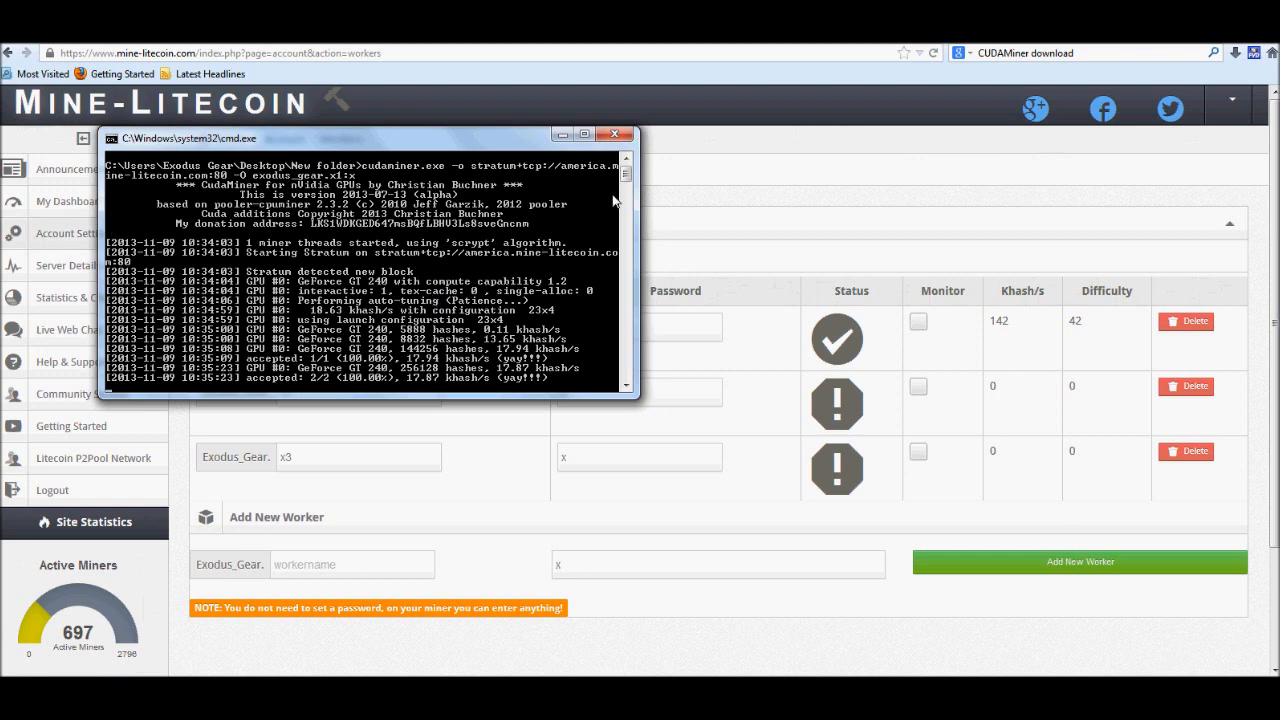
mouse_move(702, 208)
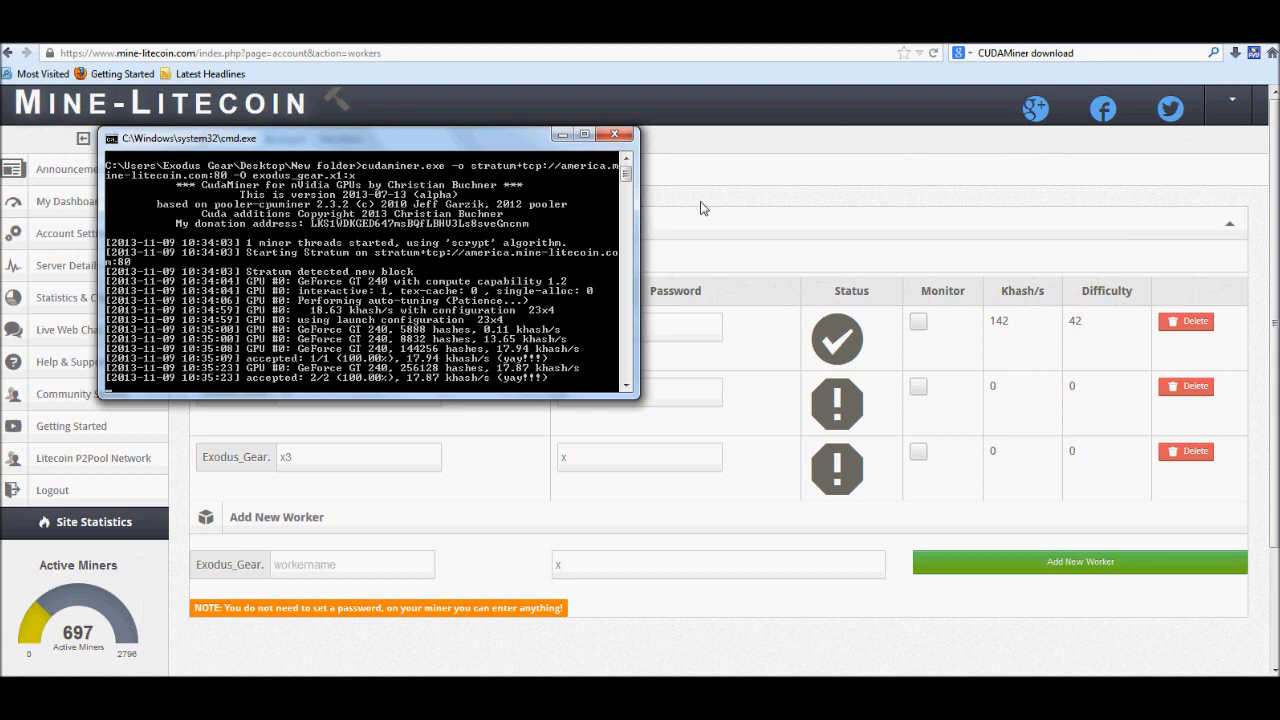